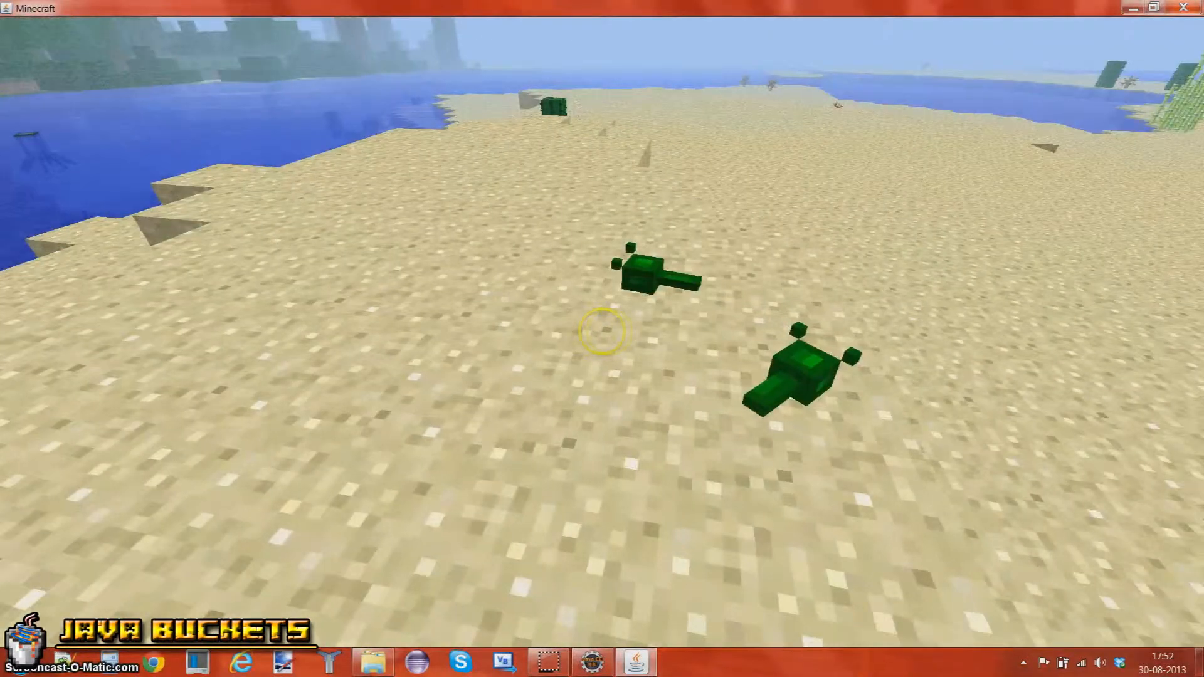
pyautogui.moveTo(602, 331)
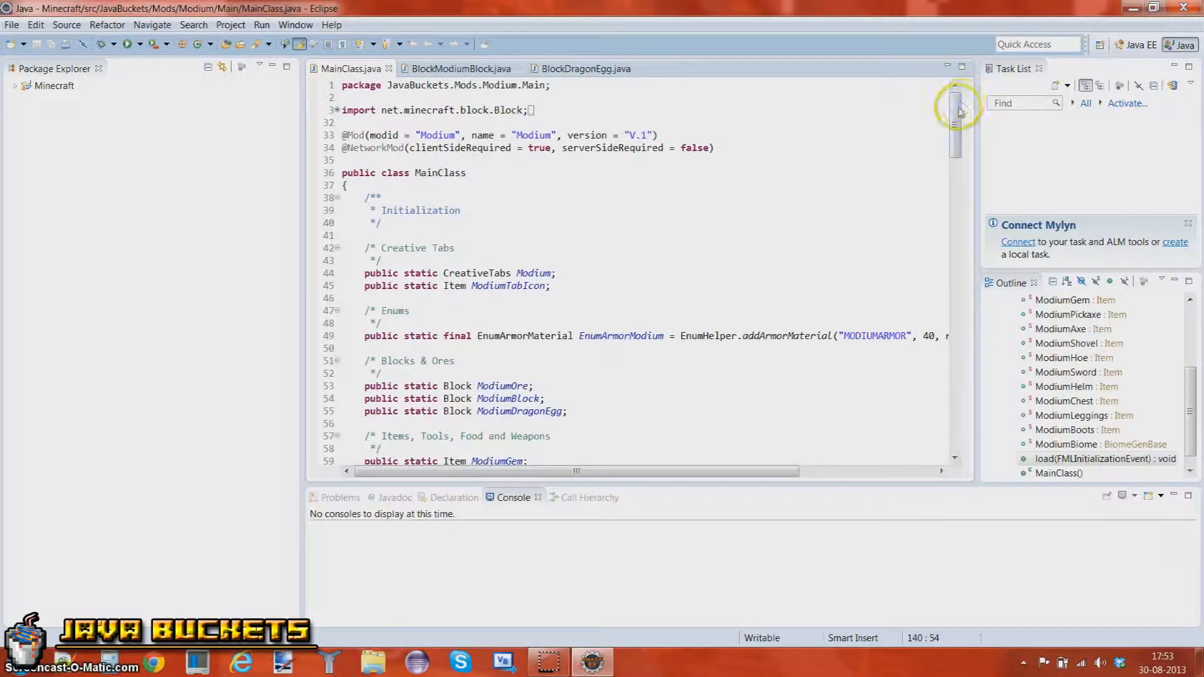
# Scroll through MainClass.java in Eclipse, from item declarations to crafting recipes.
pyautogui.scroll(-3)
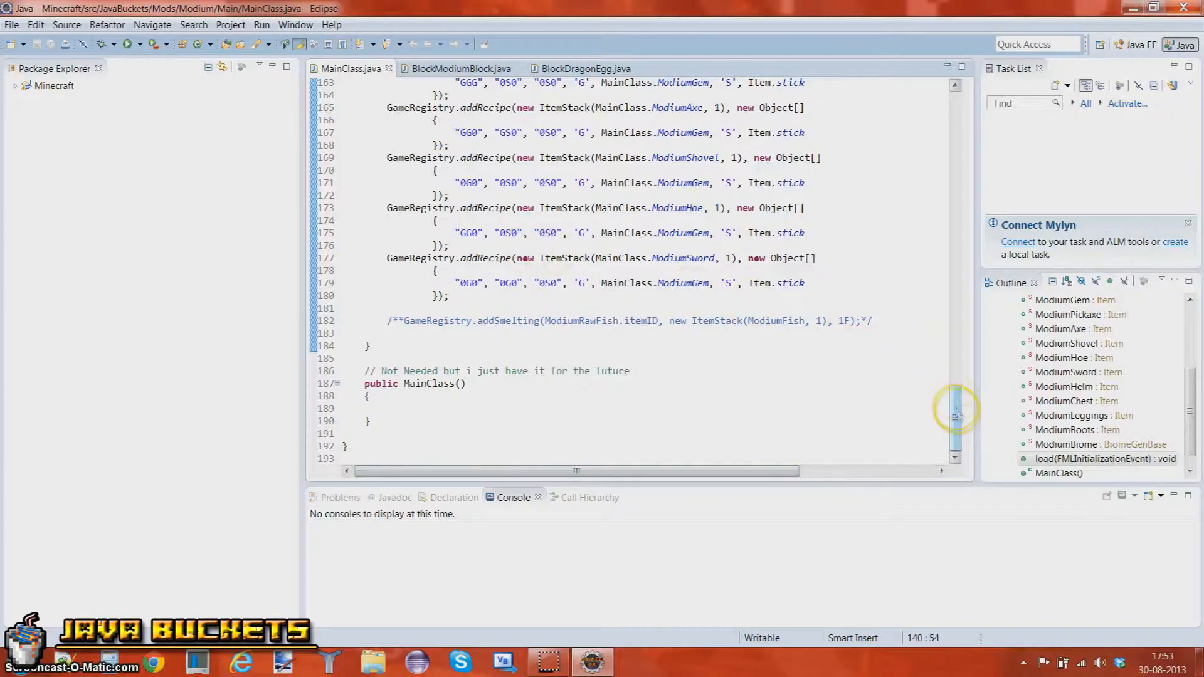
pyautogui.scroll(3)
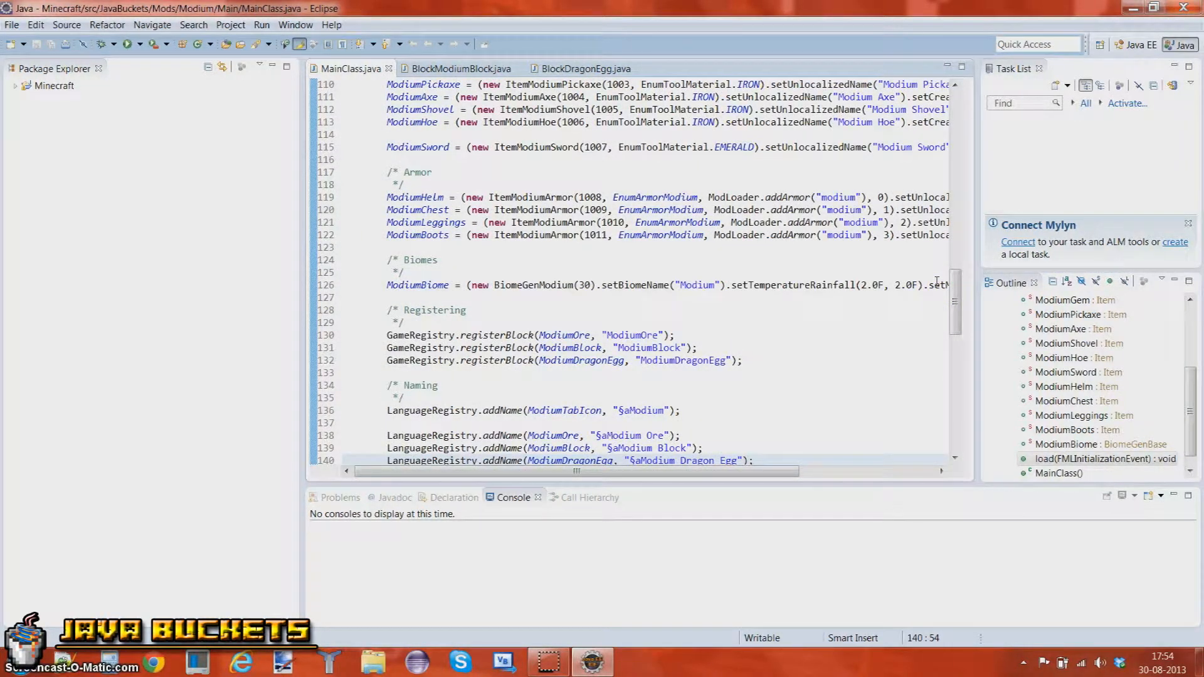
pyautogui.scroll(3)
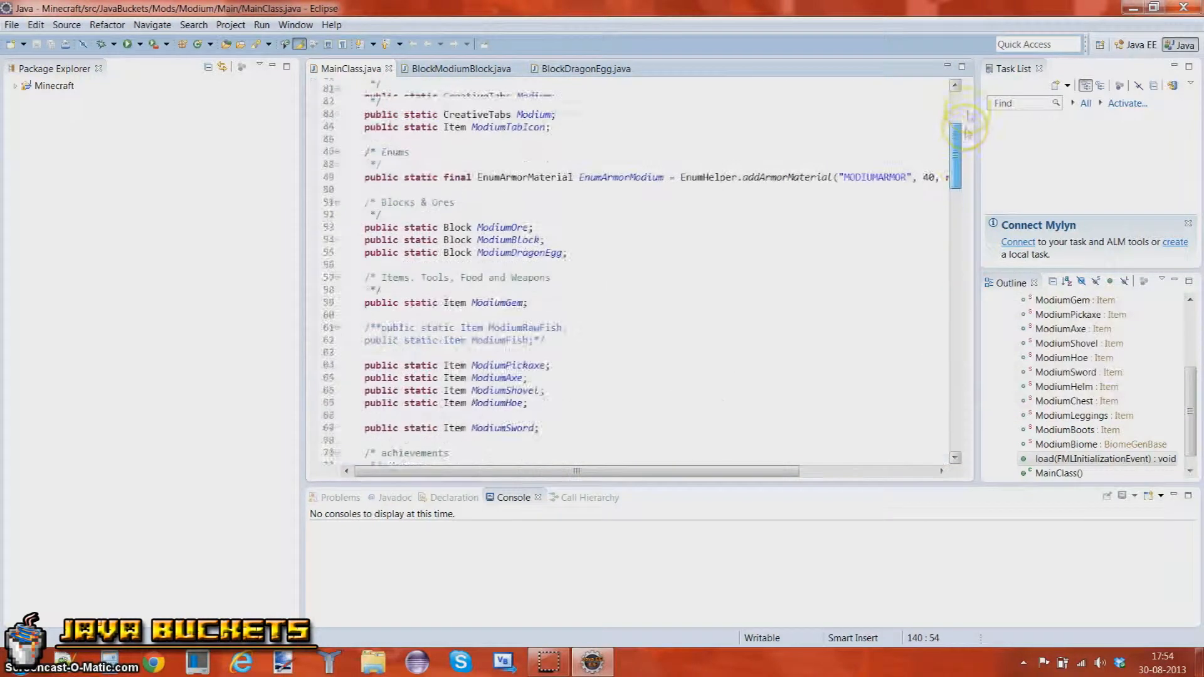
pyautogui.scroll(3)
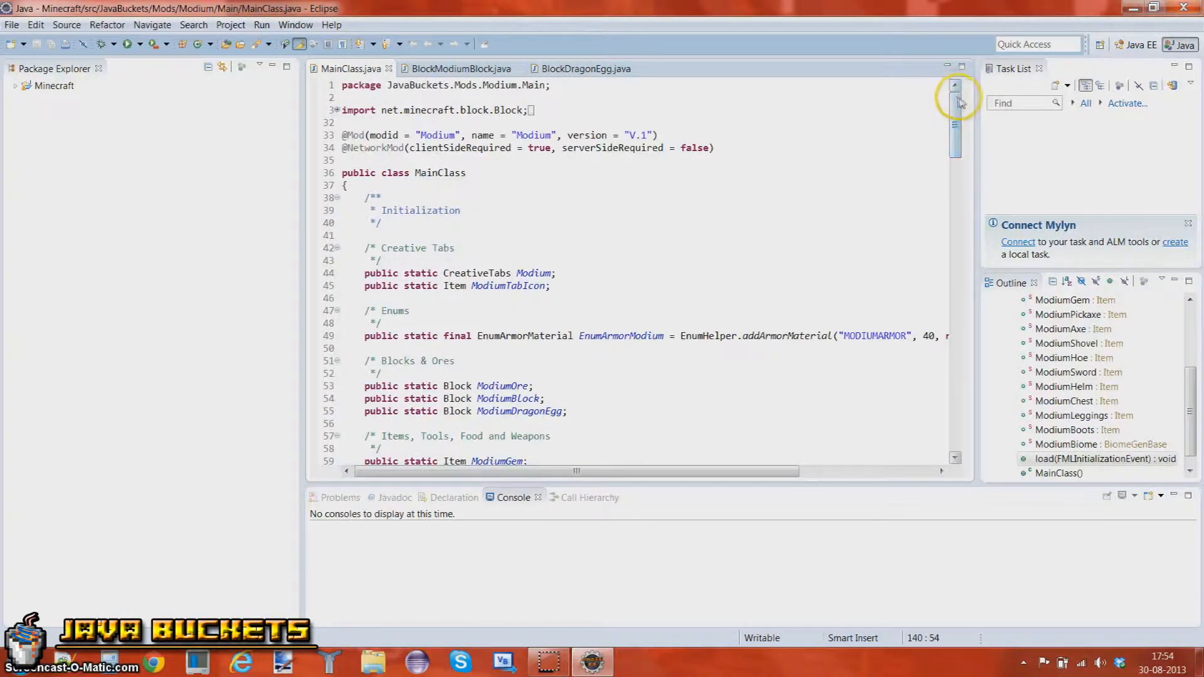
pyautogui.moveTo(883, 88)
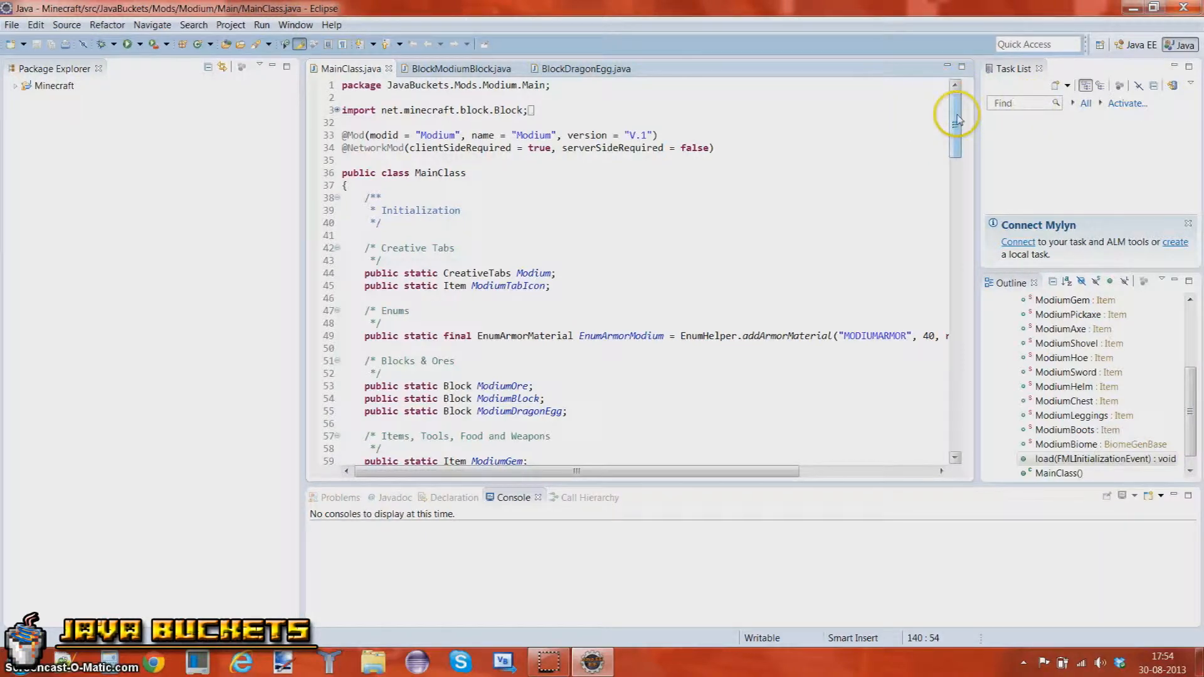
pyautogui.scroll(-3)
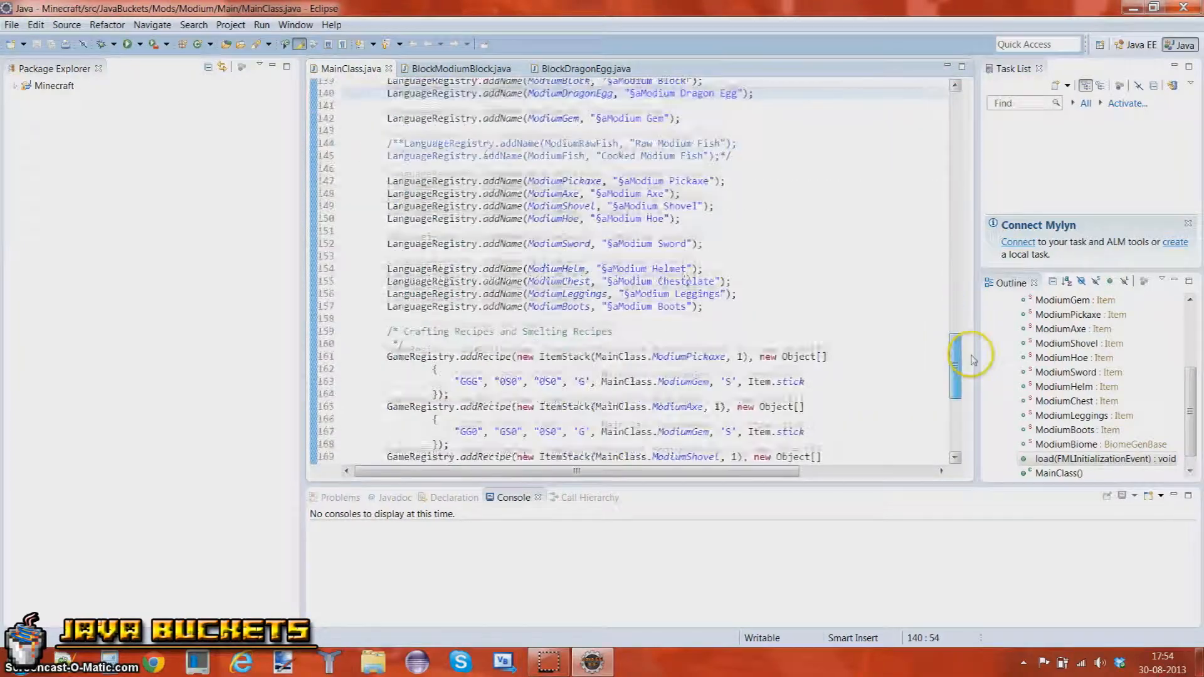
pyautogui.scroll(3)
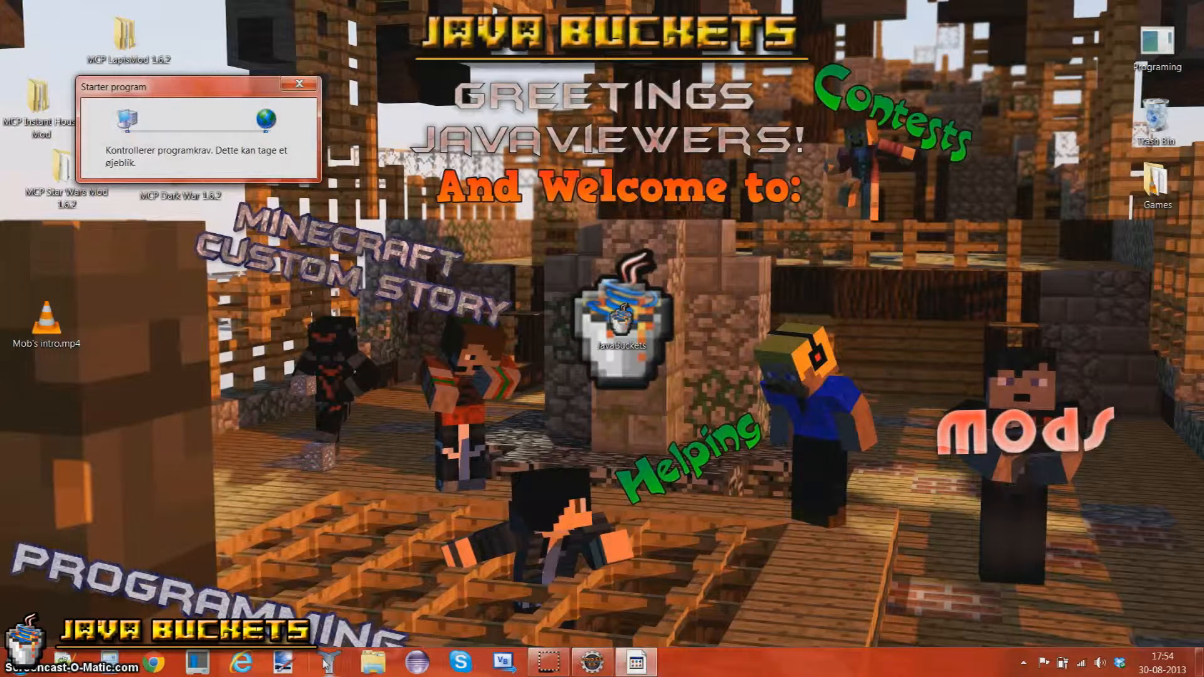
# Wait on the desktop for the Techne launcher to finish starting.
pyautogui.click(298, 83)
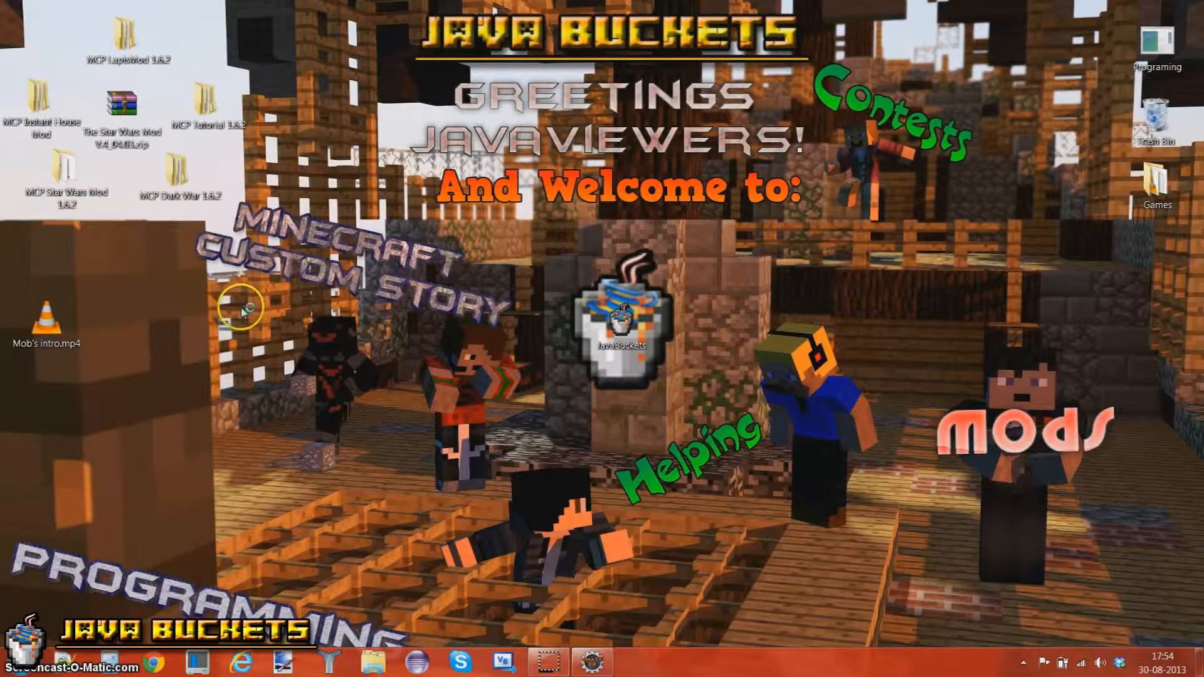
pyautogui.moveTo(304, 309)
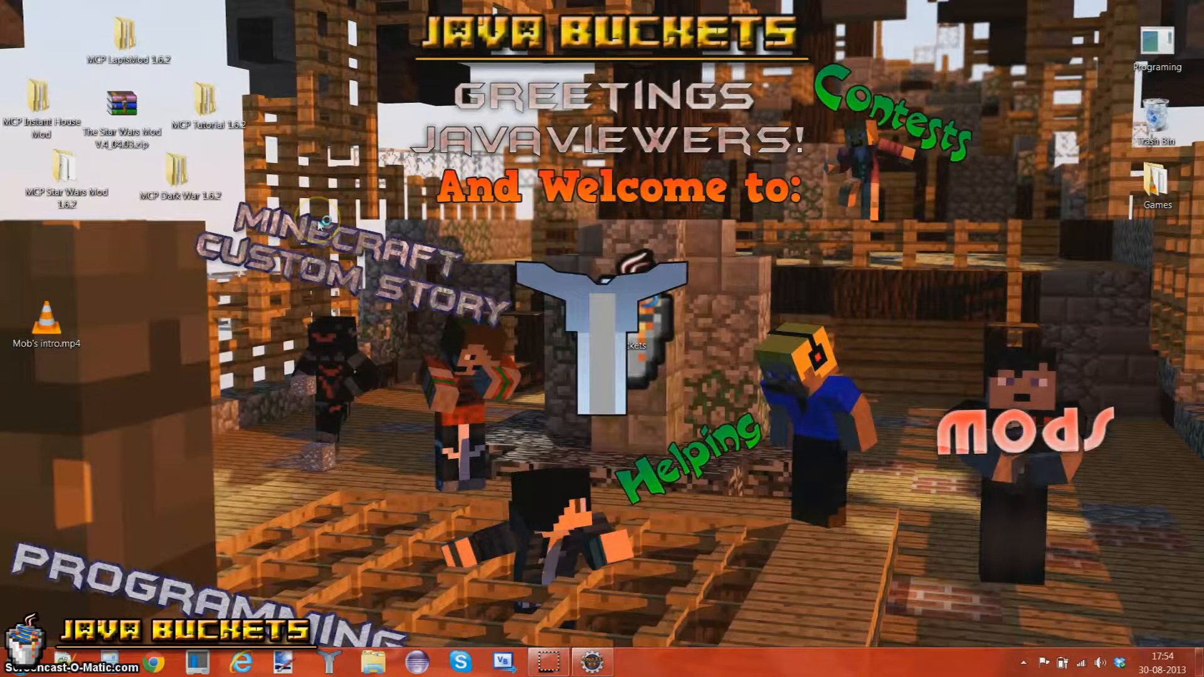
pyautogui.moveTo(483, 226)
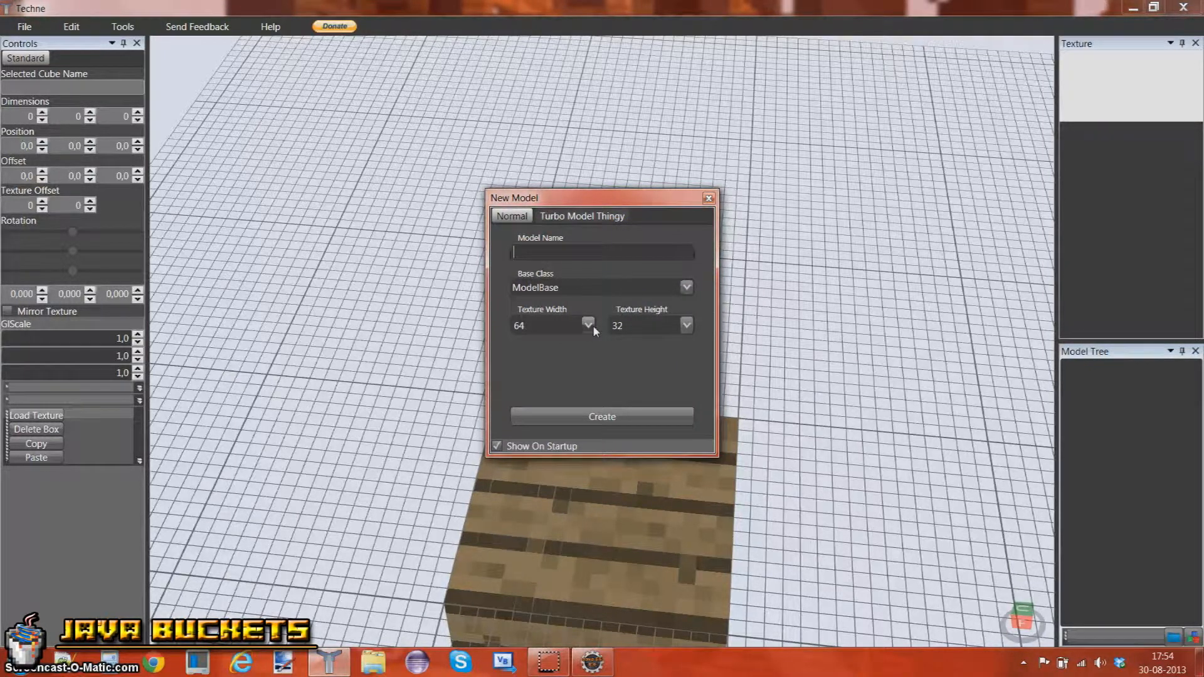
# Create 'Modium Monster' on ModelBase with a 64×64 texture in the New Model dialog.
pyautogui.click(587, 325)
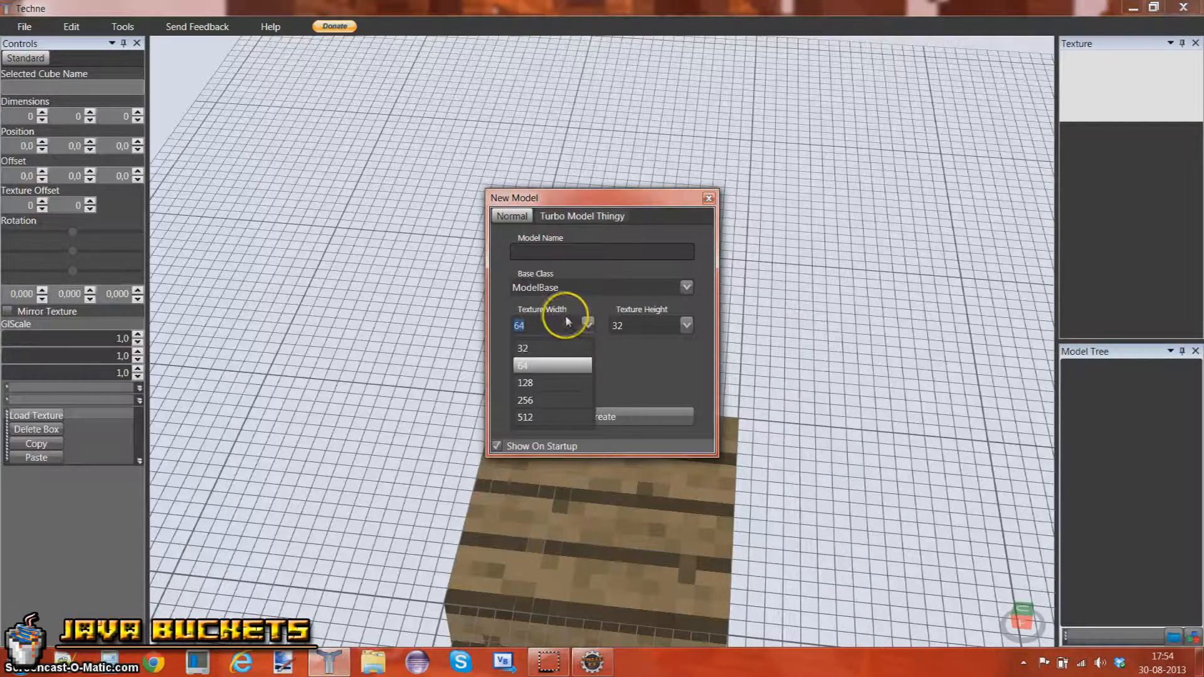
pyautogui.moveTo(548, 387)
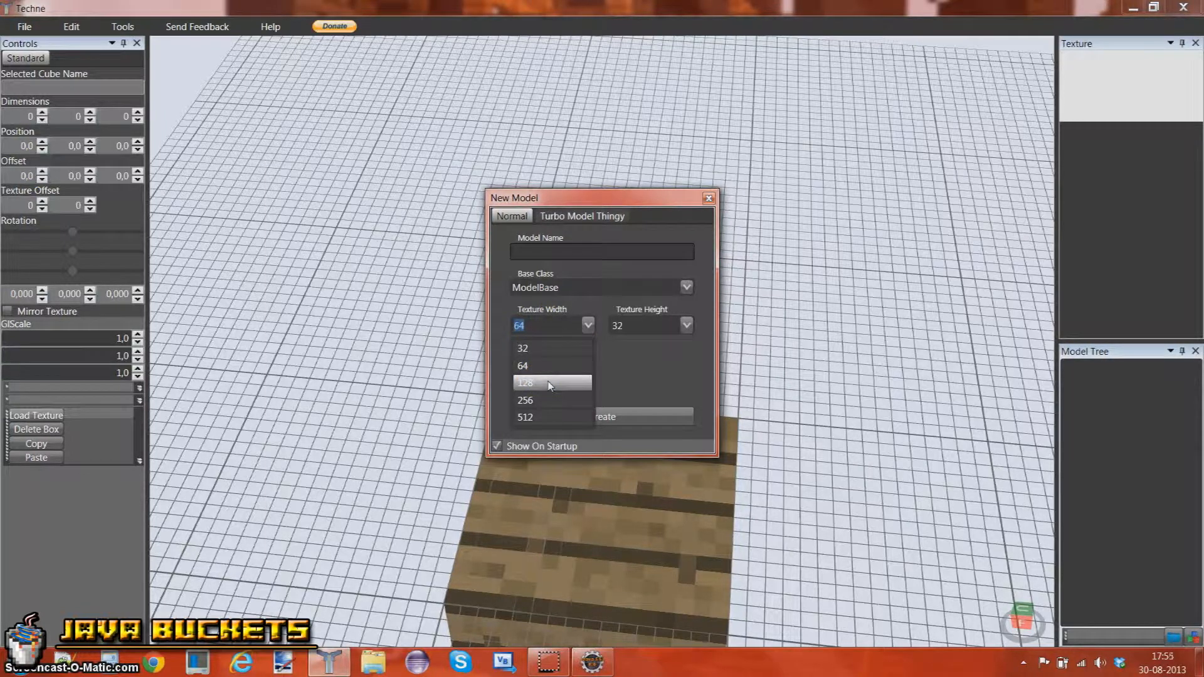
pyautogui.moveTo(553, 366)
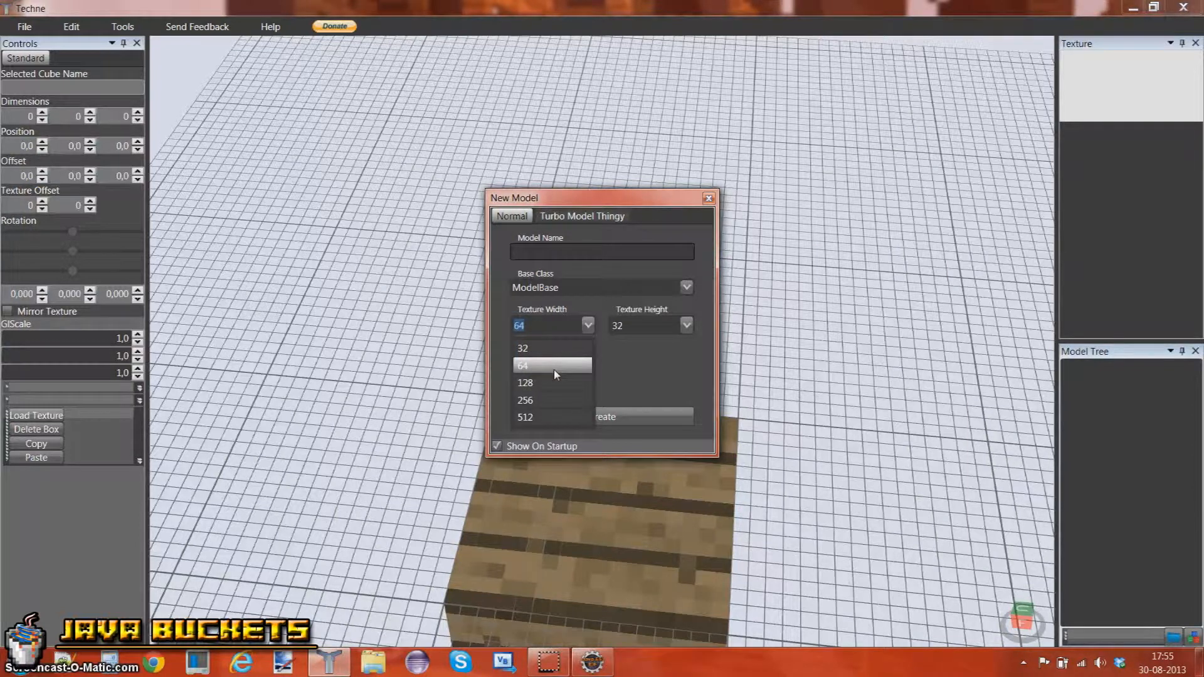
pyautogui.click(551, 366)
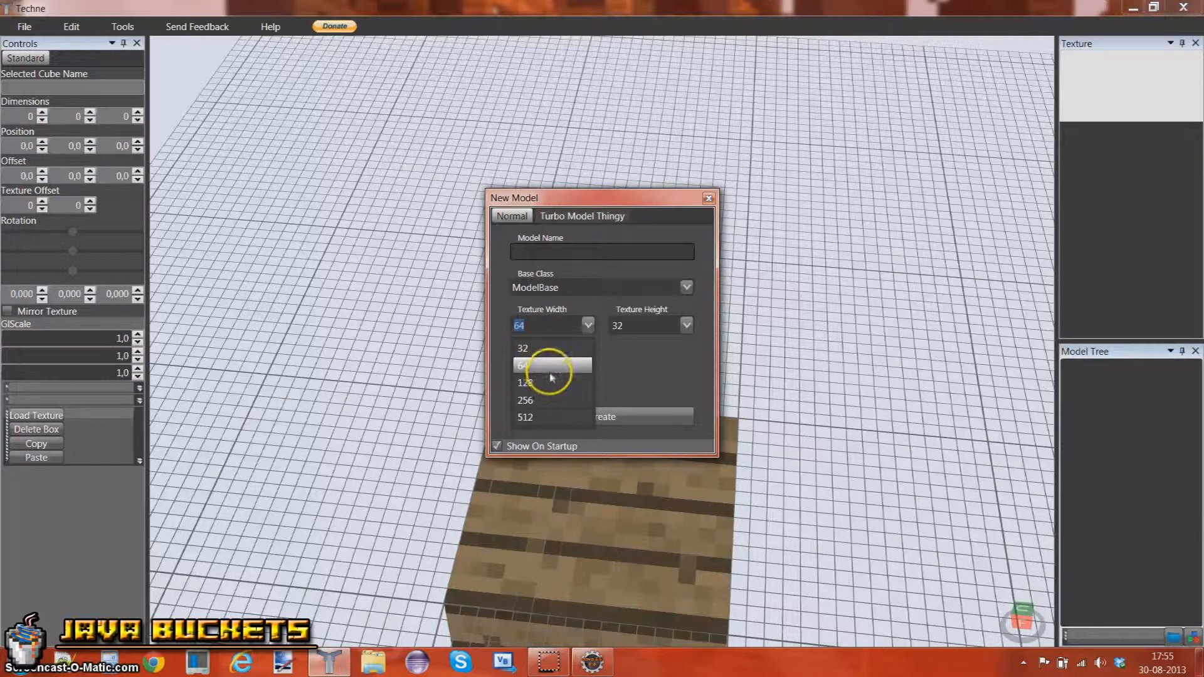
pyautogui.click(684, 325)
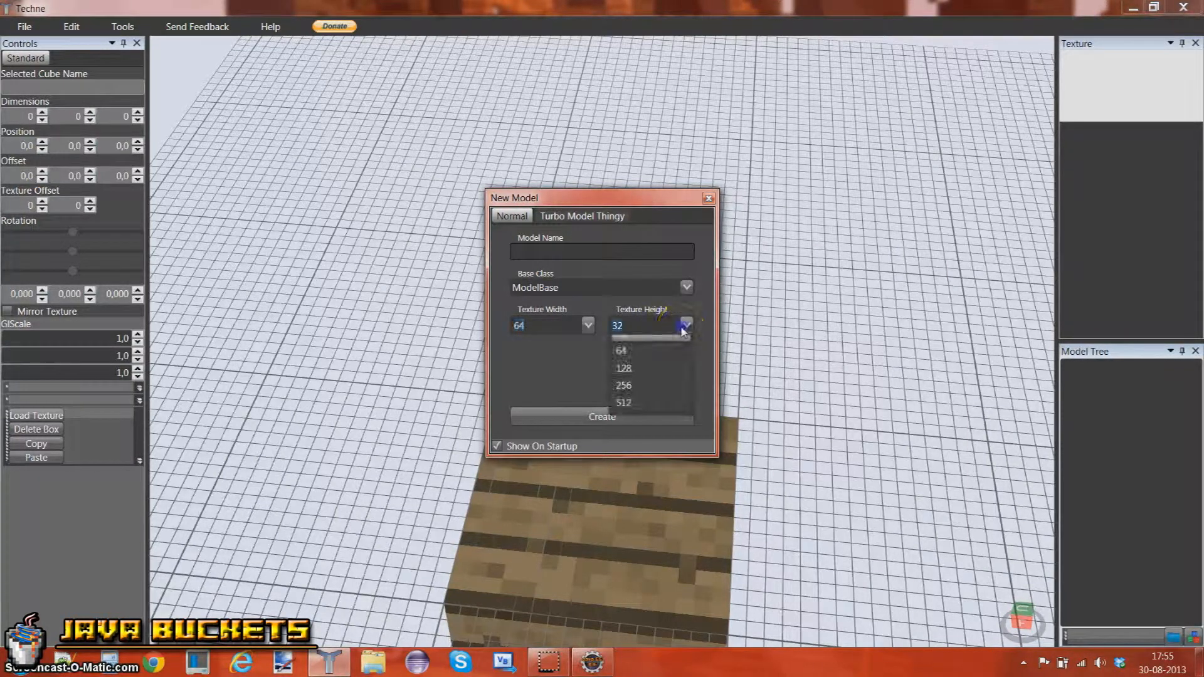
pyautogui.click(620, 350)
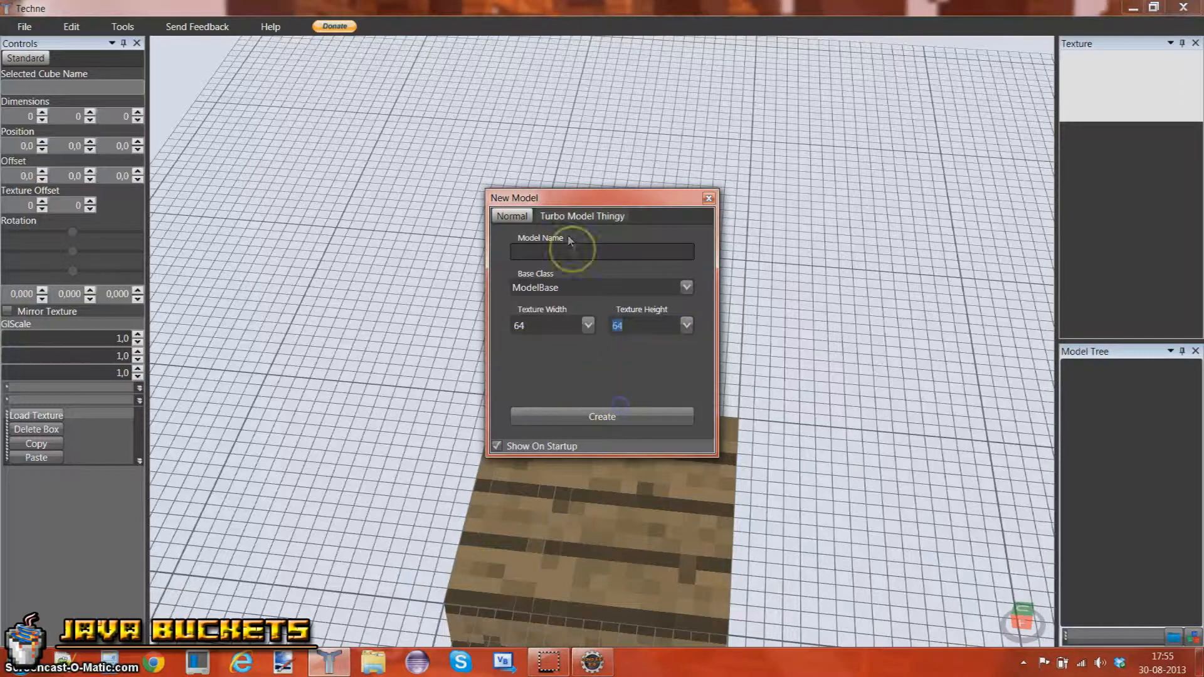
pyautogui.click(684, 286)
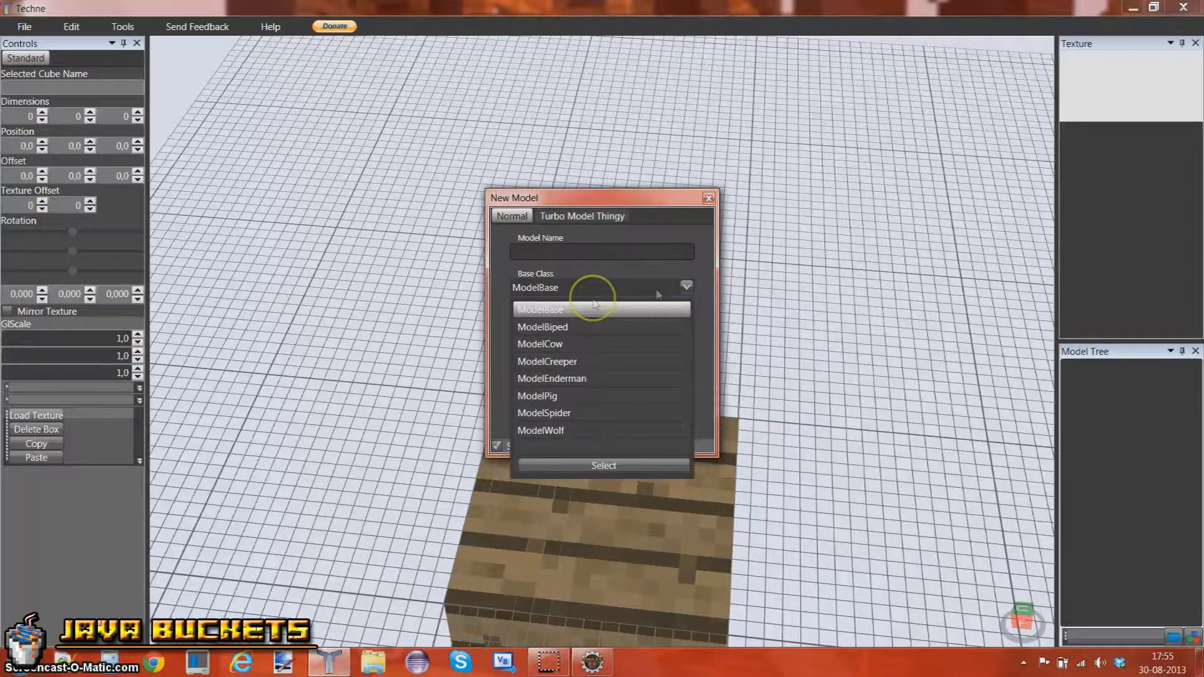
pyautogui.moveTo(589, 338)
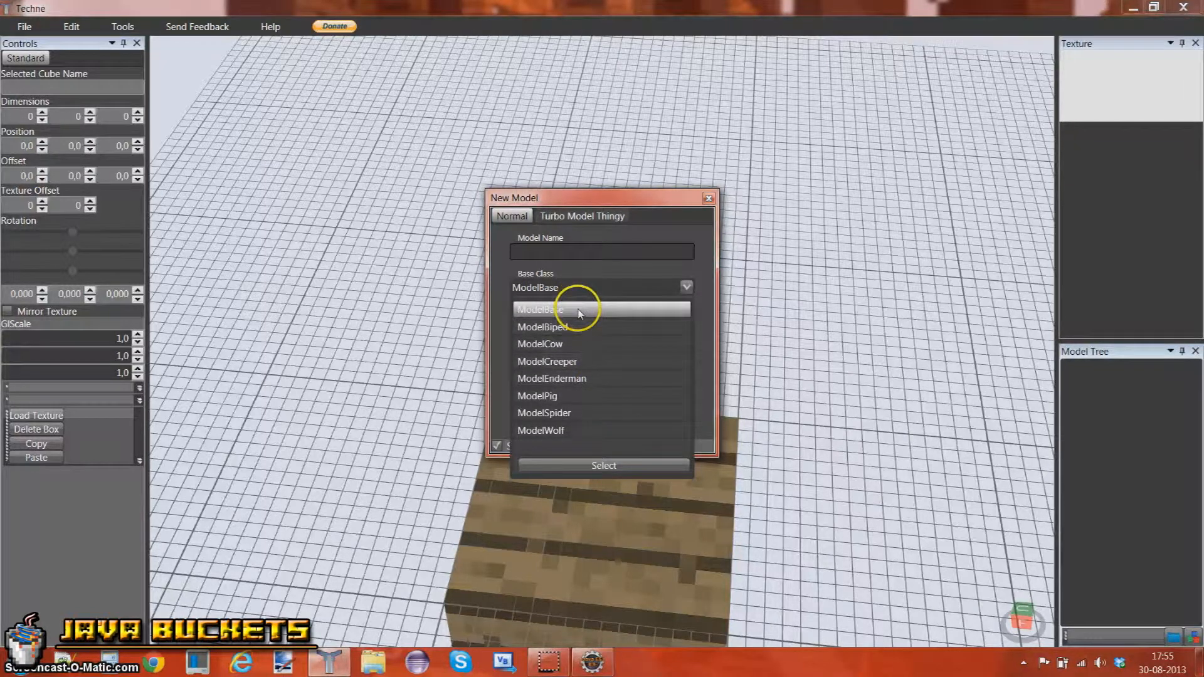
pyautogui.click(540, 309)
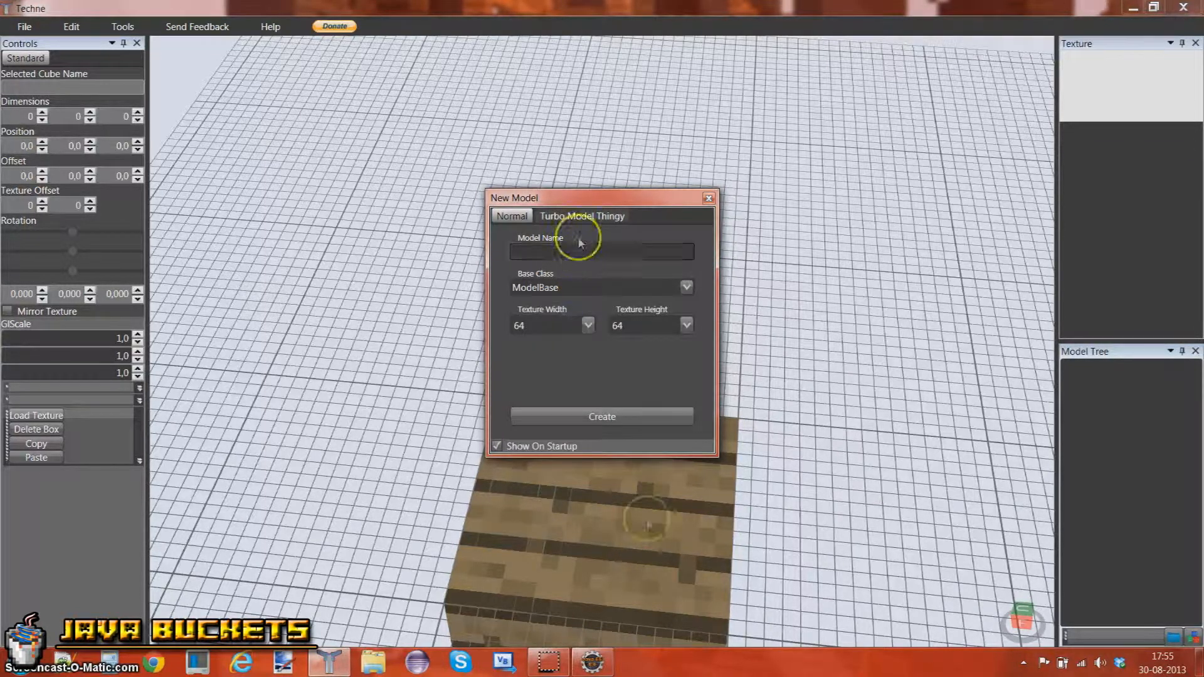
pyautogui.click(602, 250)
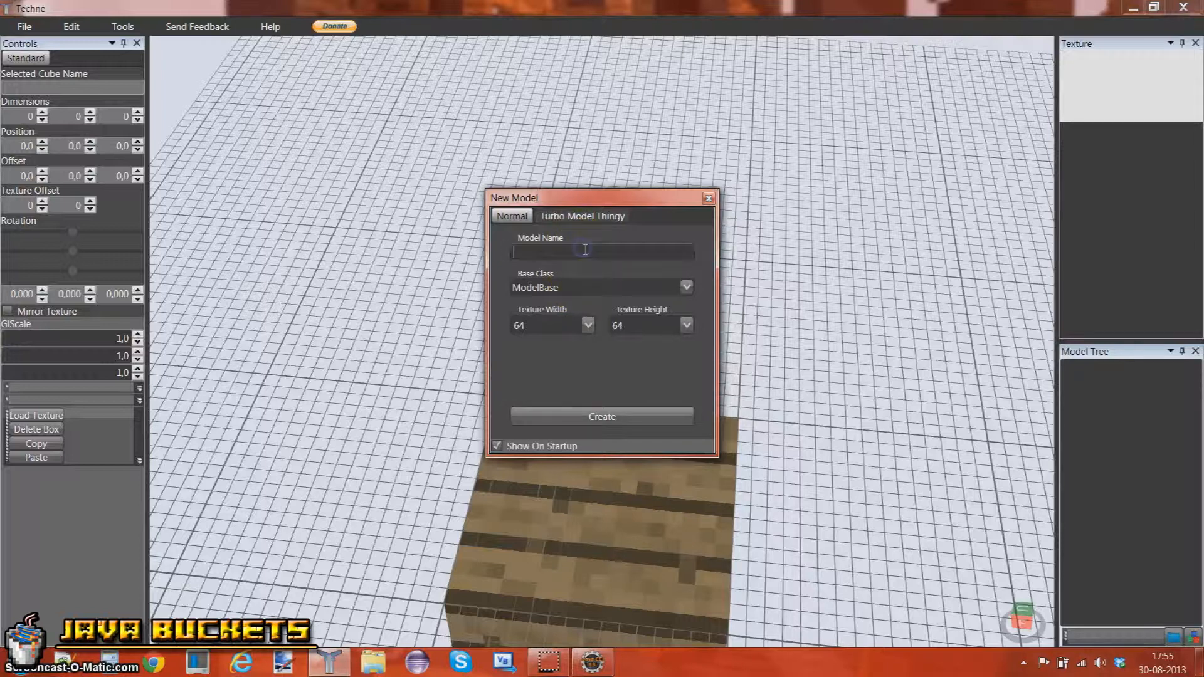
pyautogui.write('Modium')
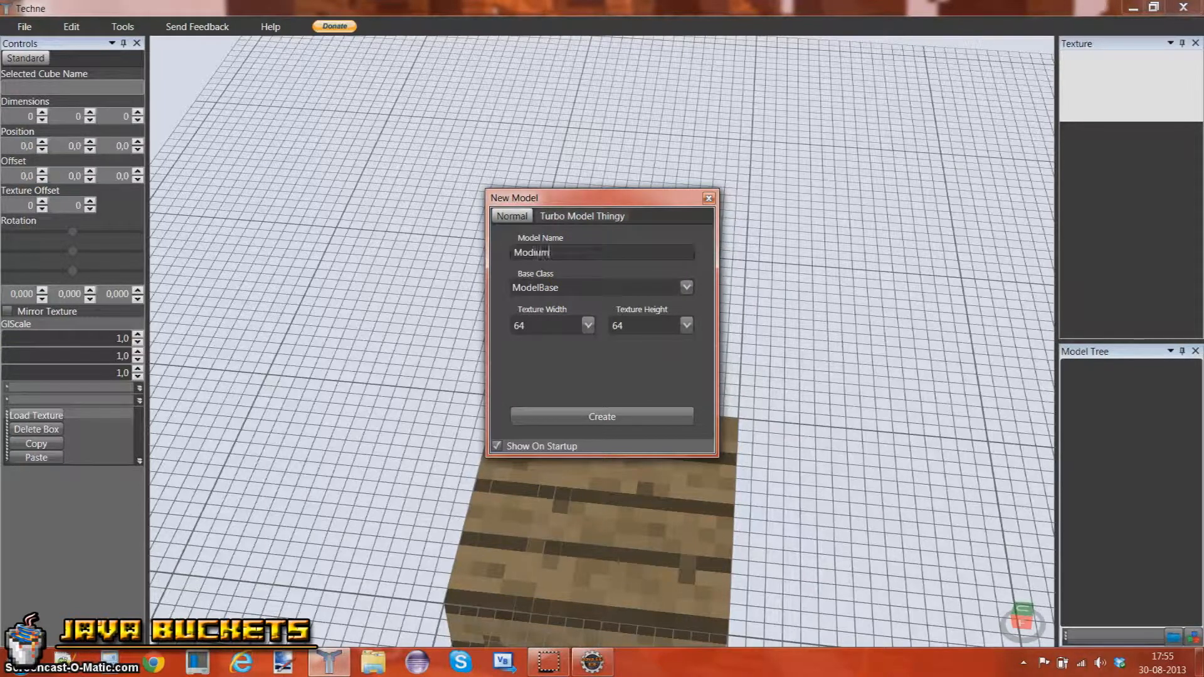
pyautogui.write('Monster')
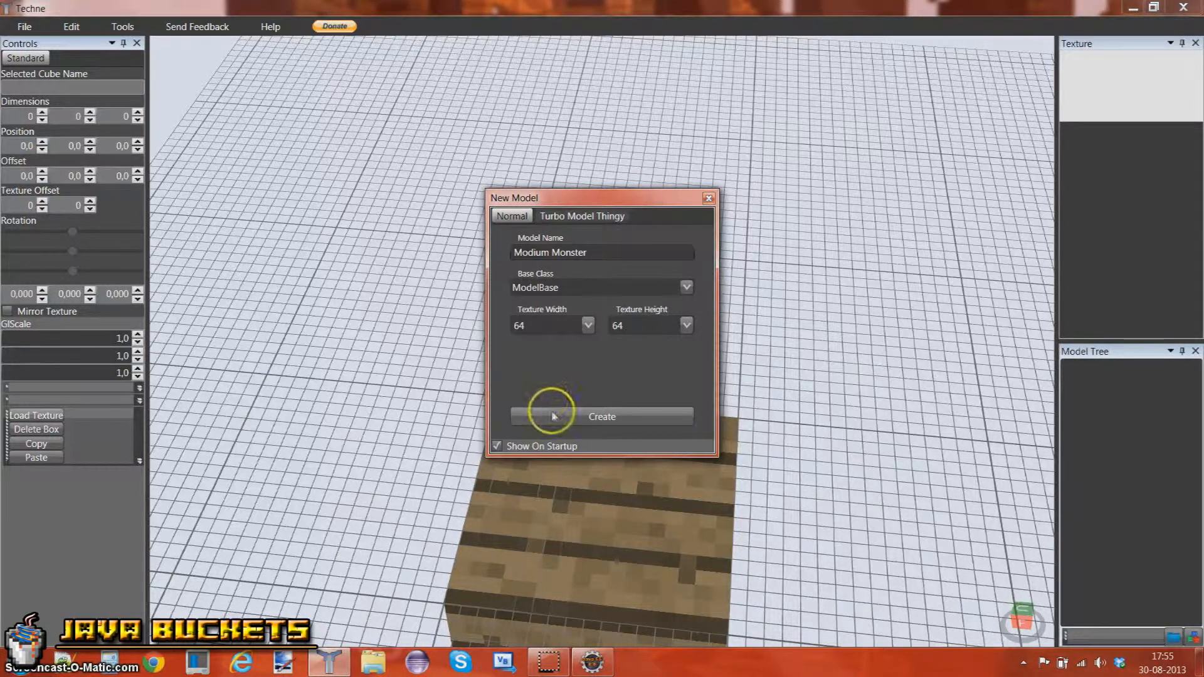
pyautogui.click(601, 416)
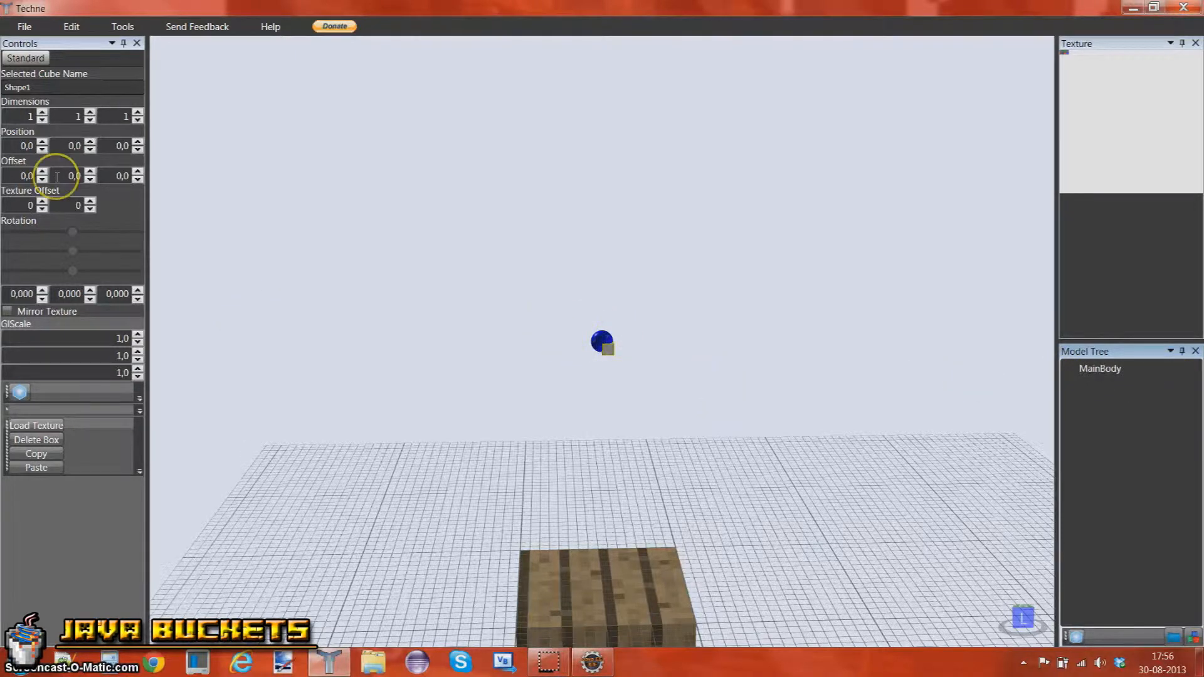
pyautogui.moveTo(593, 233)
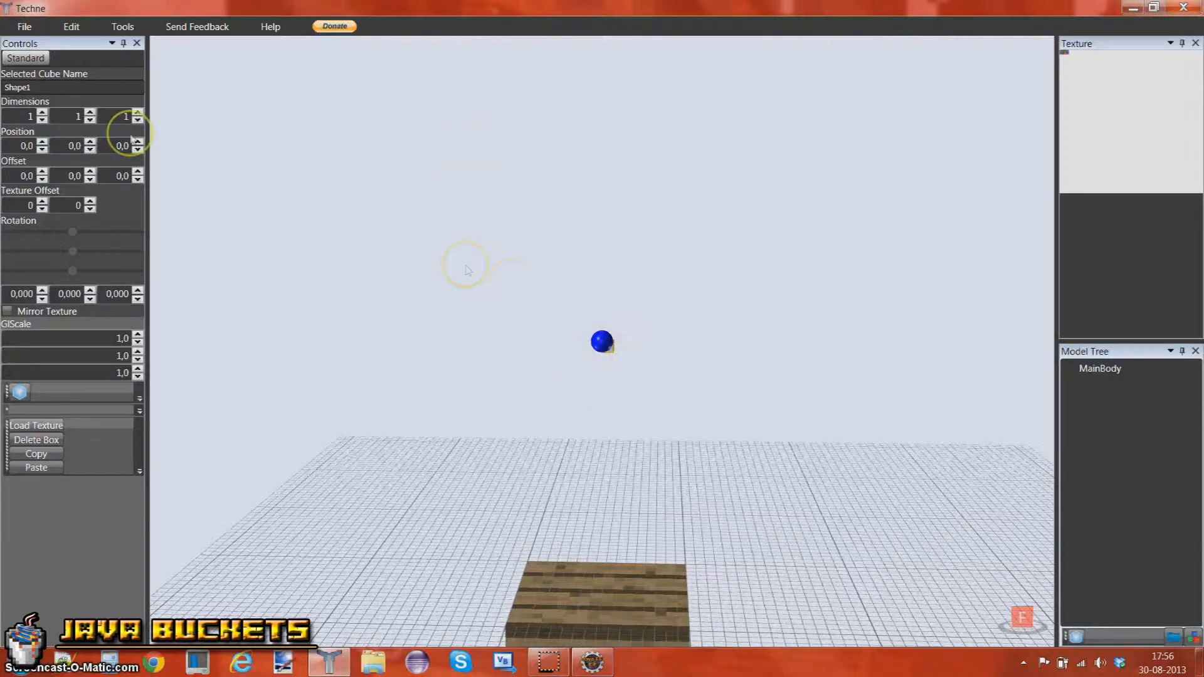
# Nudge the box's height, then set its dimensions to 4×4×4.
pyautogui.click(90, 142)
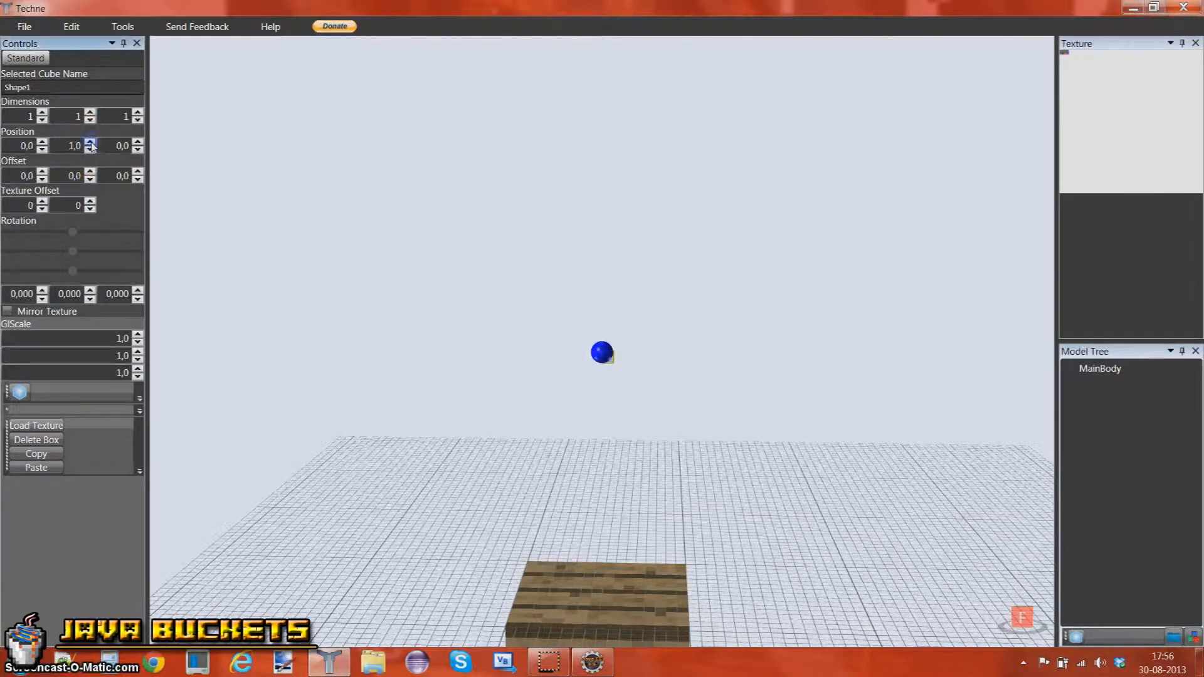
pyautogui.click(90, 149)
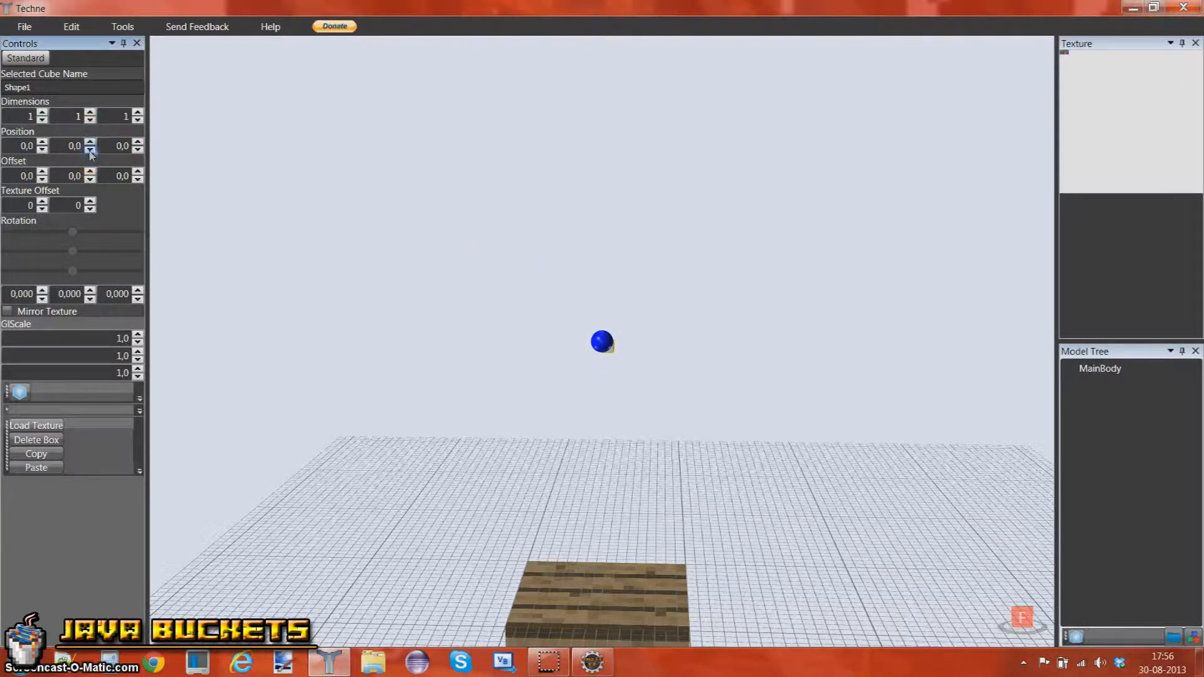
pyautogui.click(91, 146)
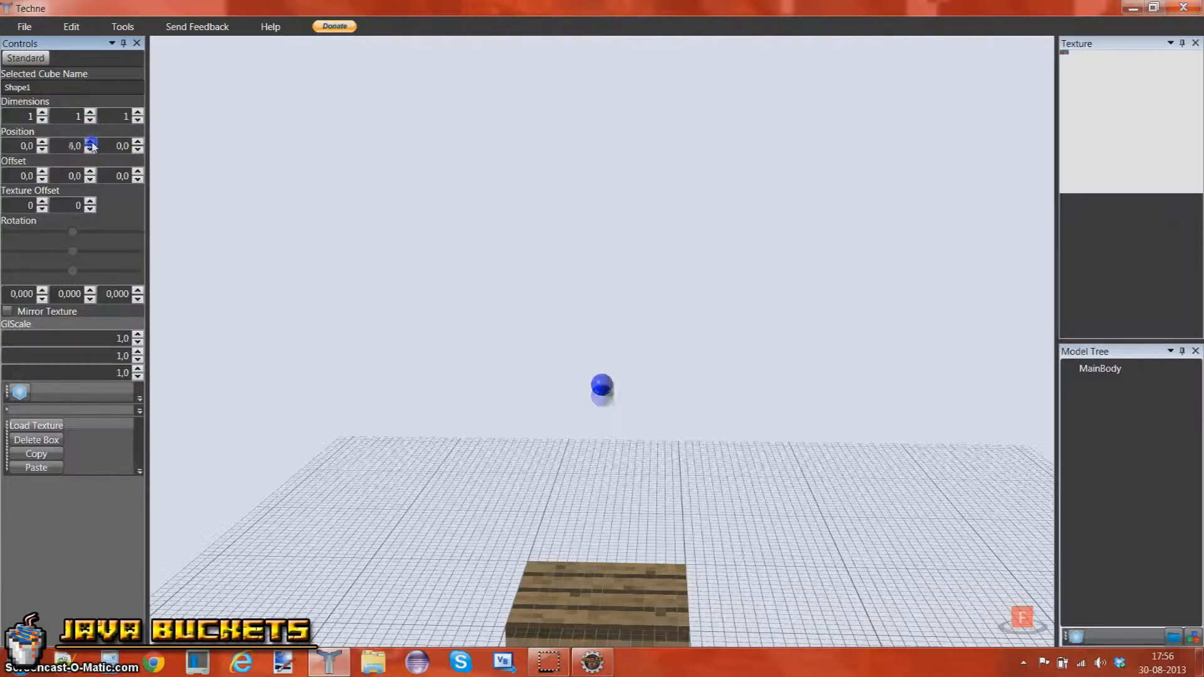
pyautogui.click(89, 142)
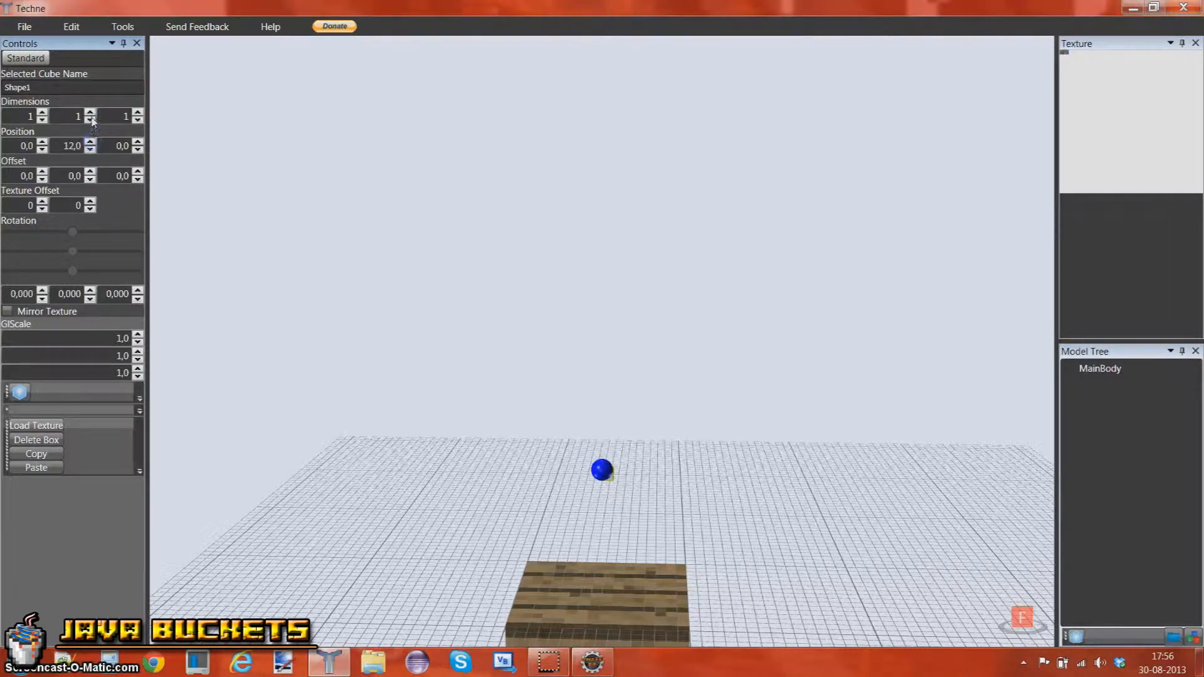
pyautogui.click(90, 143)
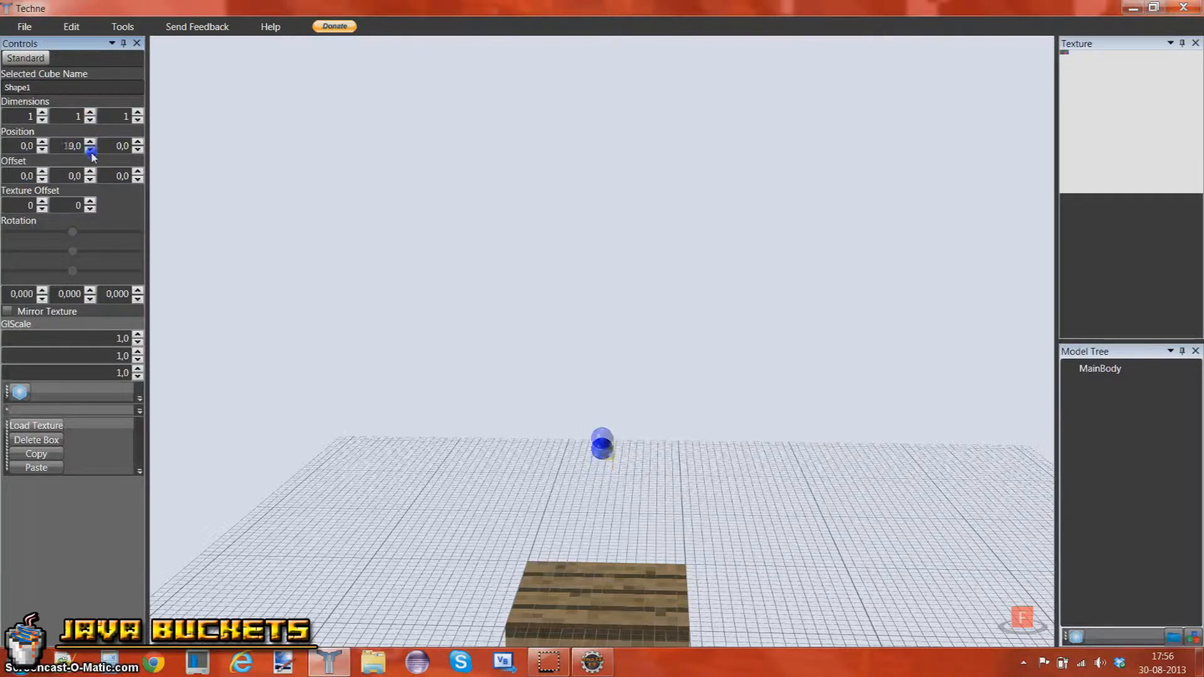
pyautogui.click(90, 149)
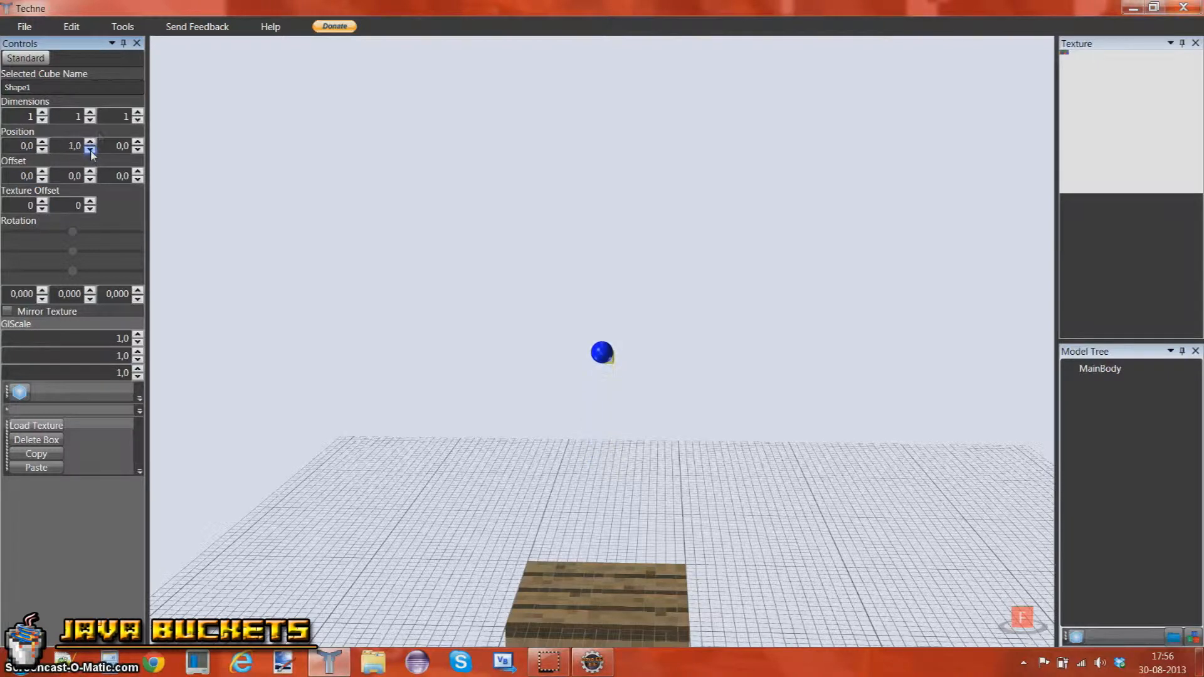
pyautogui.click(138, 113)
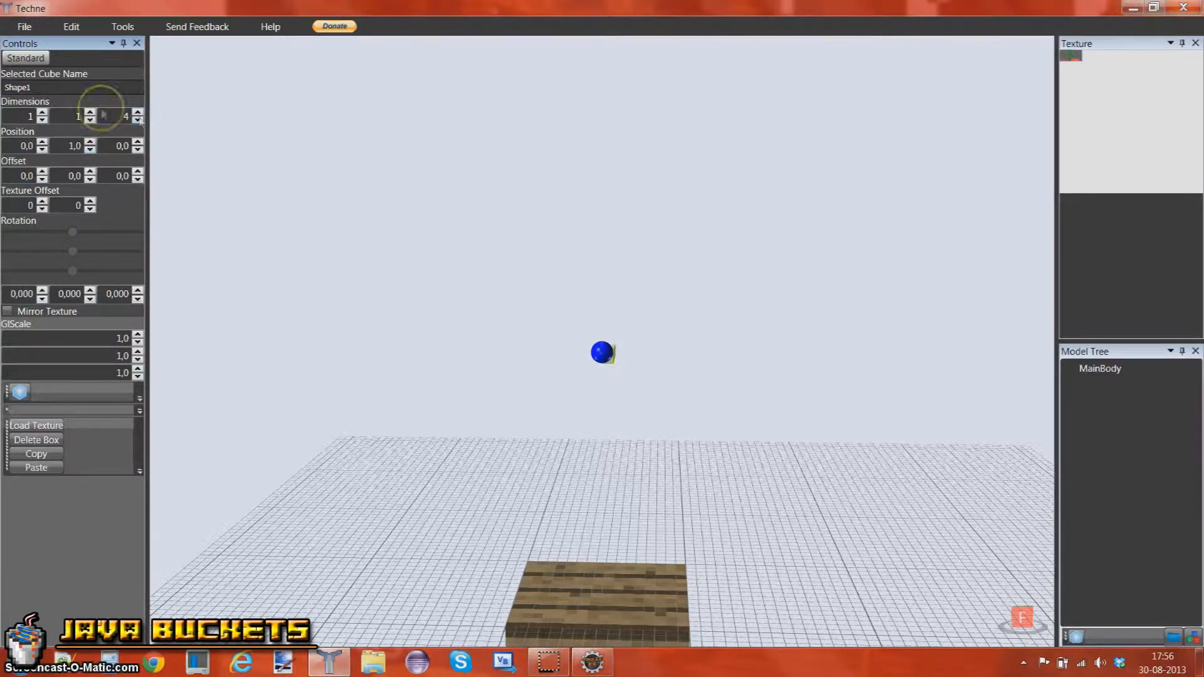
pyautogui.click(90, 112)
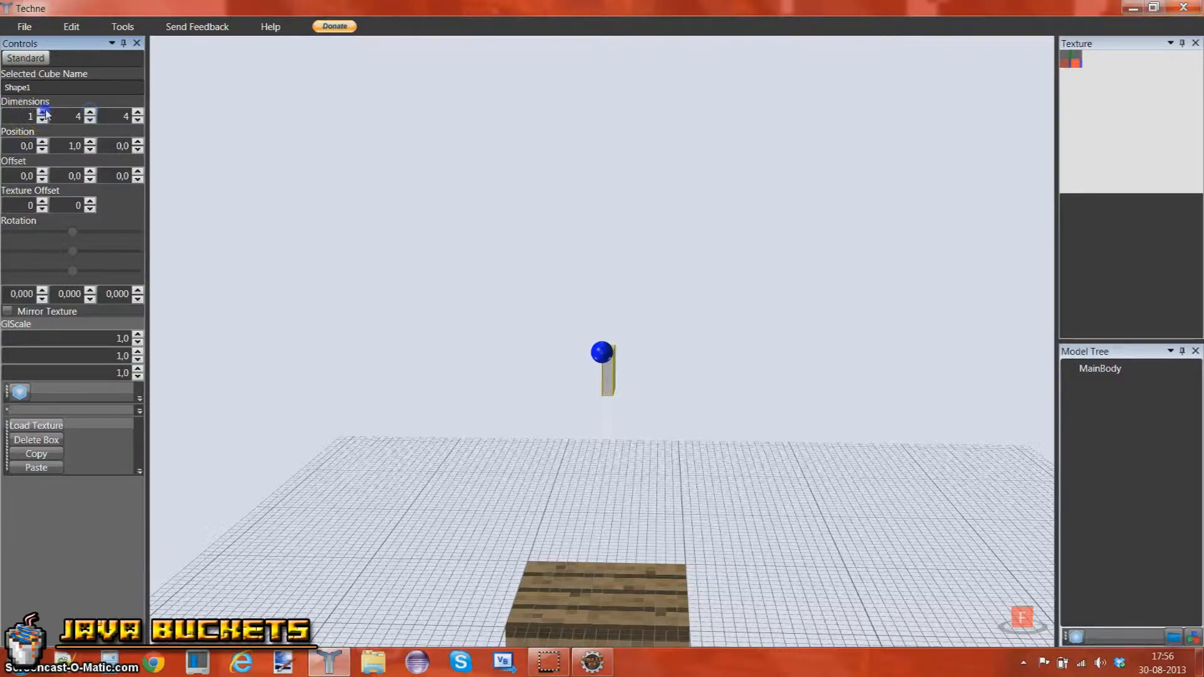
pyautogui.click(42, 113)
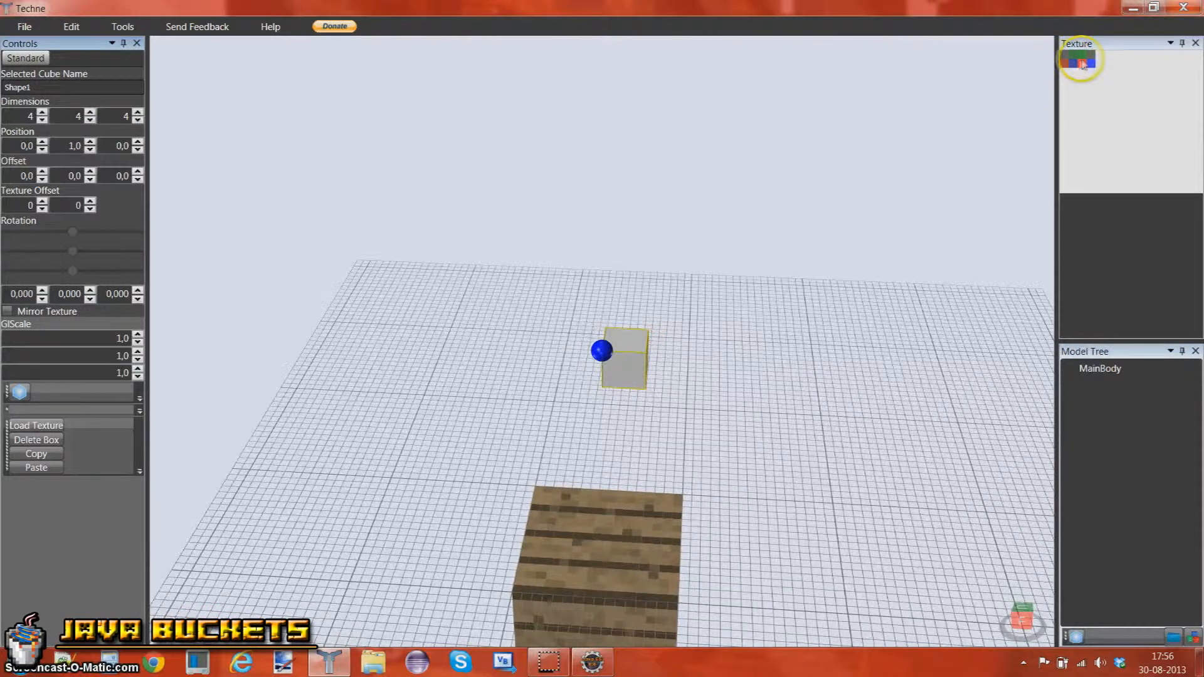
# Move the cube to position -2, 17, -2 just above the ground block.
pyautogui.click(89, 143)
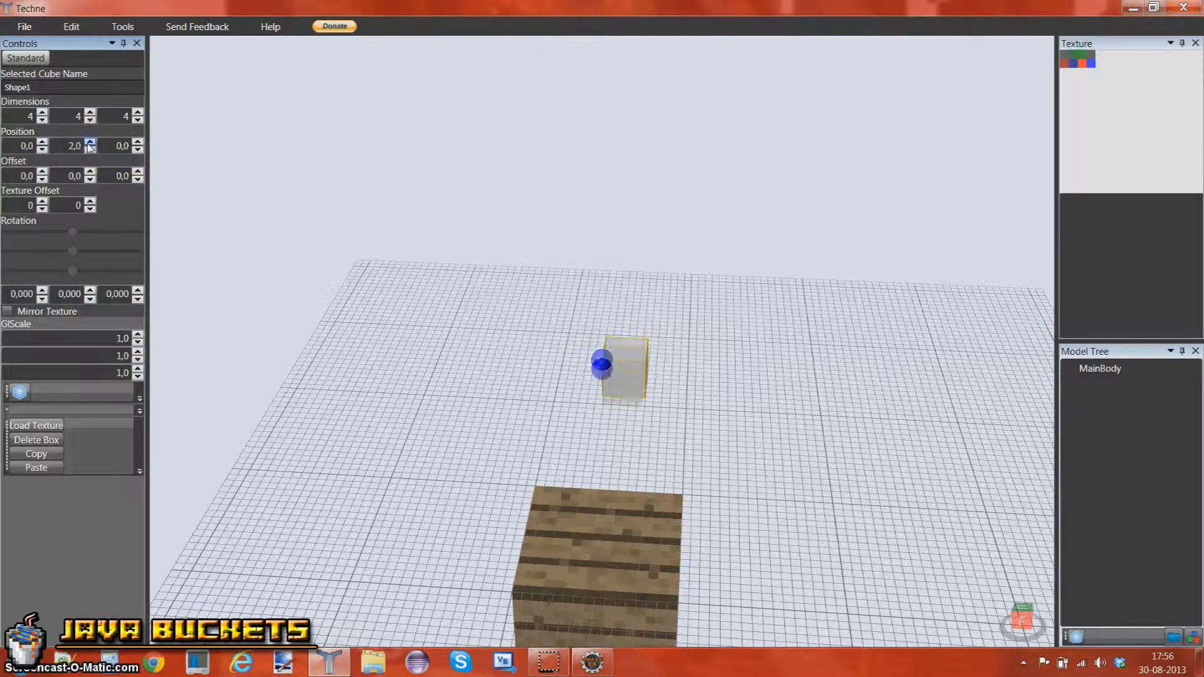
pyautogui.click(88, 143)
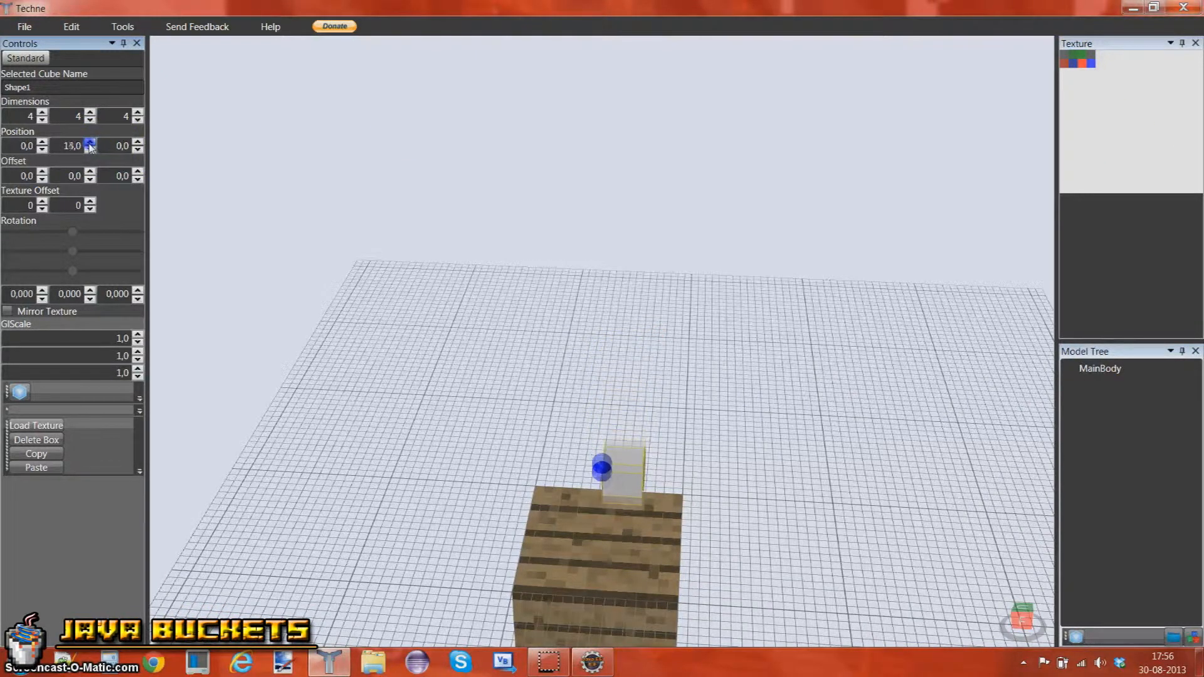
pyautogui.click(89, 142)
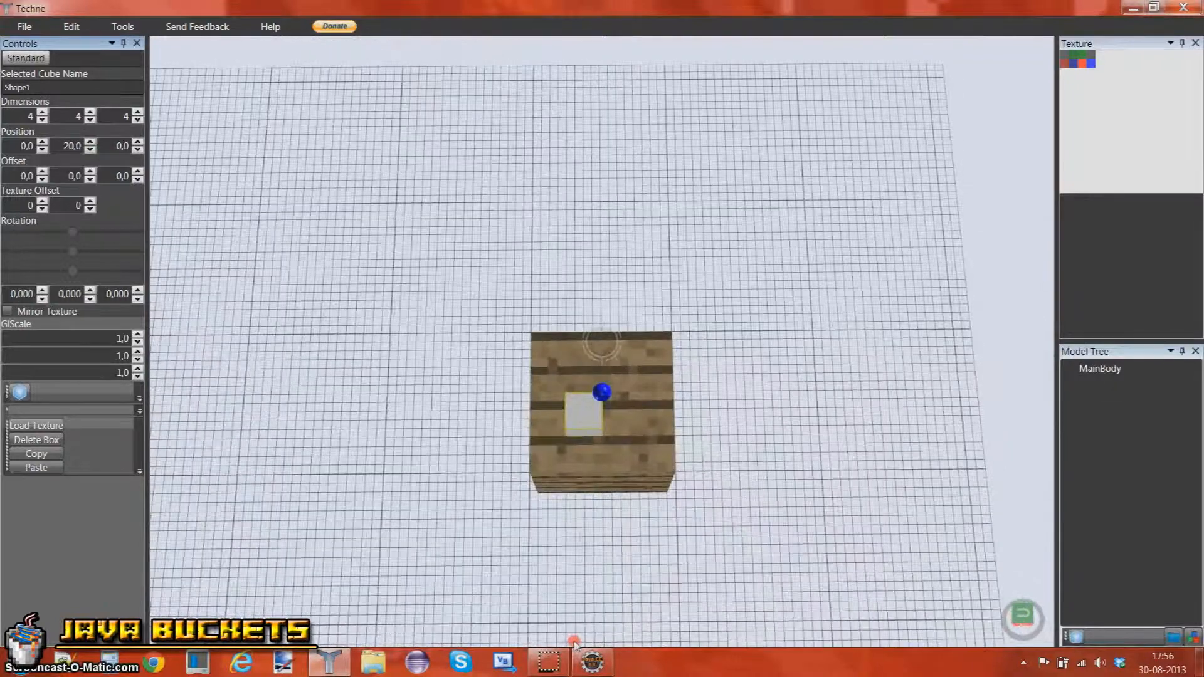
pyautogui.click(138, 149)
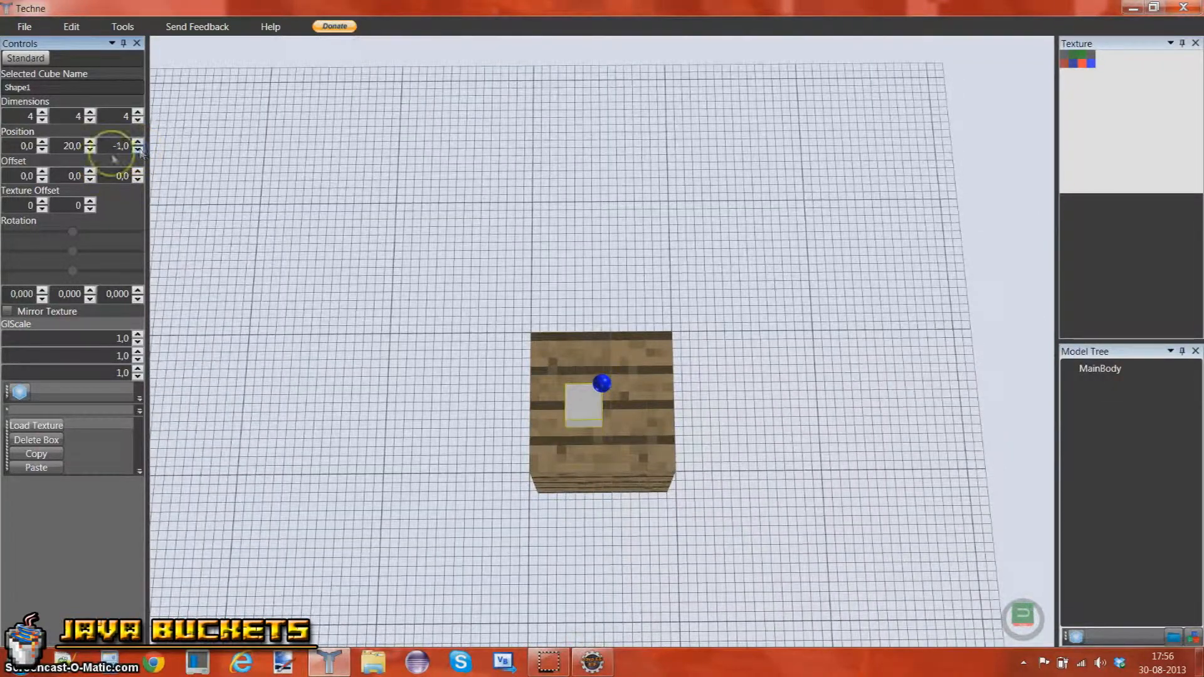
pyautogui.click(42, 147)
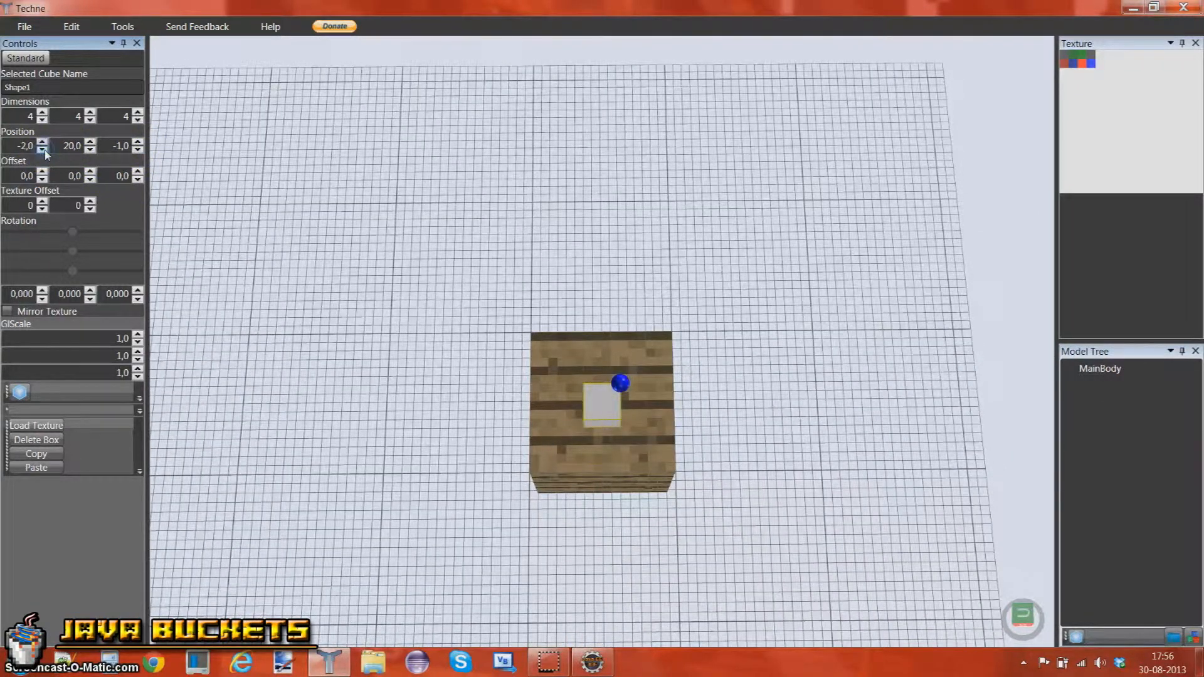
pyautogui.click(137, 150)
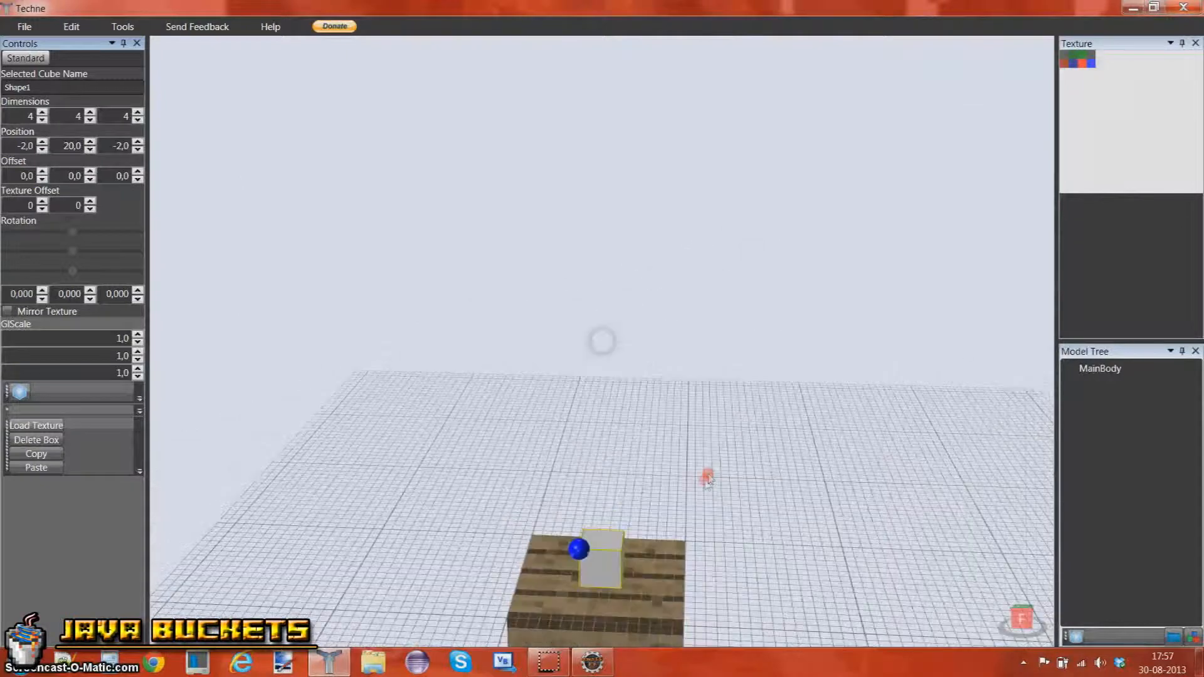
pyautogui.click(90, 150)
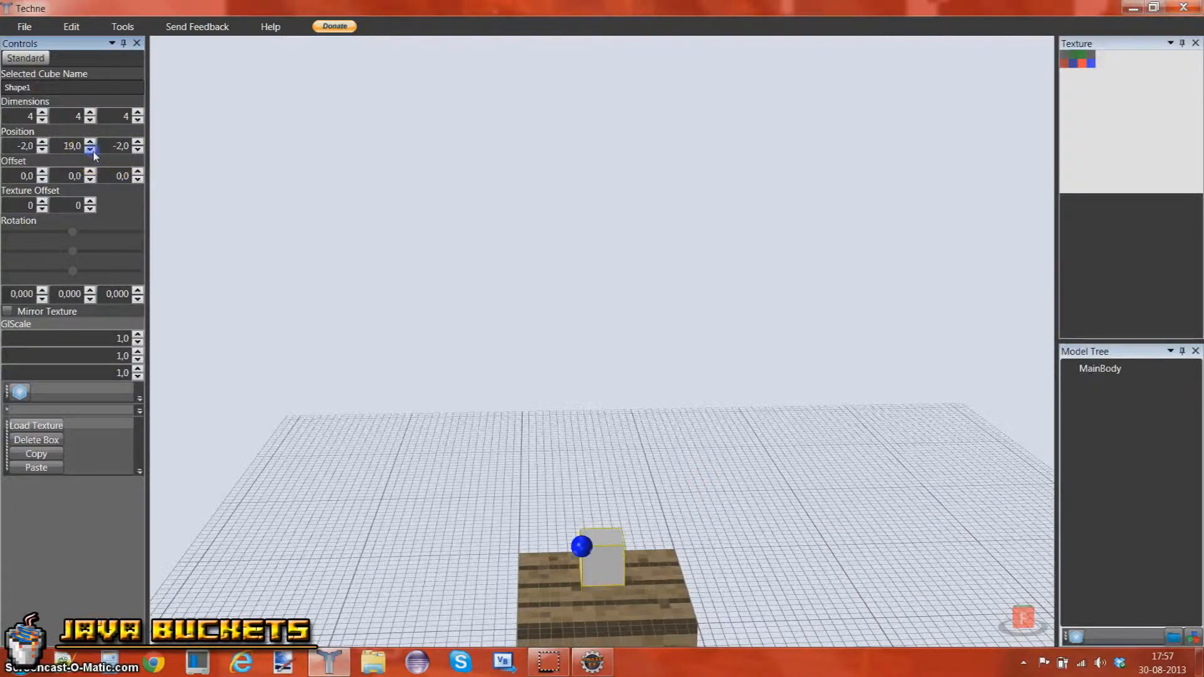
pyautogui.click(90, 150)
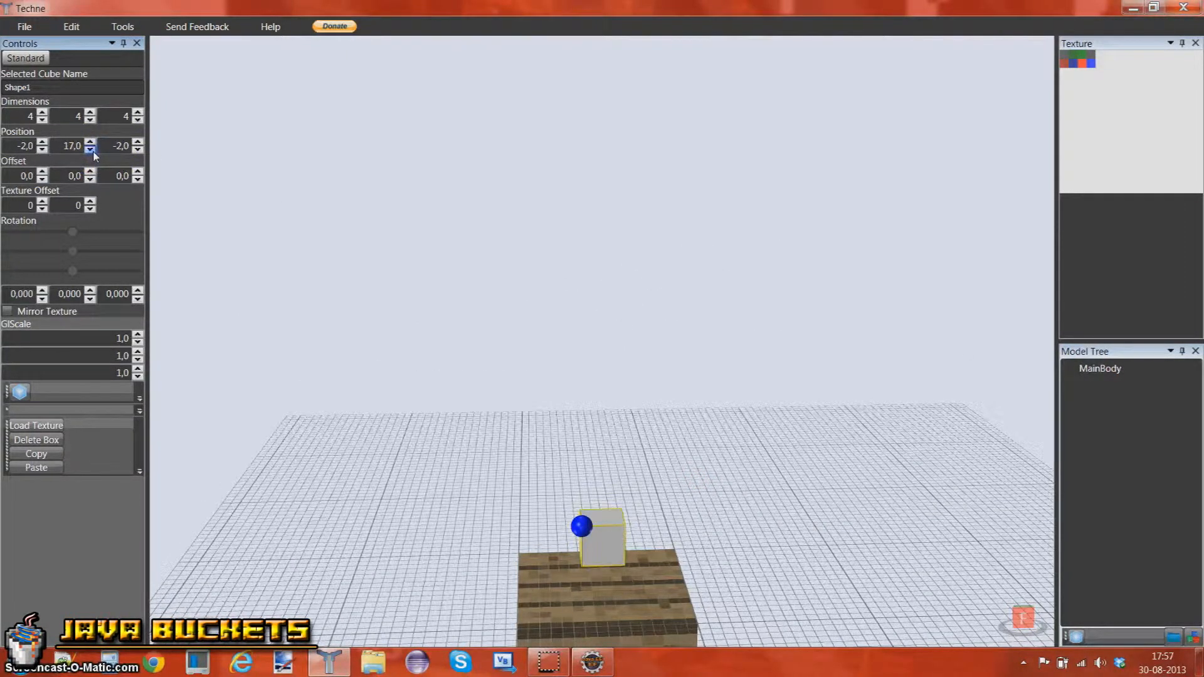
pyautogui.click(90, 149)
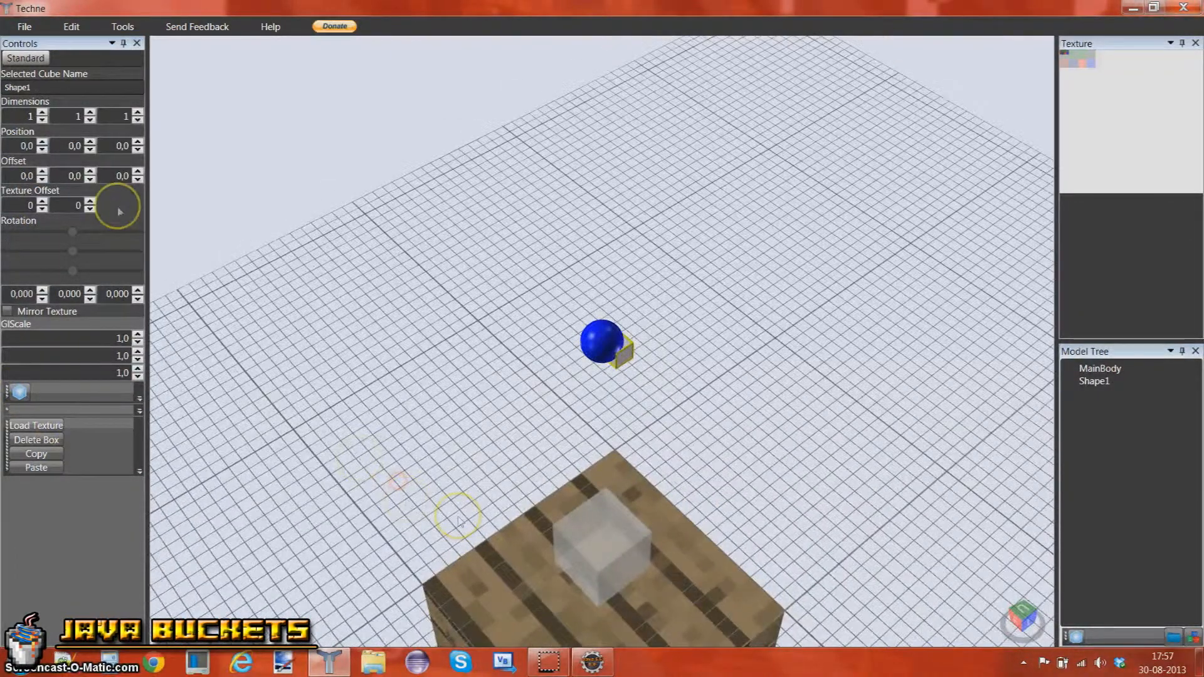
# Make the small box a 1×4×1 leg at height 20 and rename it LeftLeg.
pyautogui.click(88, 143)
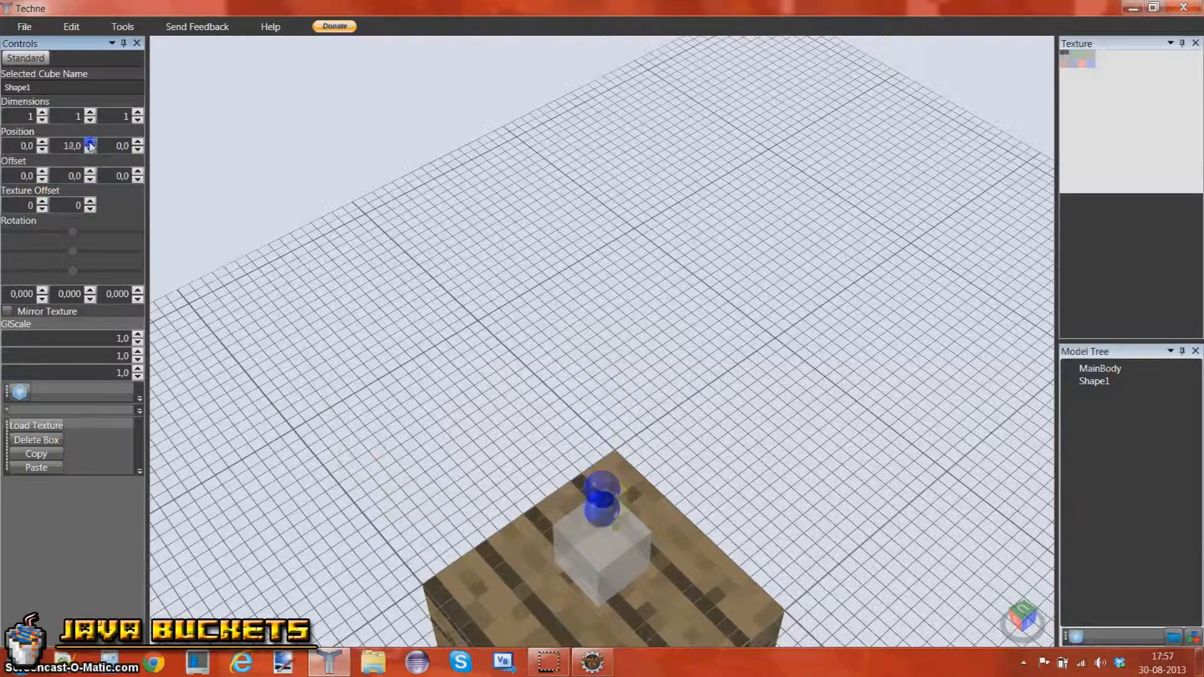
pyautogui.click(90, 142)
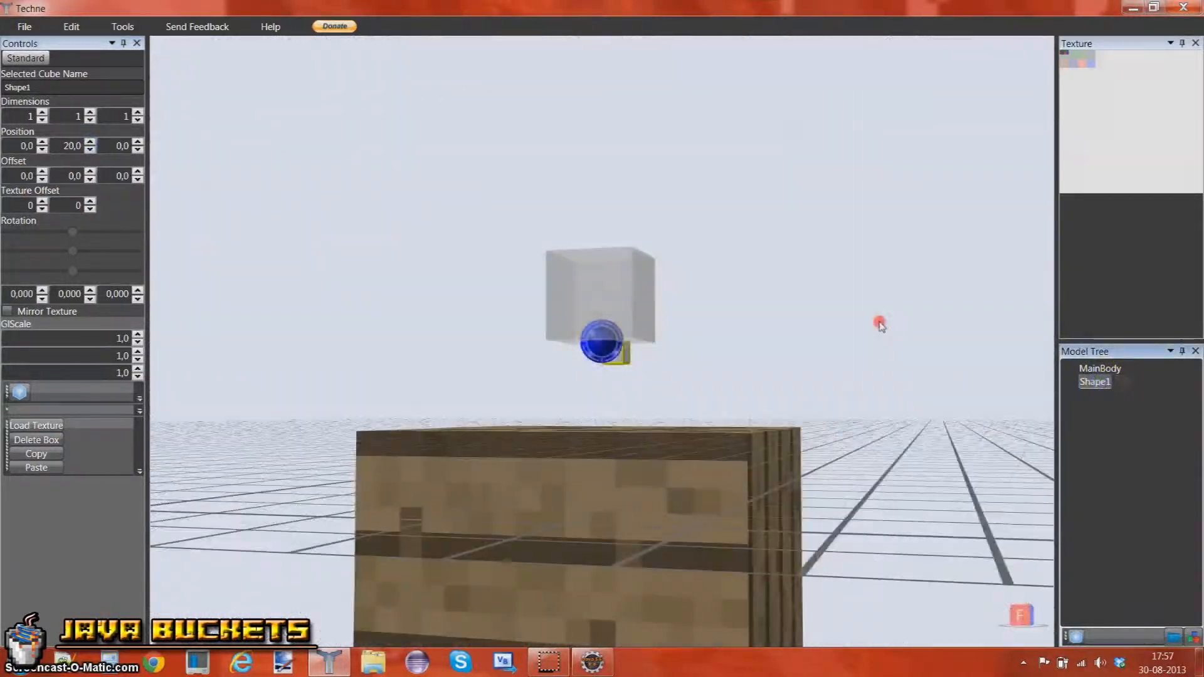
pyautogui.click(138, 143)
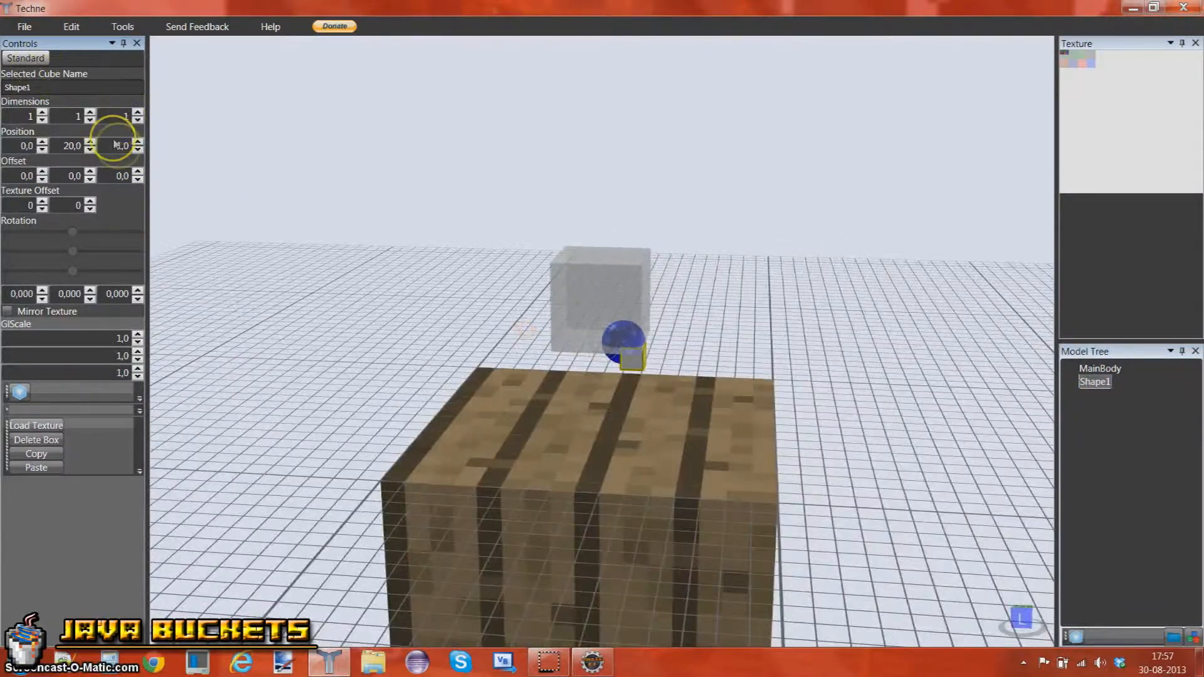
pyautogui.click(42, 149)
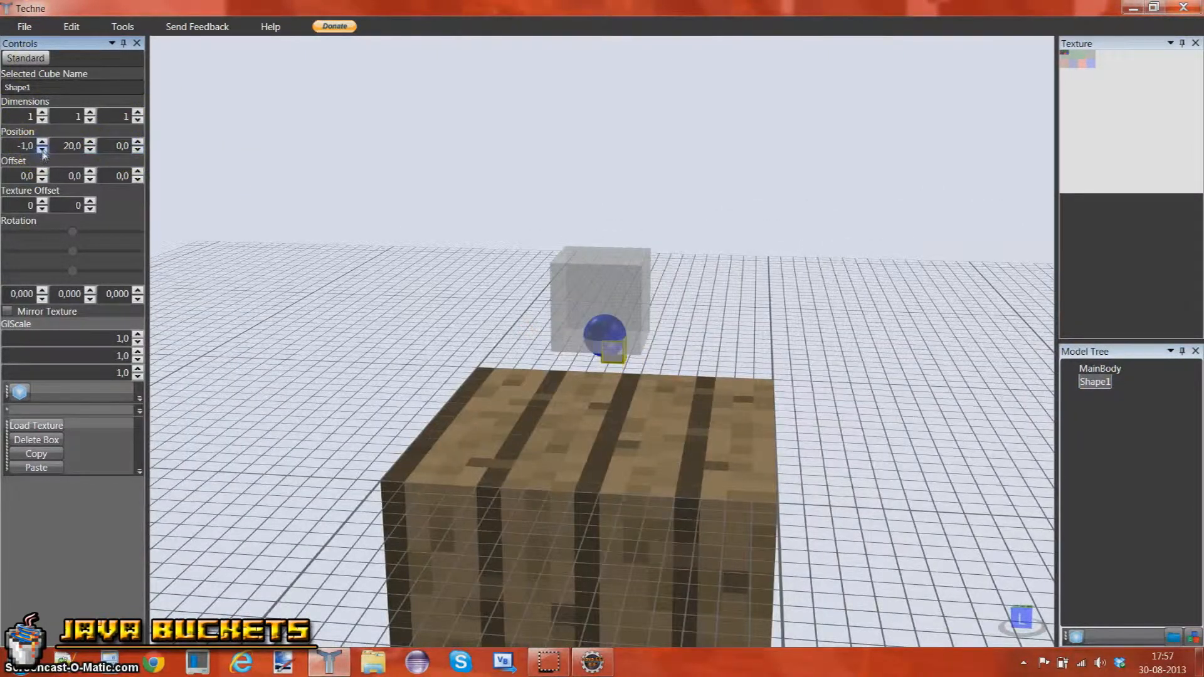
pyautogui.click(44, 150)
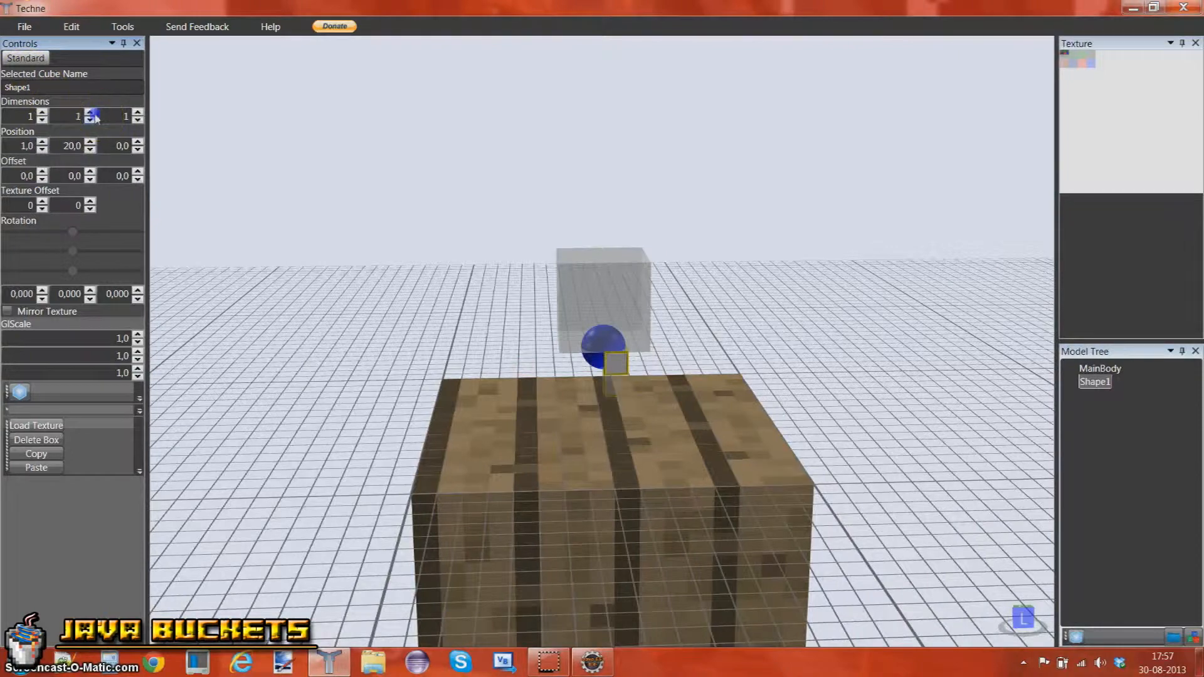
pyautogui.click(89, 112)
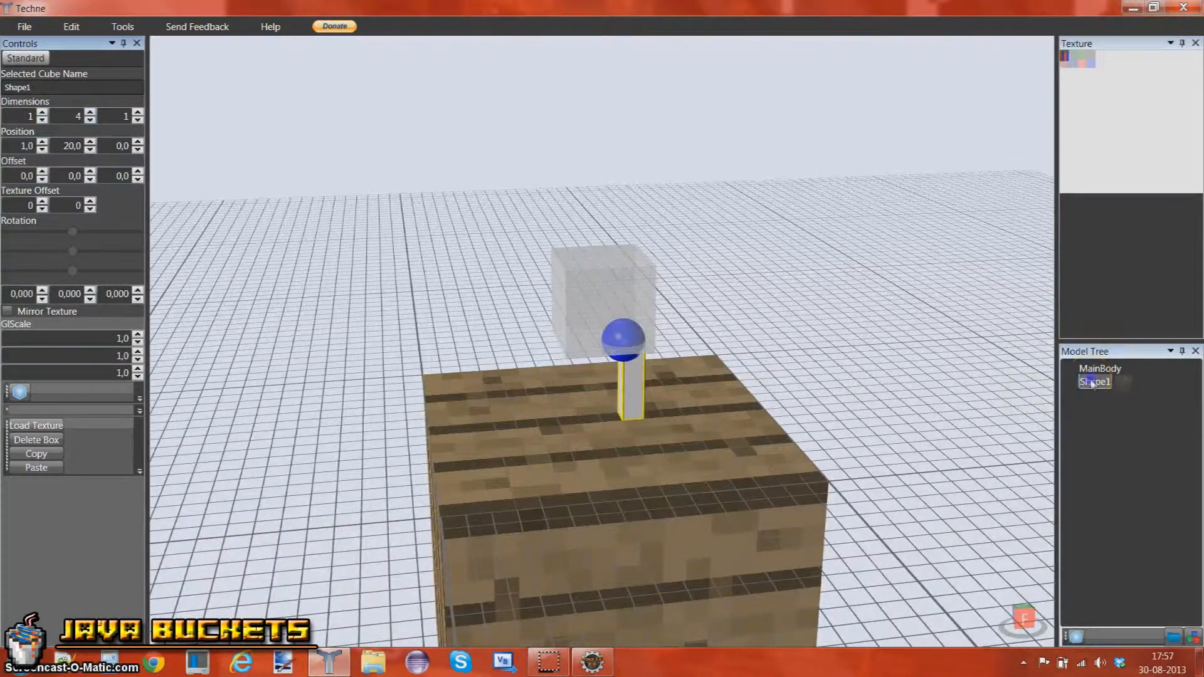
pyautogui.doubleClick(1093, 382)
pyautogui.write('LeftLeg')
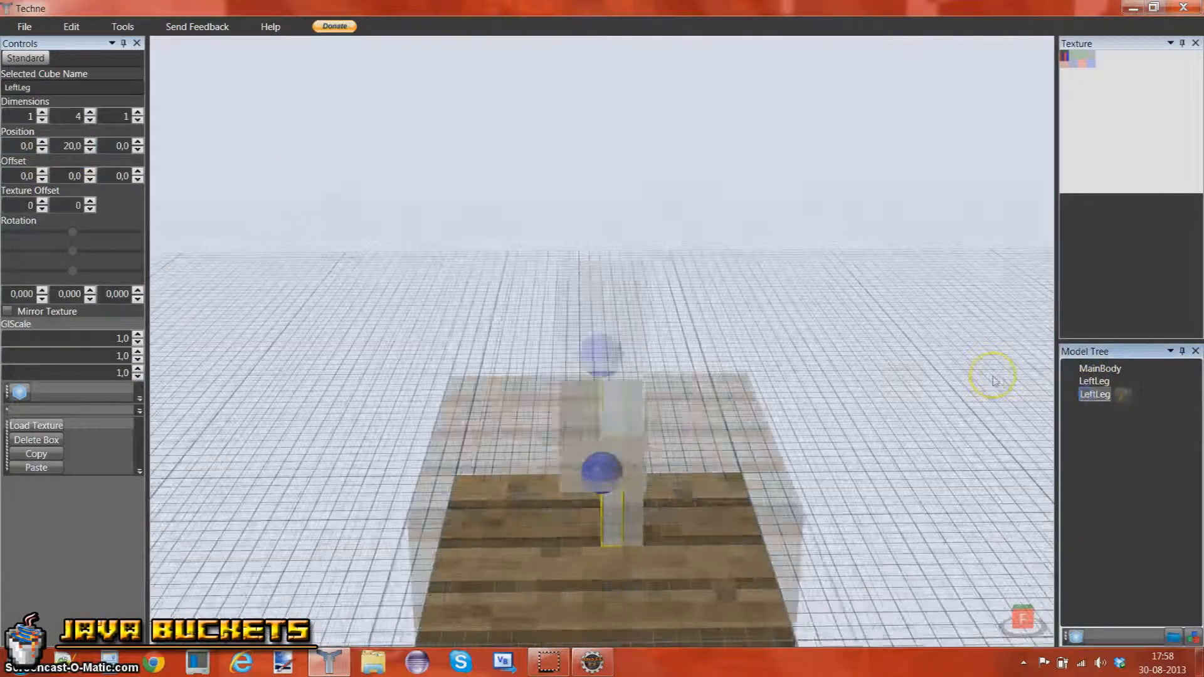
pyautogui.click(42, 149)
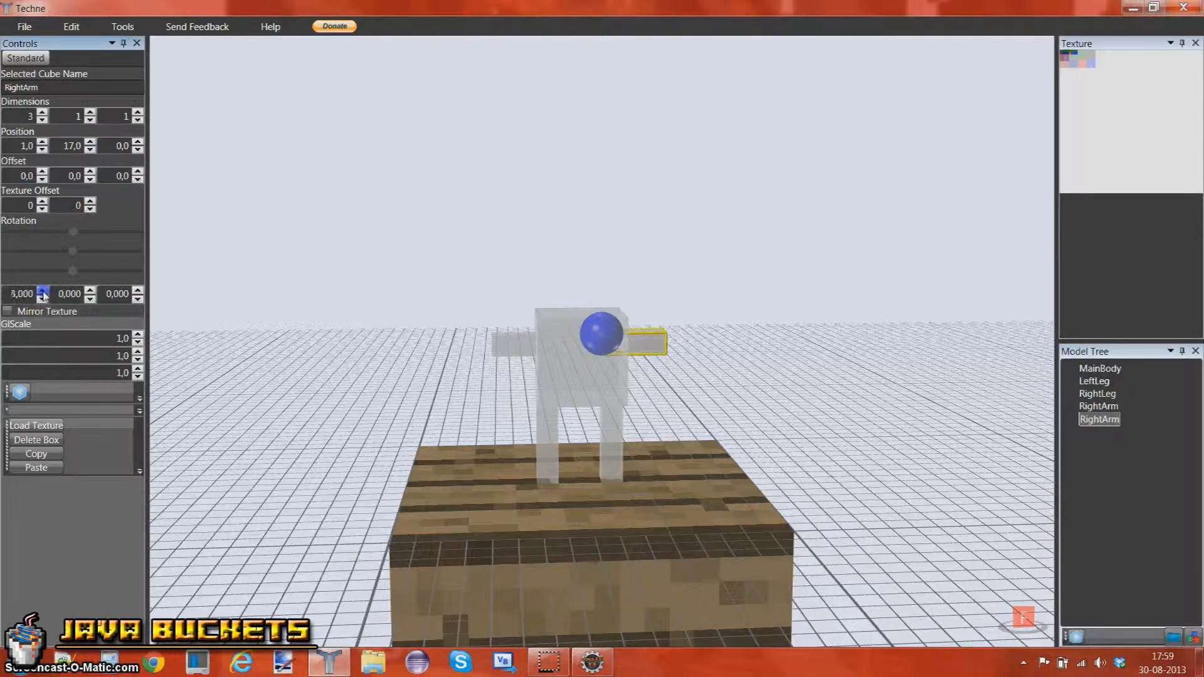
# Angle the first arm downward with Rotation Z 29.
pyautogui.click(42, 290)
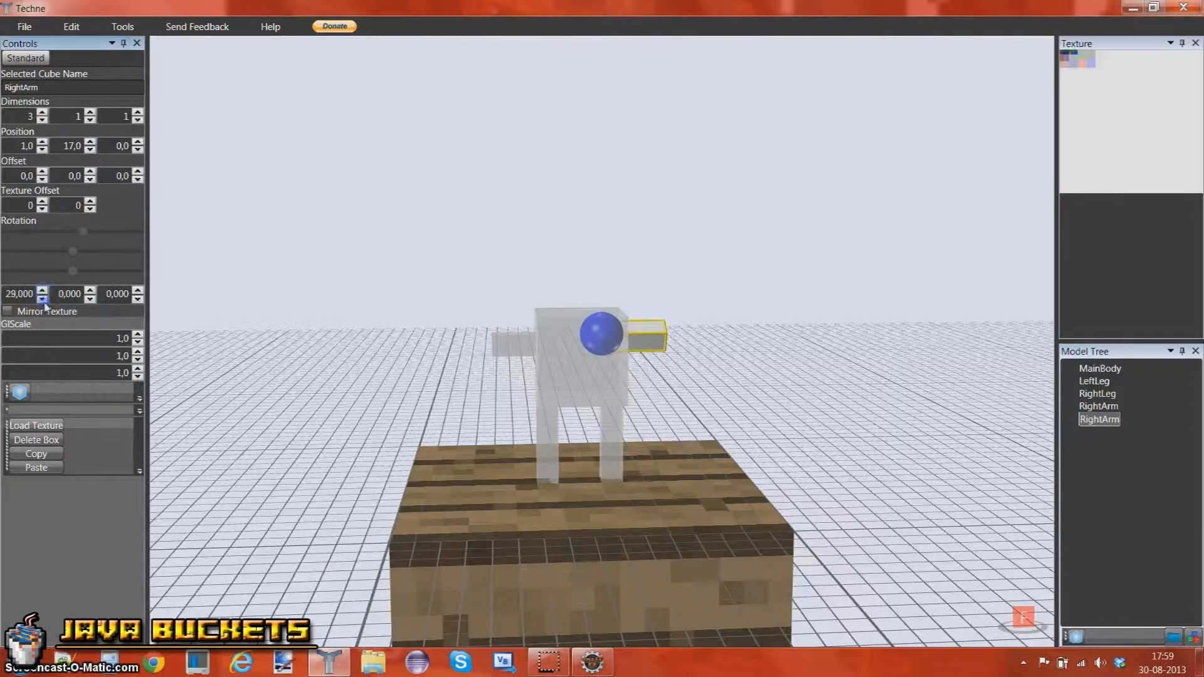
pyautogui.click(42, 297)
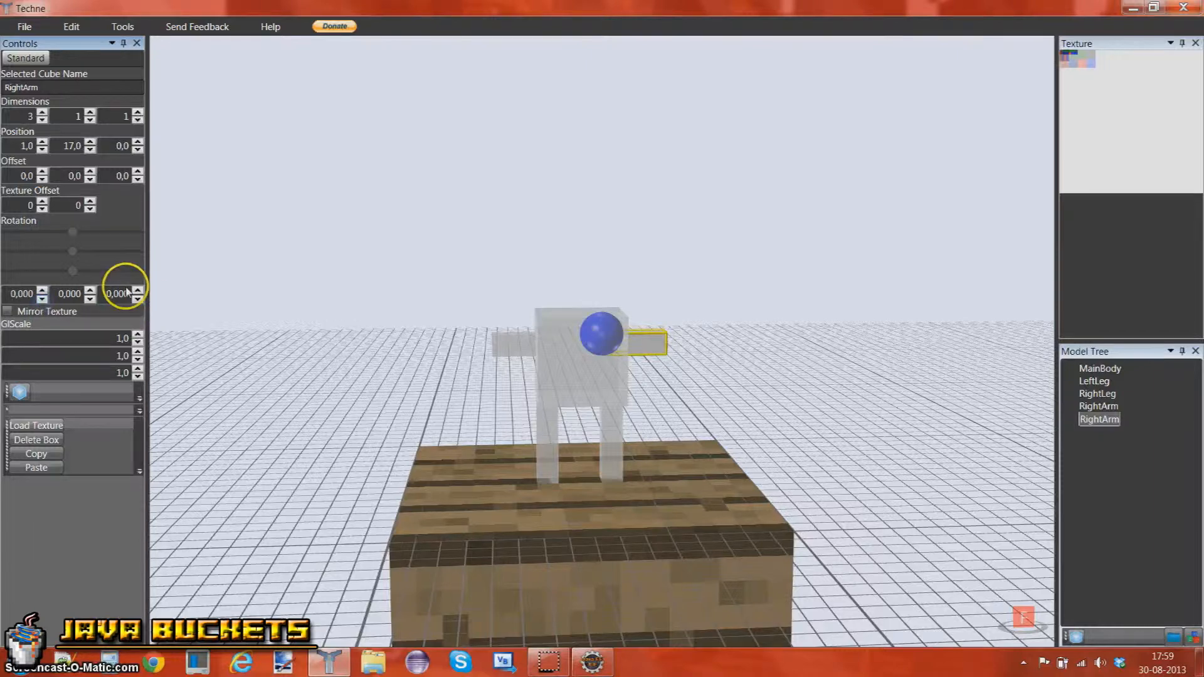
pyautogui.click(138, 289)
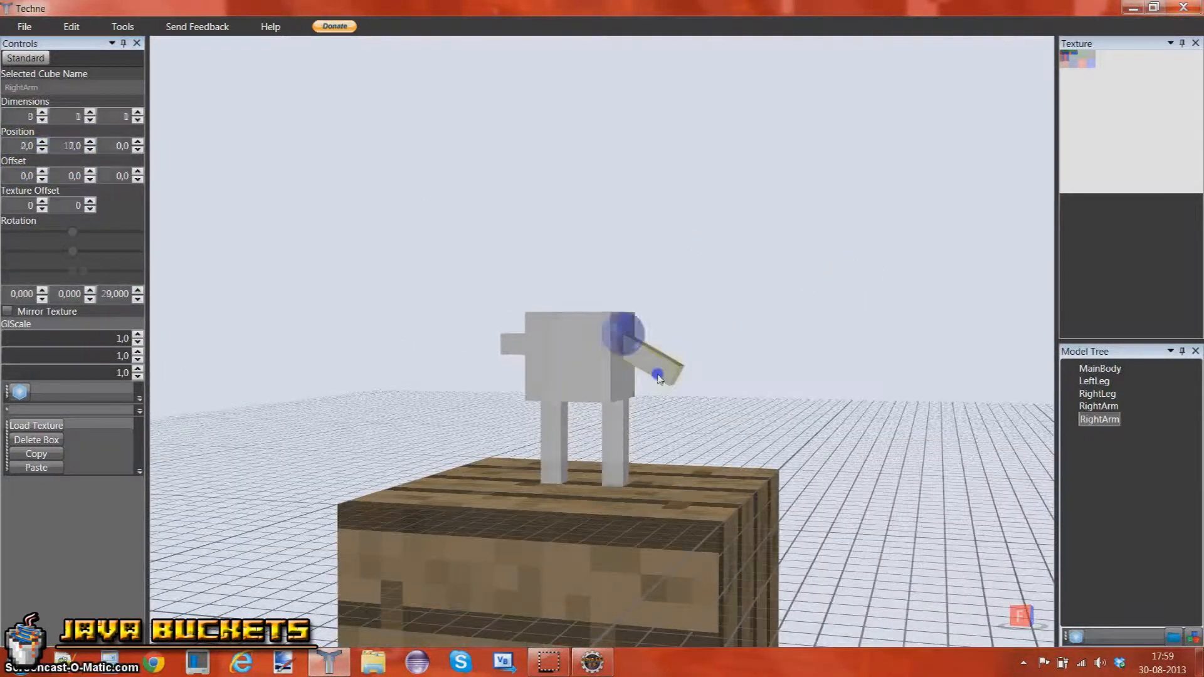
pyautogui.click(140, 290)
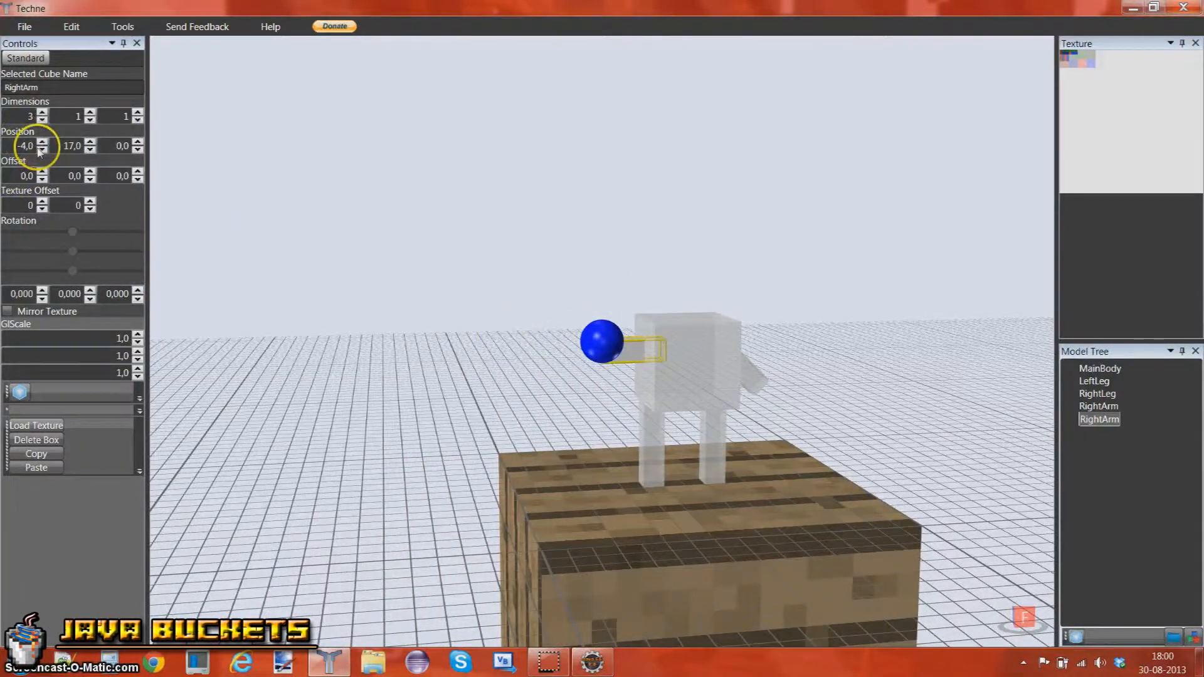
# Move the other arm to Position X -5 and return its Rotation Z to 0.
pyautogui.click(44, 149)
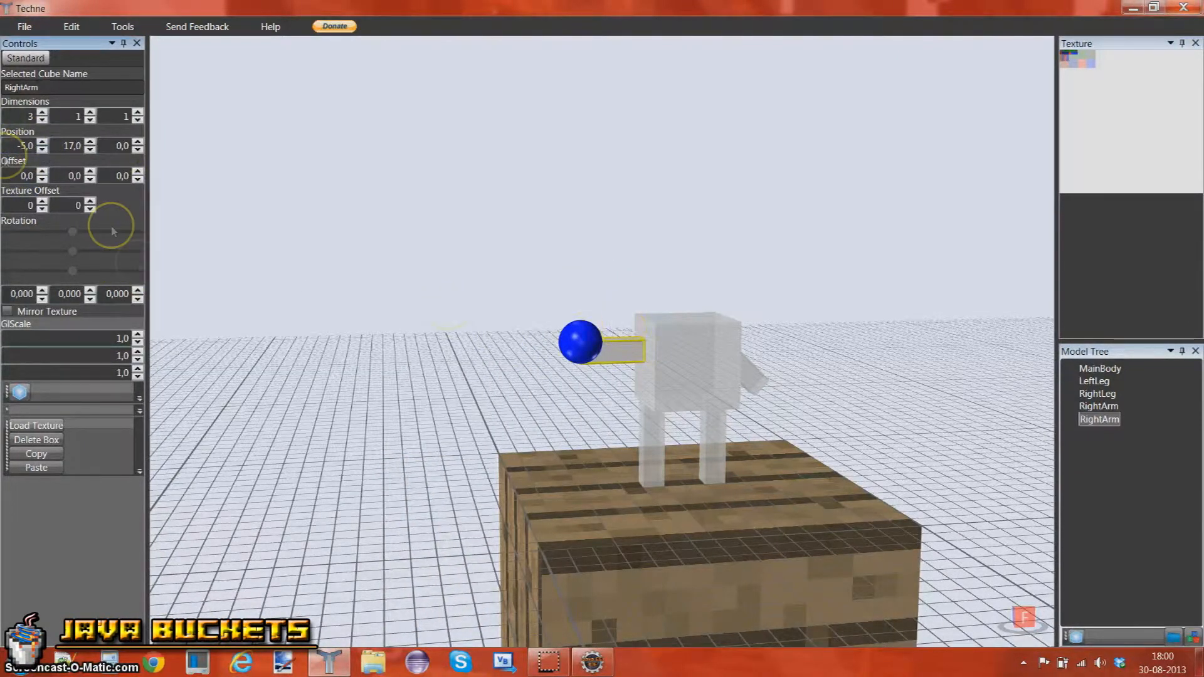
pyautogui.click(137, 291)
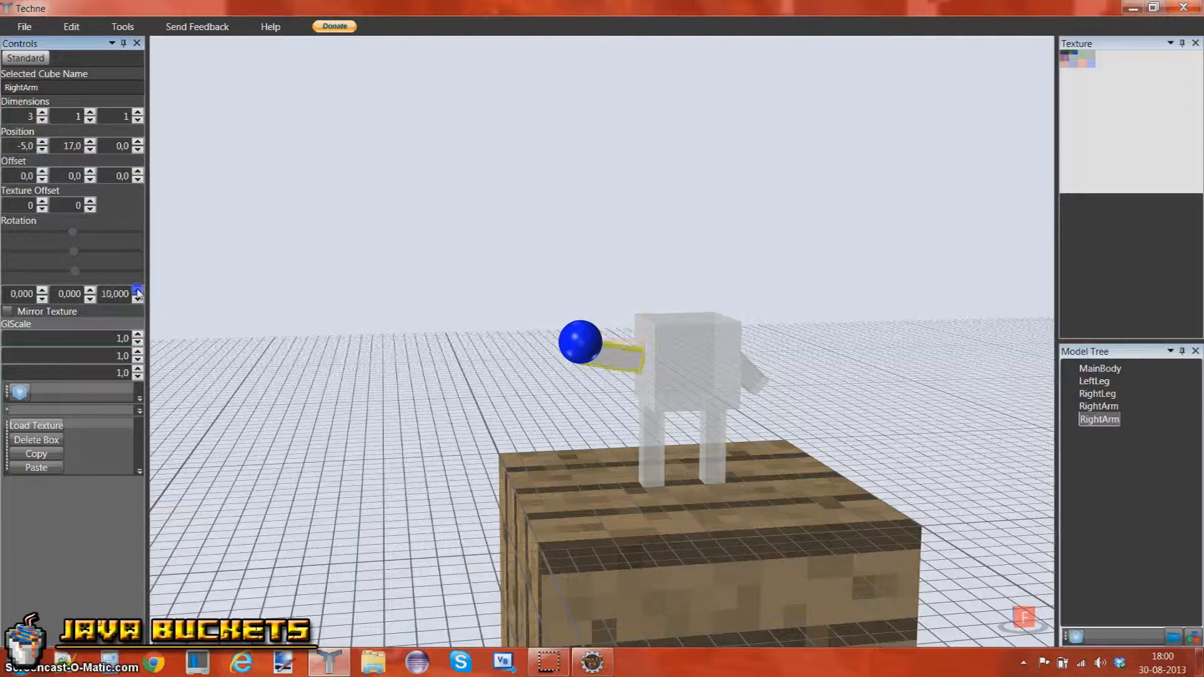
pyautogui.click(138, 290)
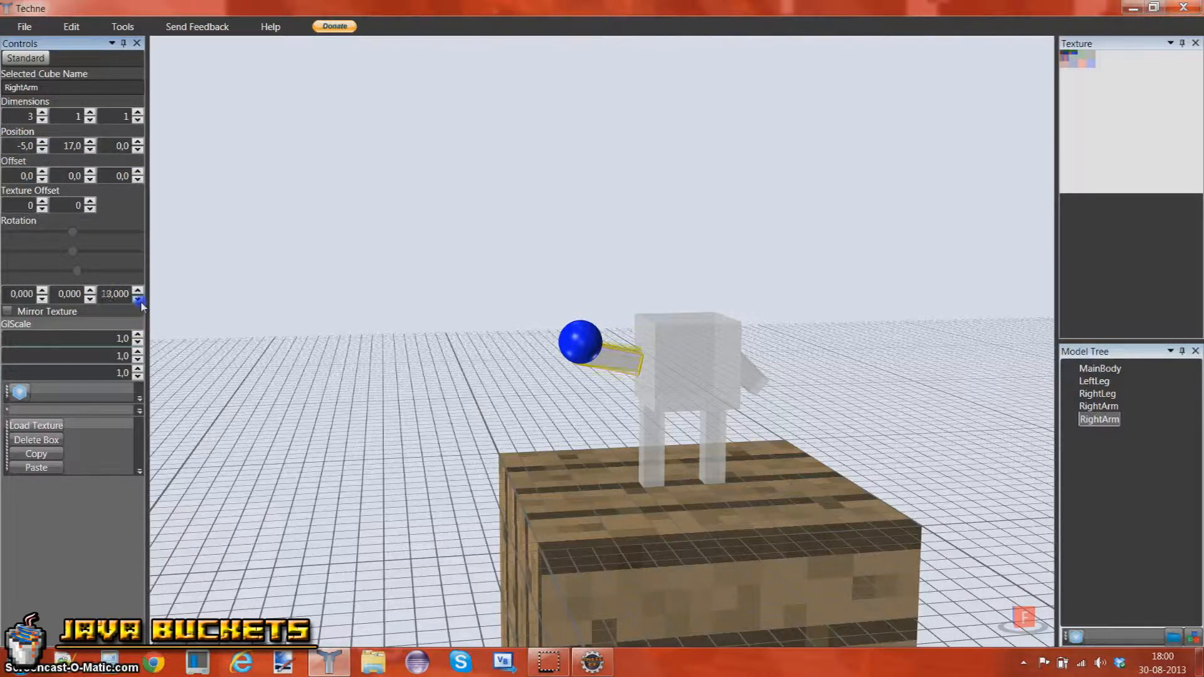
pyautogui.click(138, 298)
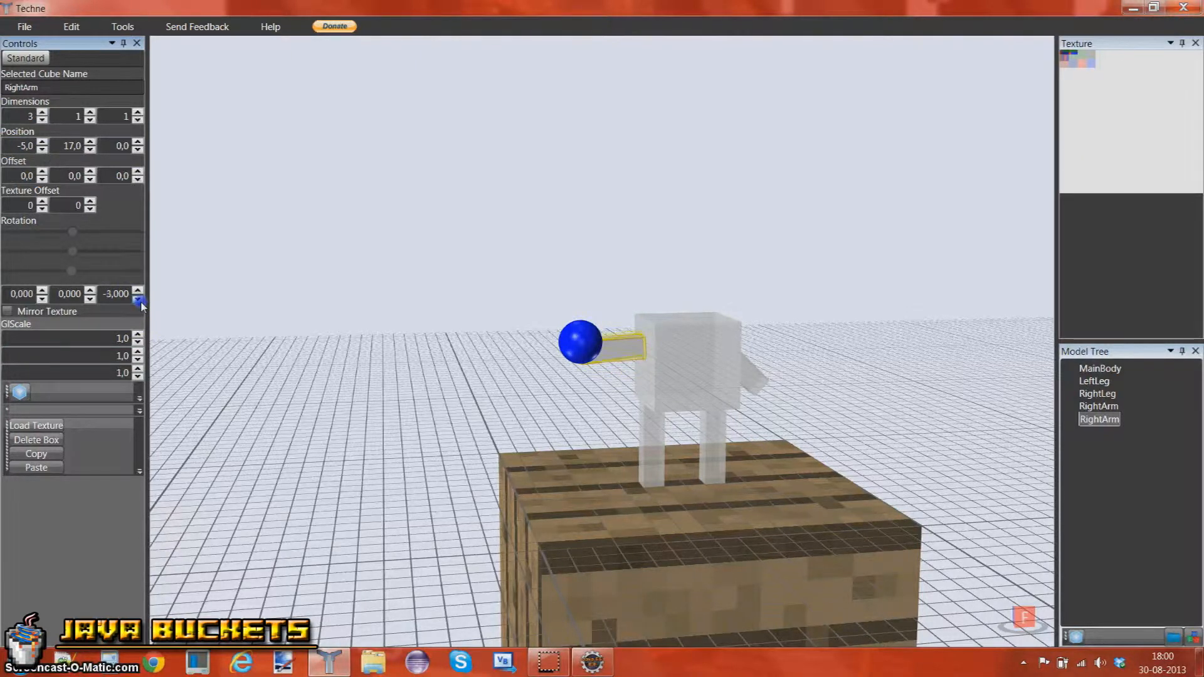
pyautogui.click(139, 290)
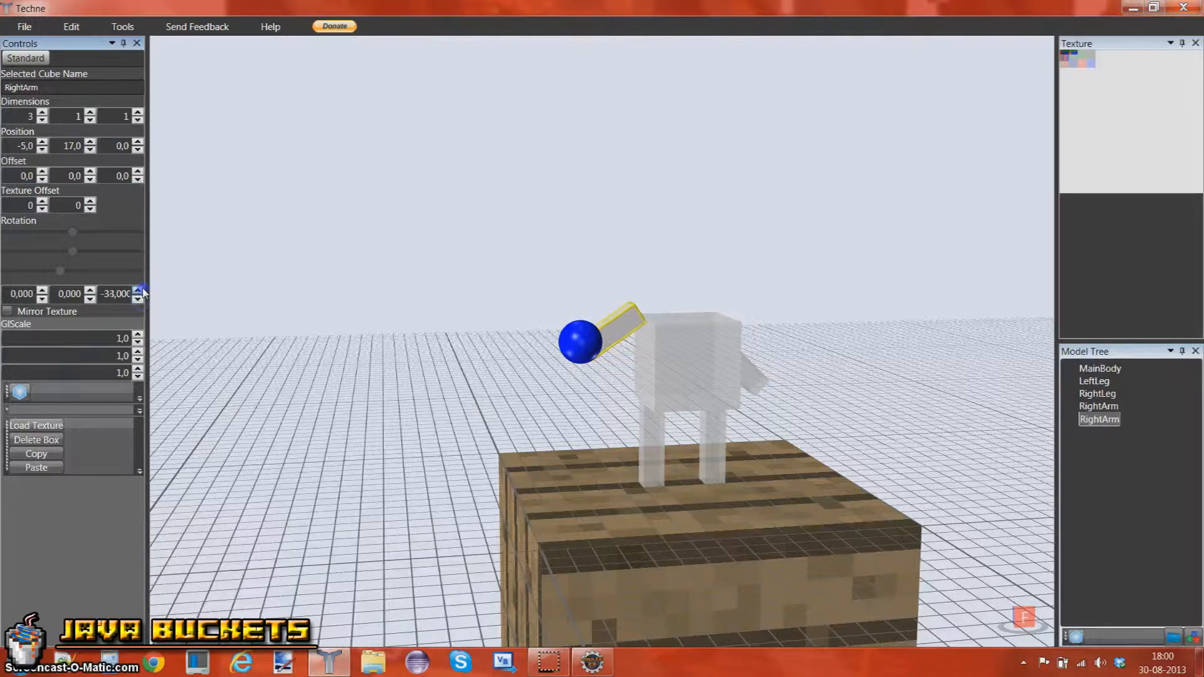
pyautogui.click(141, 291)
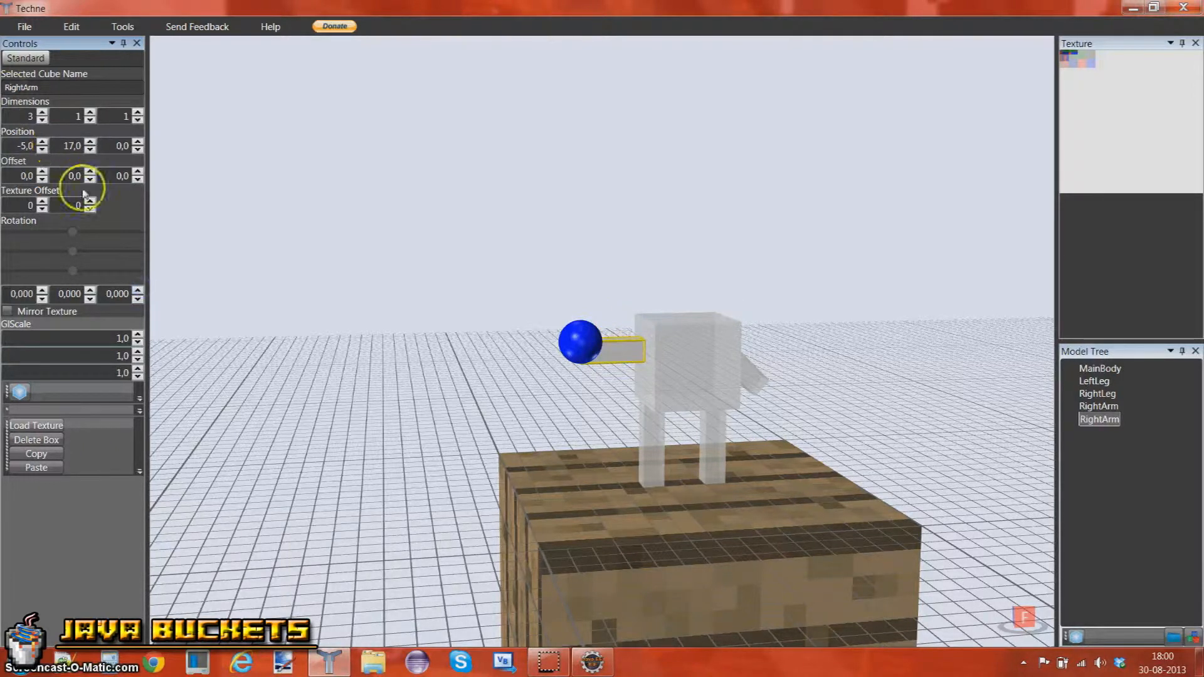
# Give the second RightArm offset -3 at -2, 17, 0 and Rotation Z about -28.
pyautogui.click(43, 172)
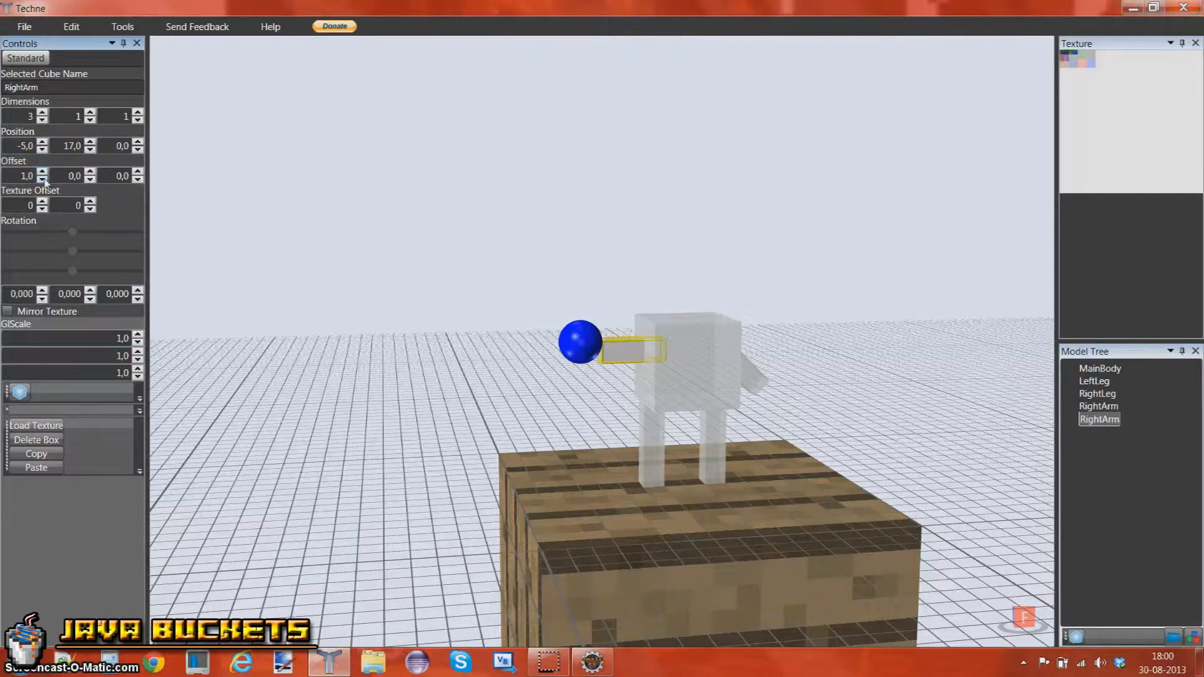
pyautogui.click(42, 178)
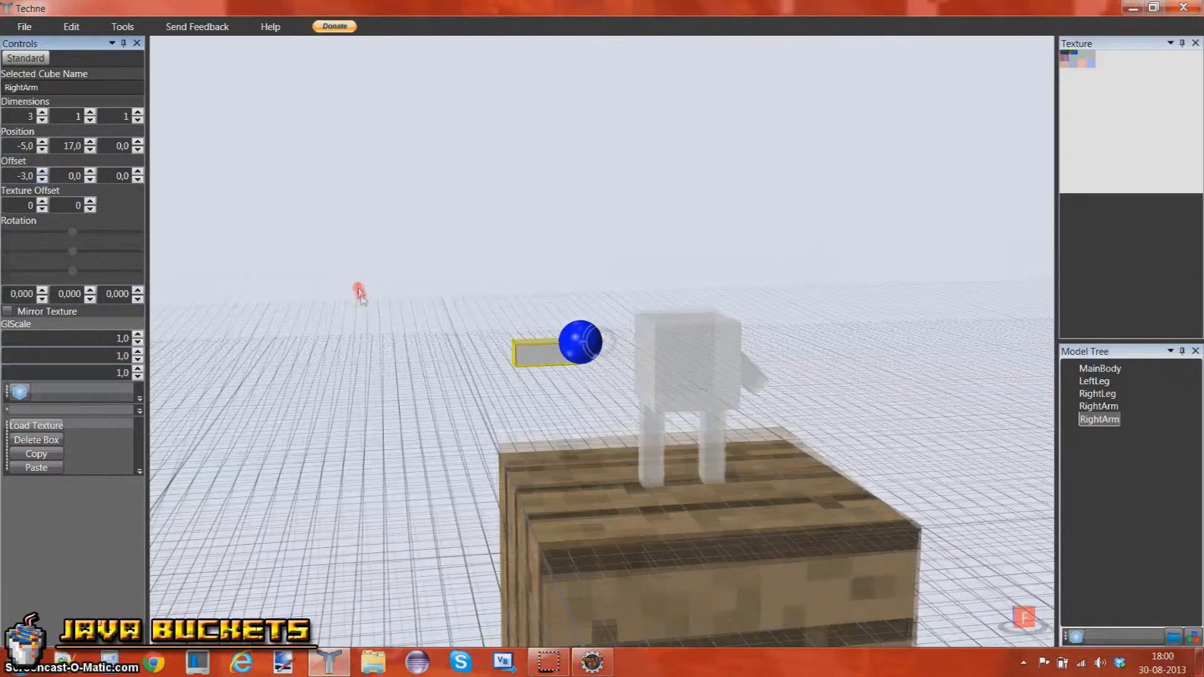
pyautogui.click(42, 150)
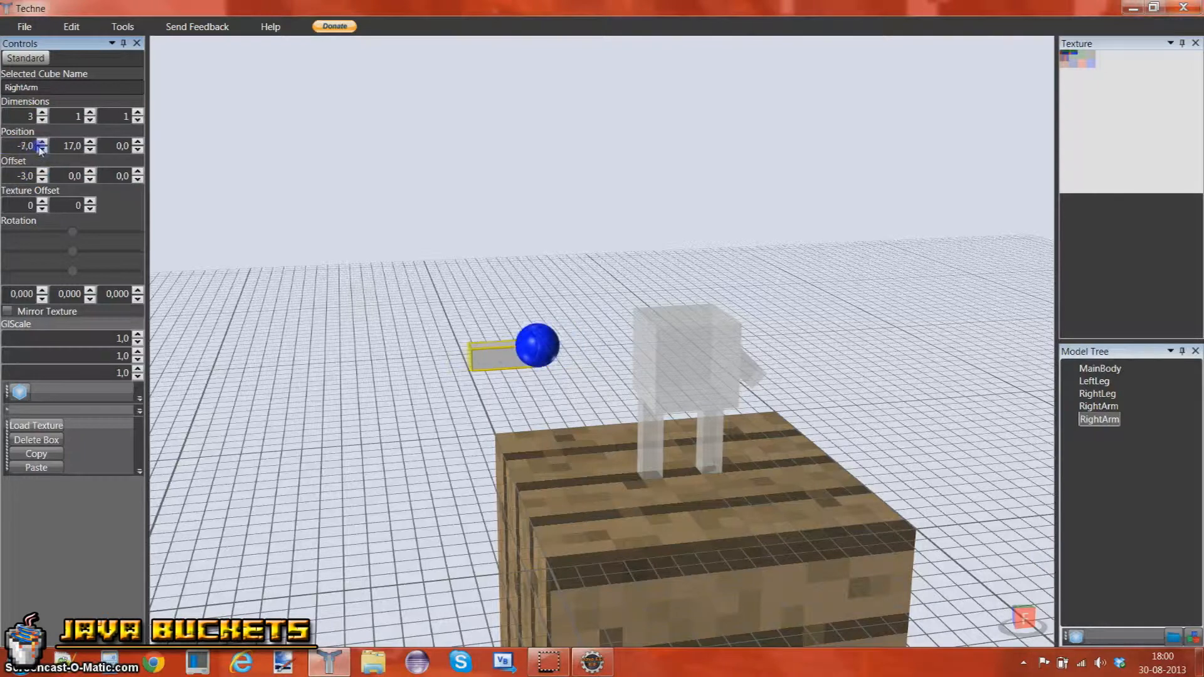
pyautogui.click(42, 143)
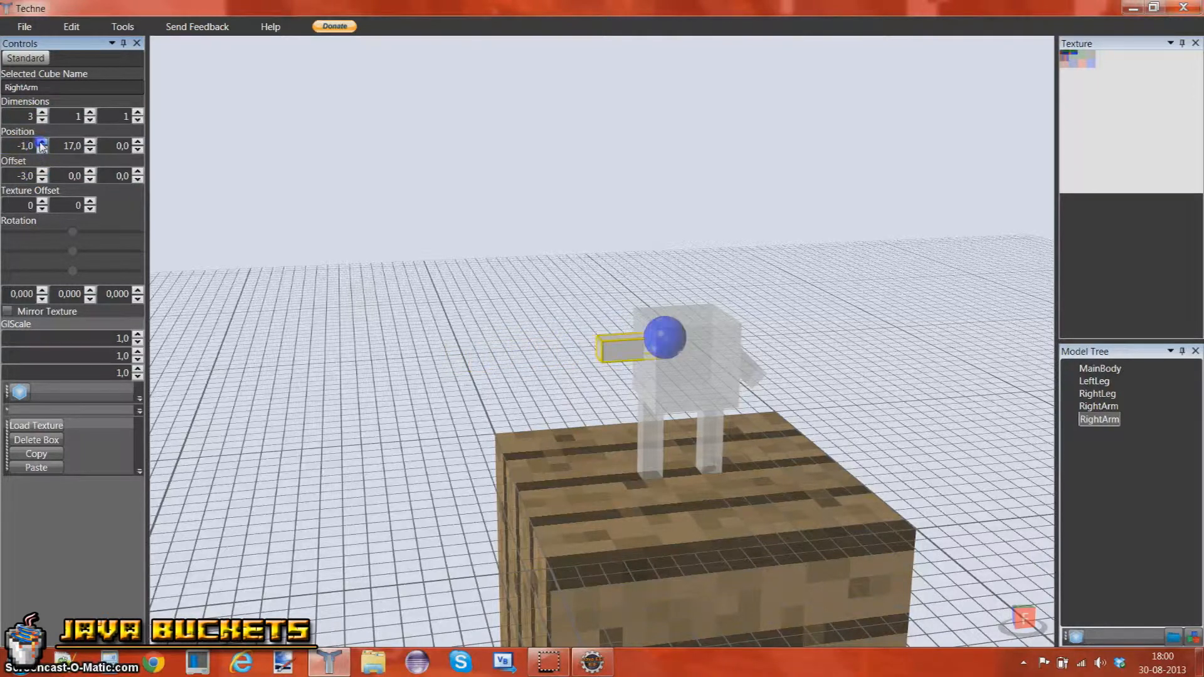
pyautogui.click(41, 149)
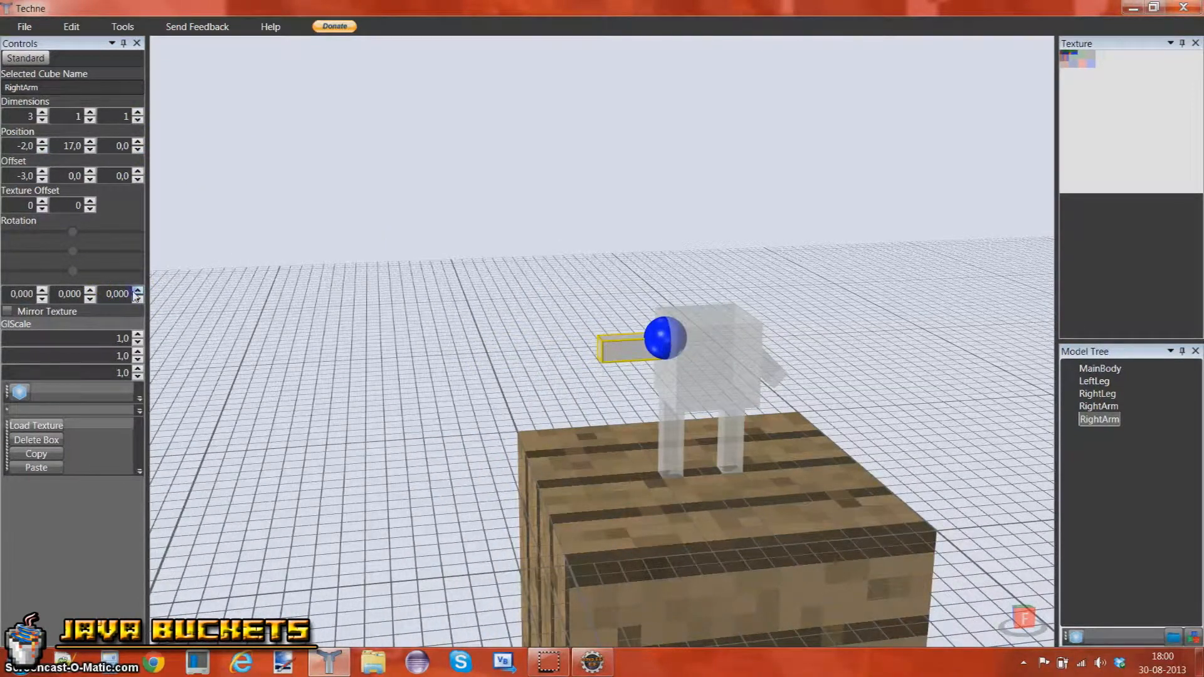
pyautogui.click(138, 298)
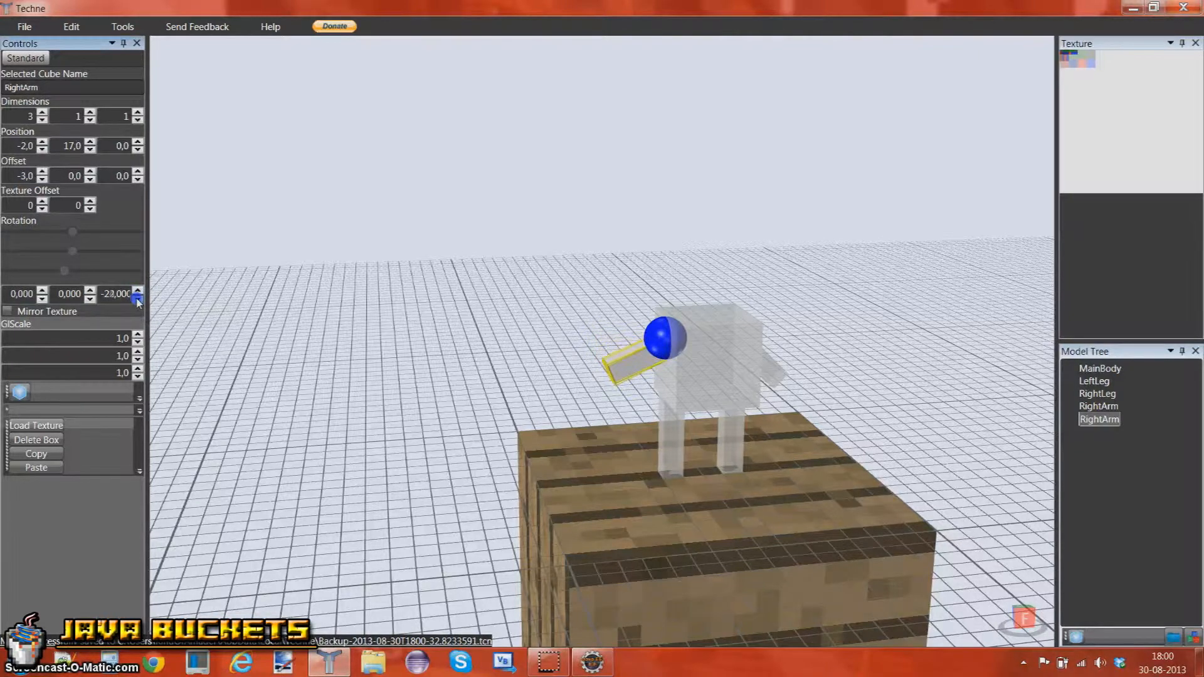
pyautogui.click(138, 298)
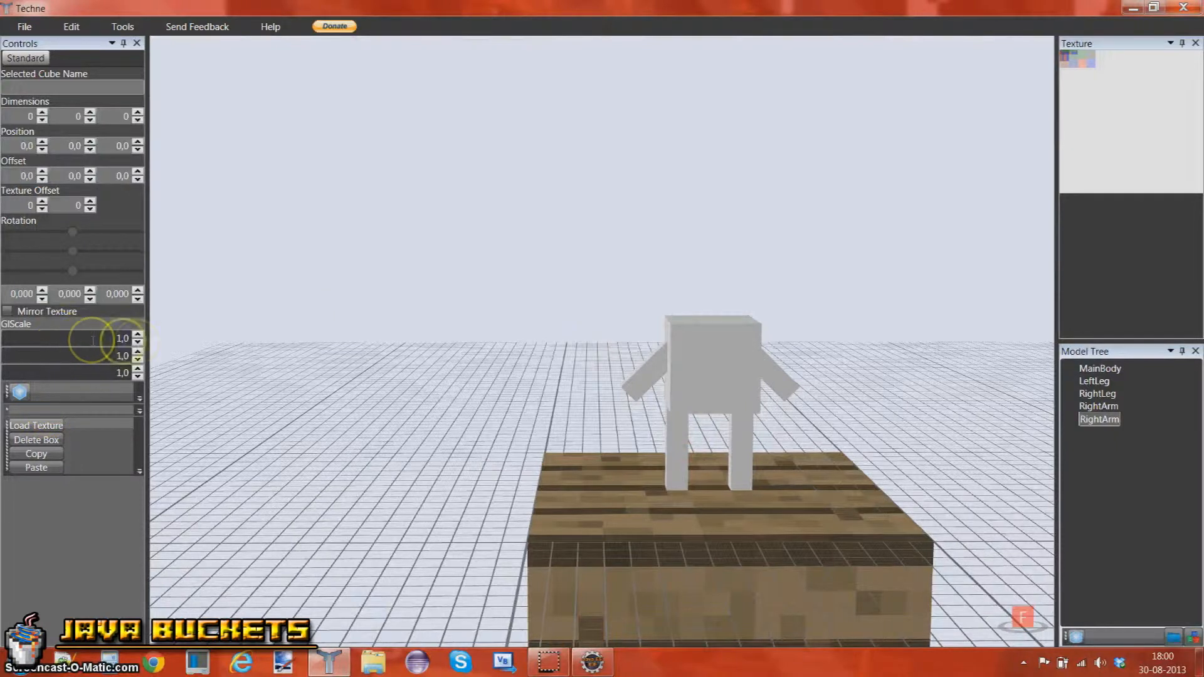
# Stretch and shrink GlScale X, Y and Z, ending back at 1, 1, 1.
pyautogui.click(138, 335)
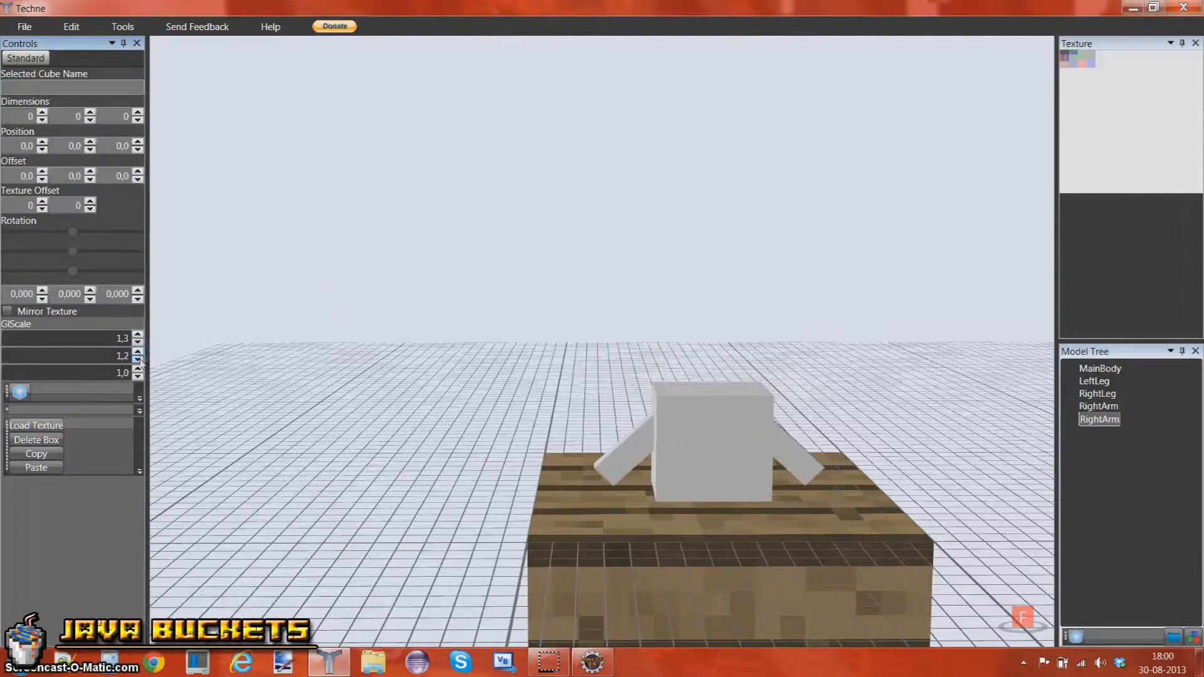
pyautogui.click(139, 370)
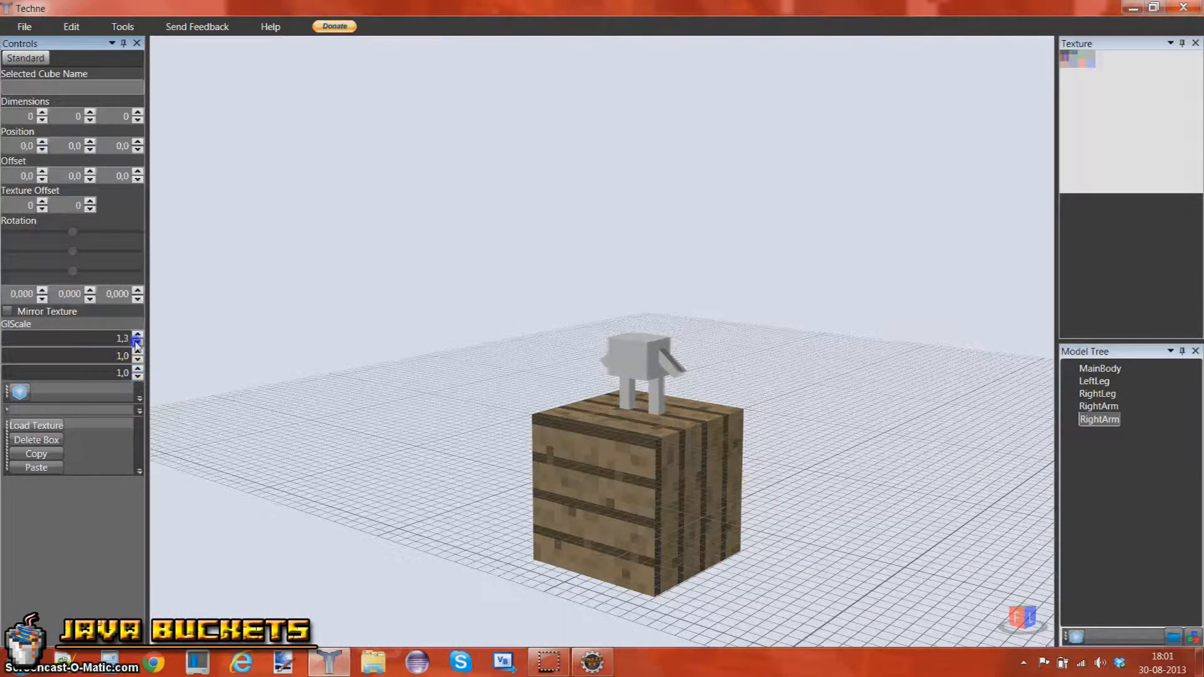
pyautogui.click(138, 336)
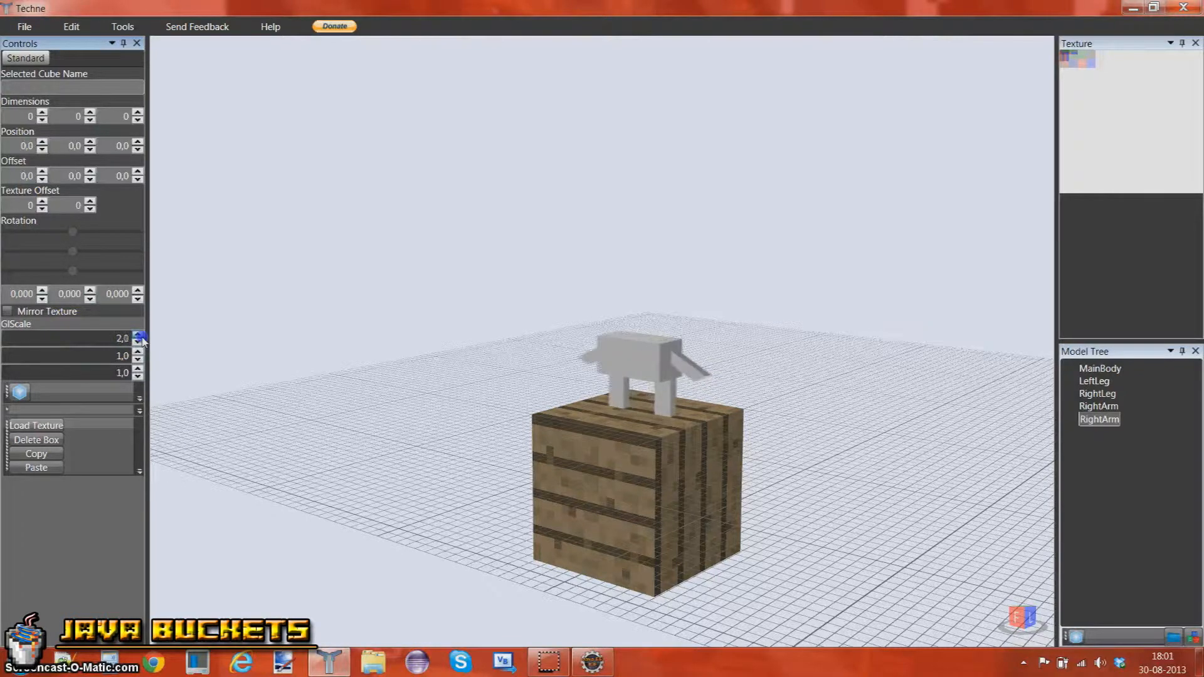
pyautogui.click(139, 336)
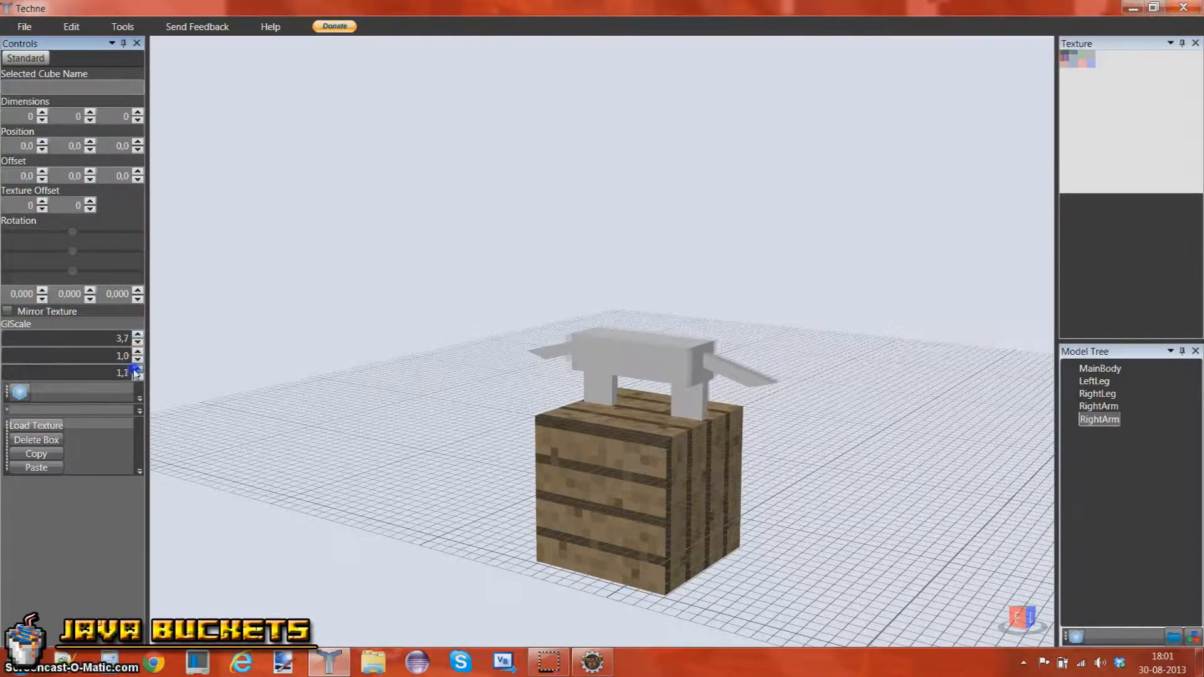
pyautogui.click(136, 373)
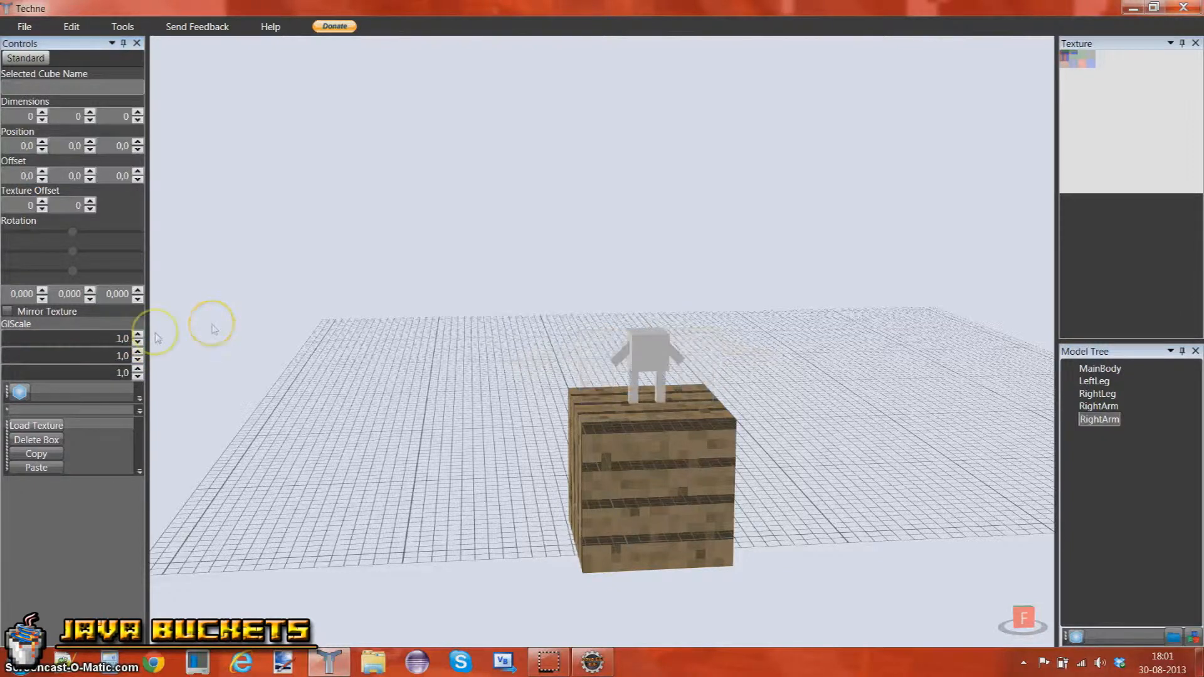
pyautogui.click(138, 342)
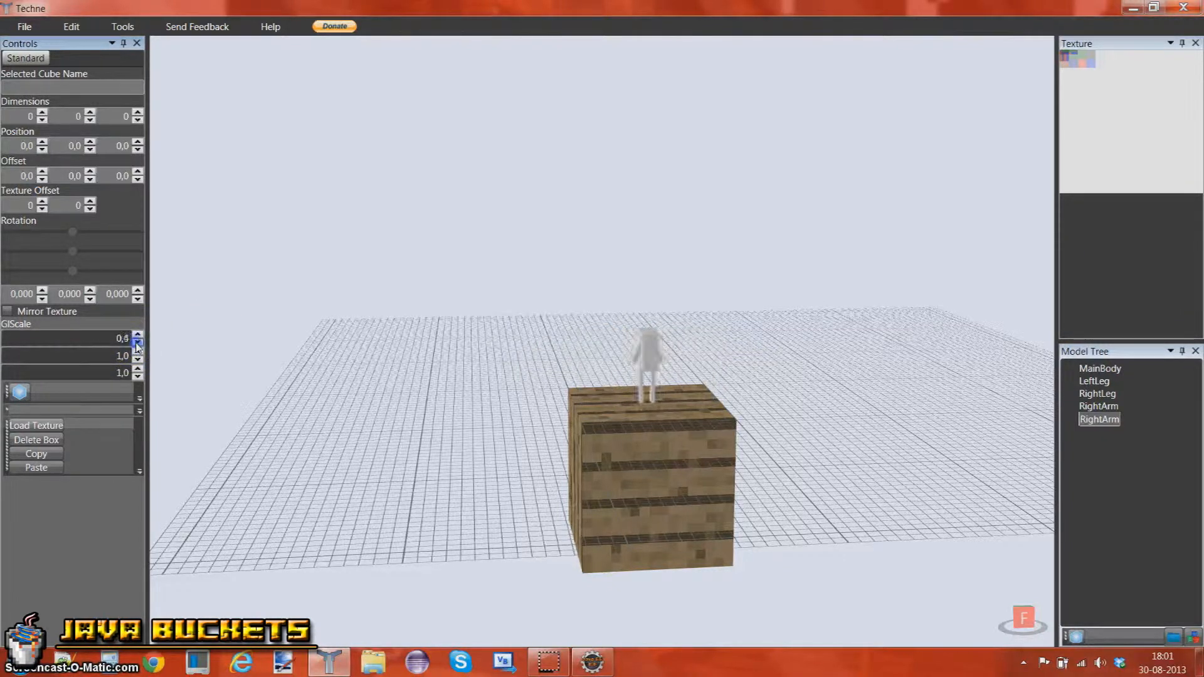
pyautogui.click(136, 360)
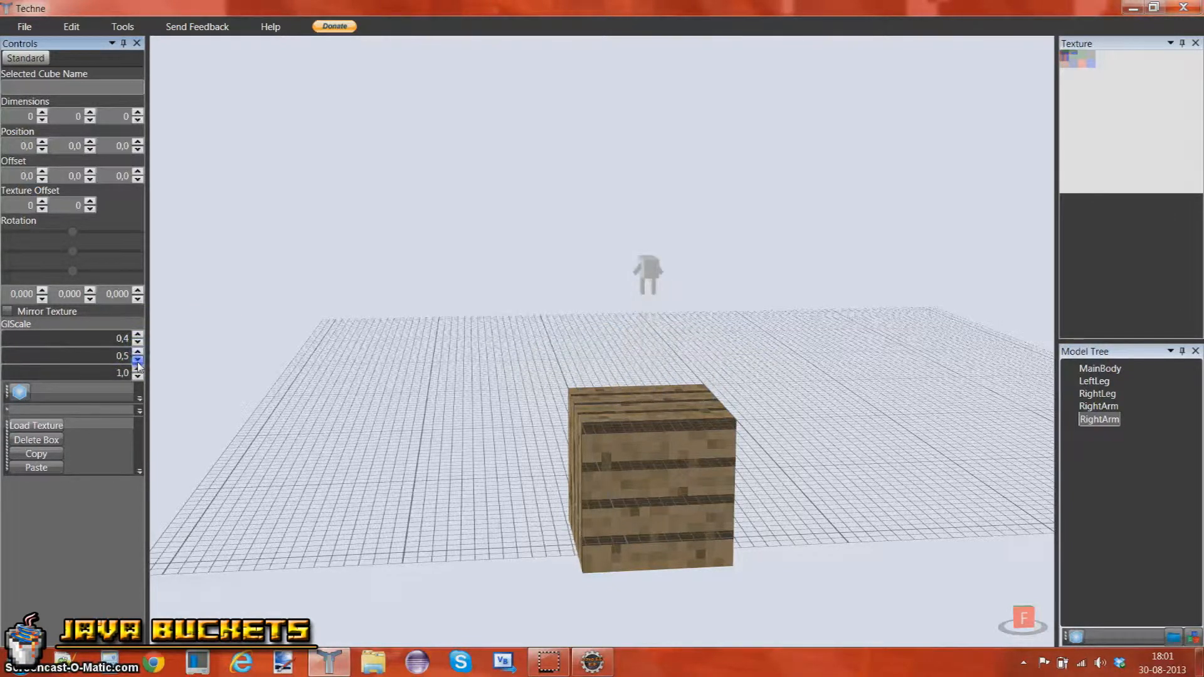
pyautogui.click(137, 359)
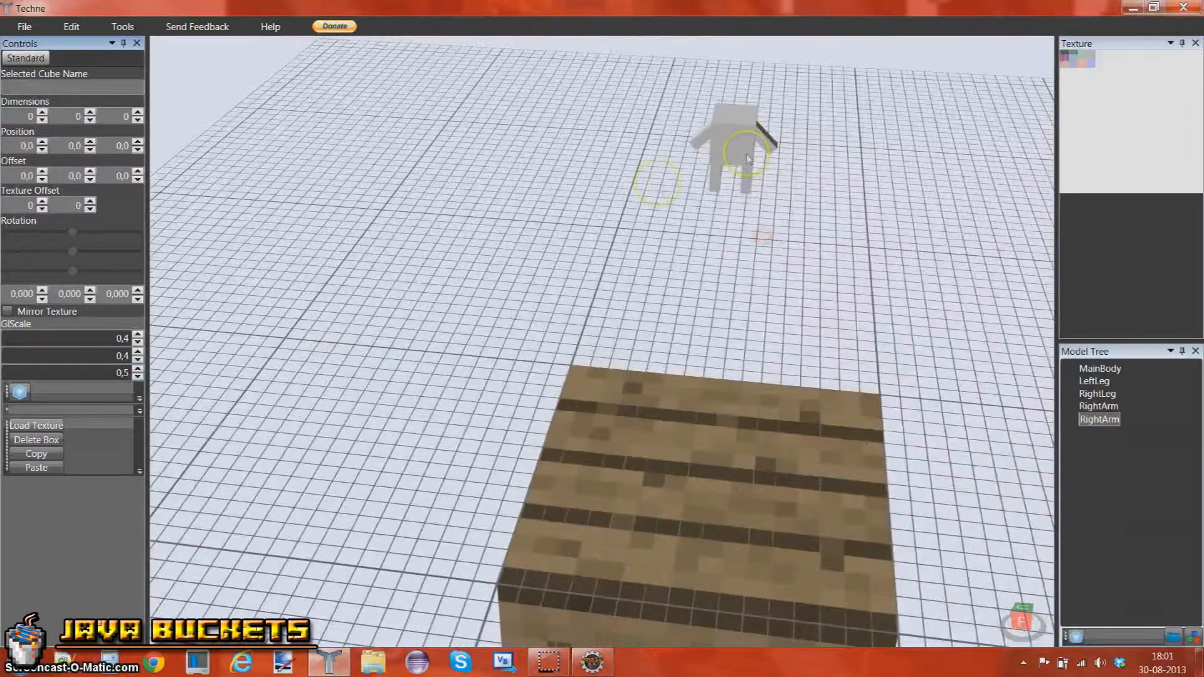
pyautogui.click(139, 335)
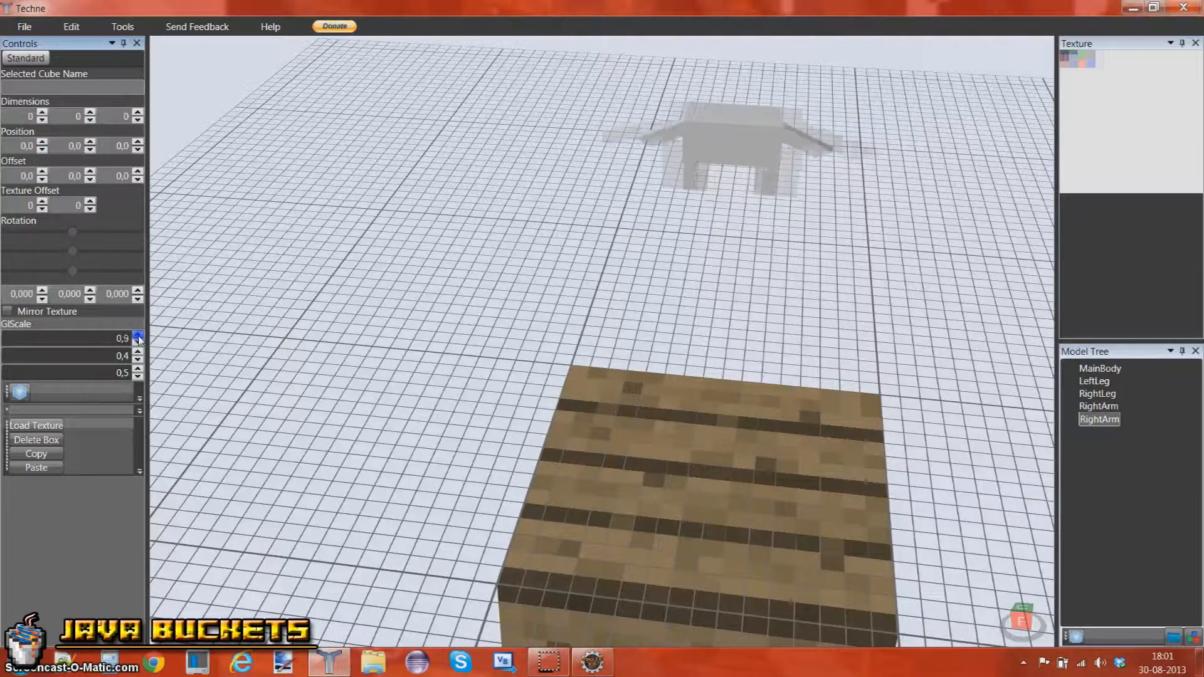
pyautogui.click(138, 335)
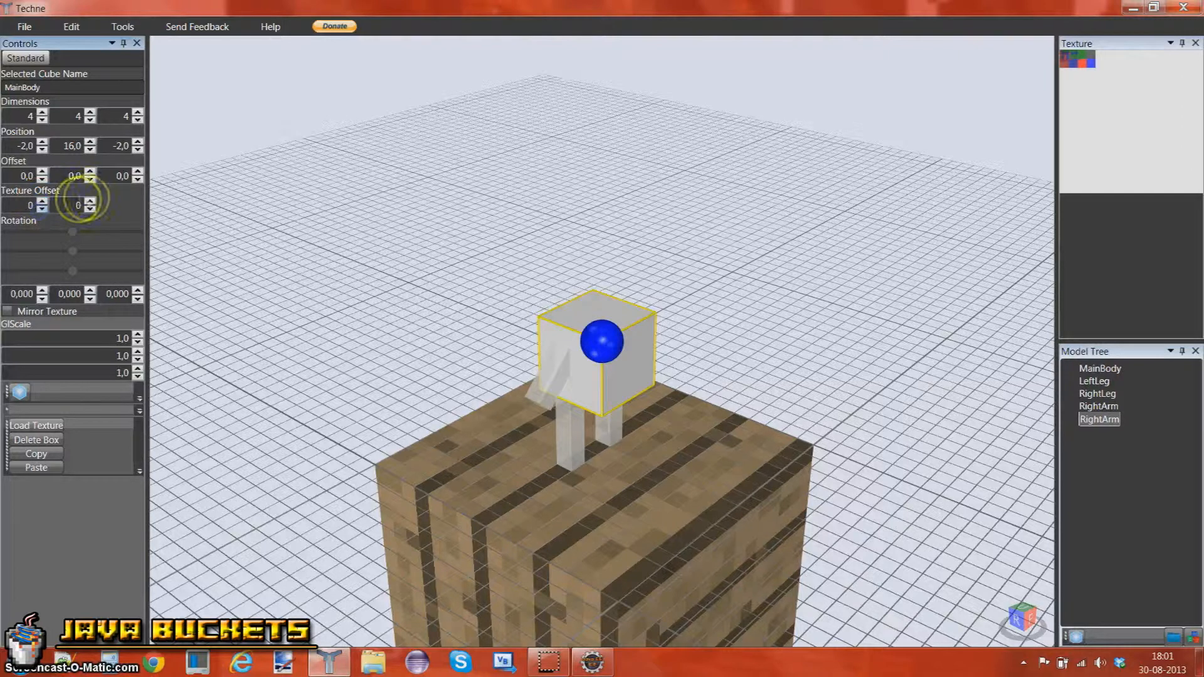
# Set the body's texture offset to 0, 56 and shift LeftLeg's texture region down.
pyautogui.click(90, 202)
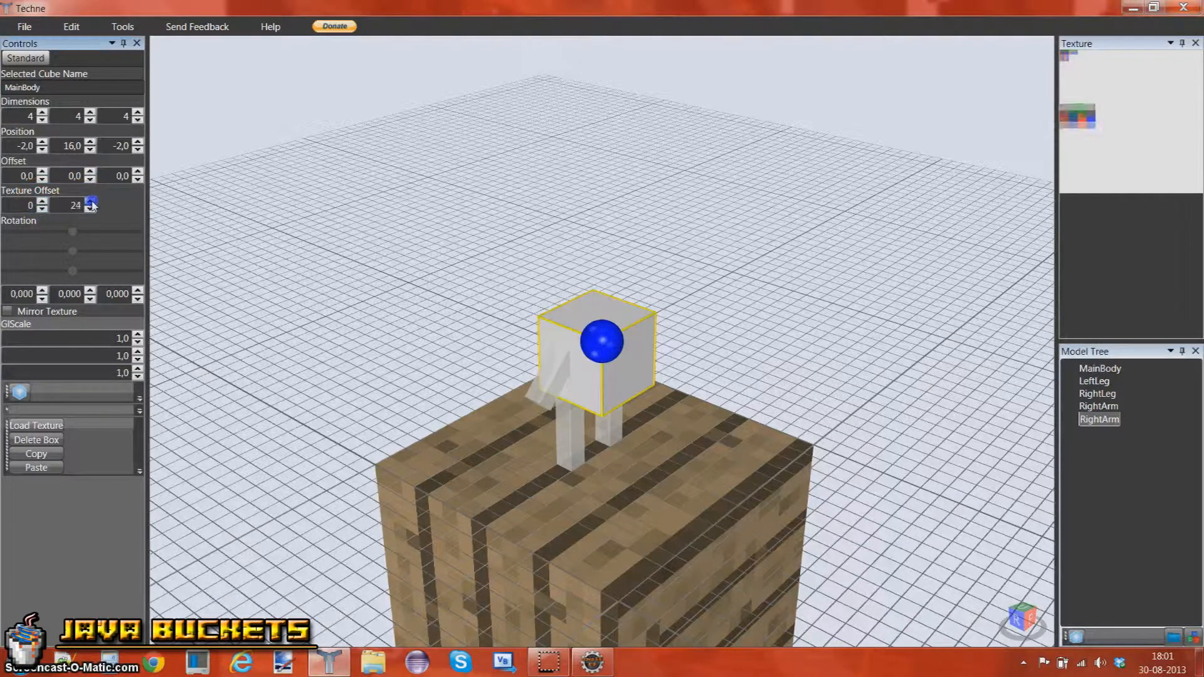
pyautogui.click(92, 202)
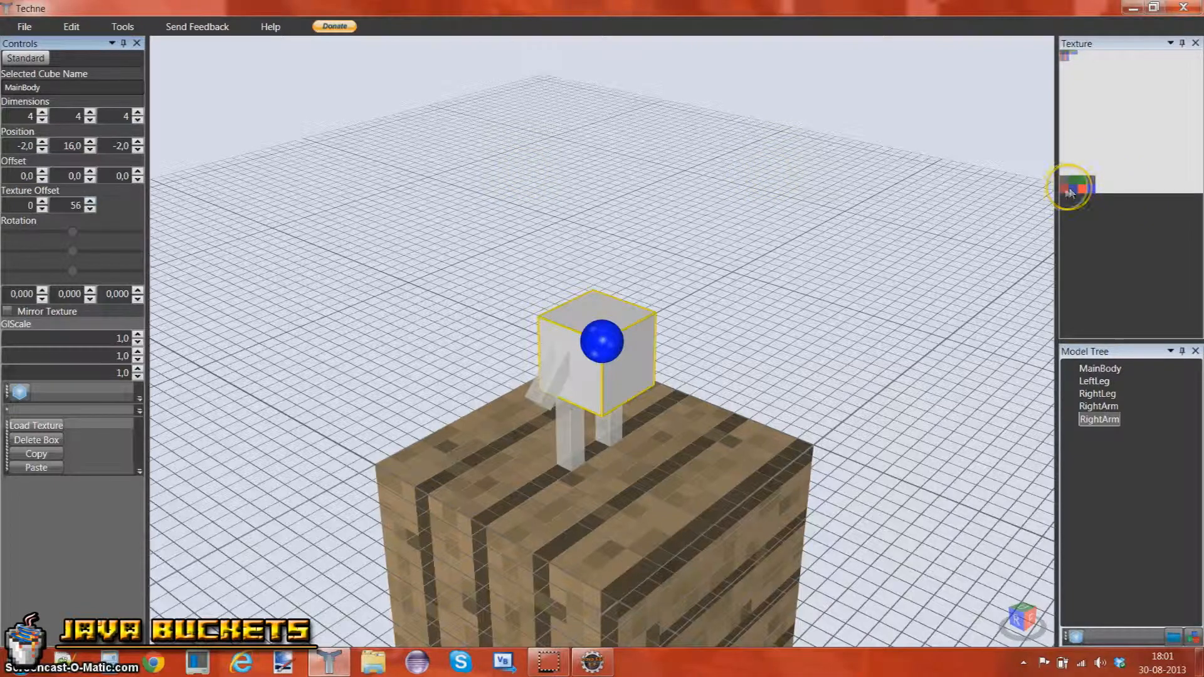
pyautogui.click(1094, 381)
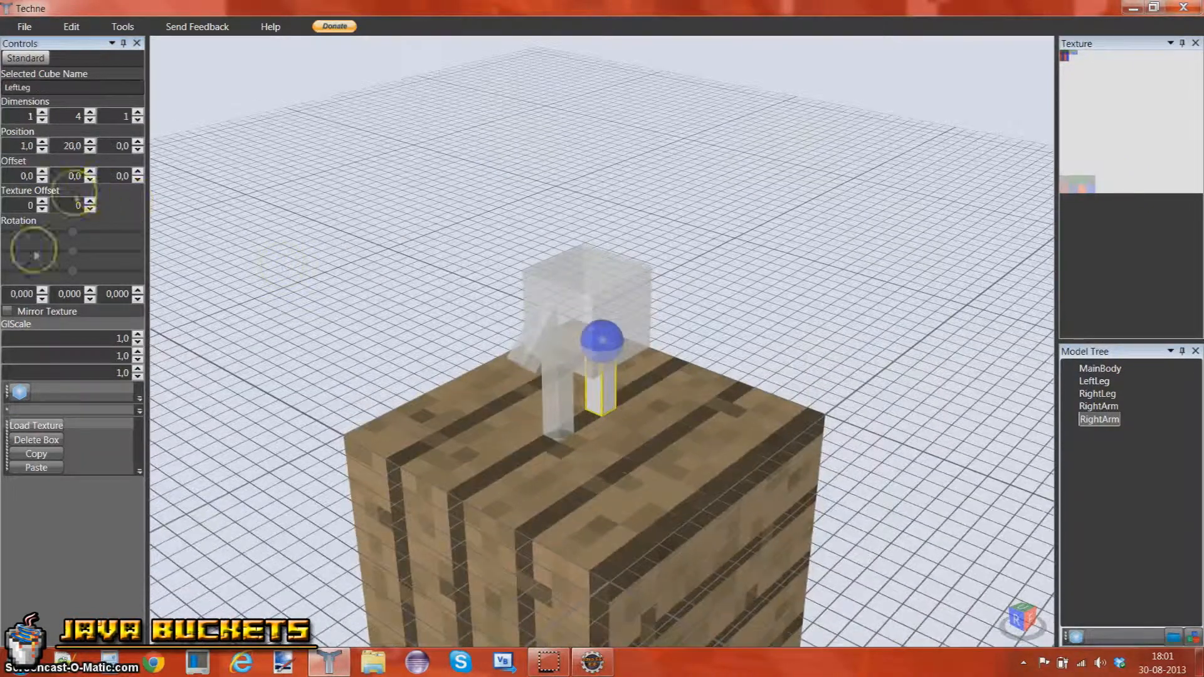
pyautogui.click(89, 202)
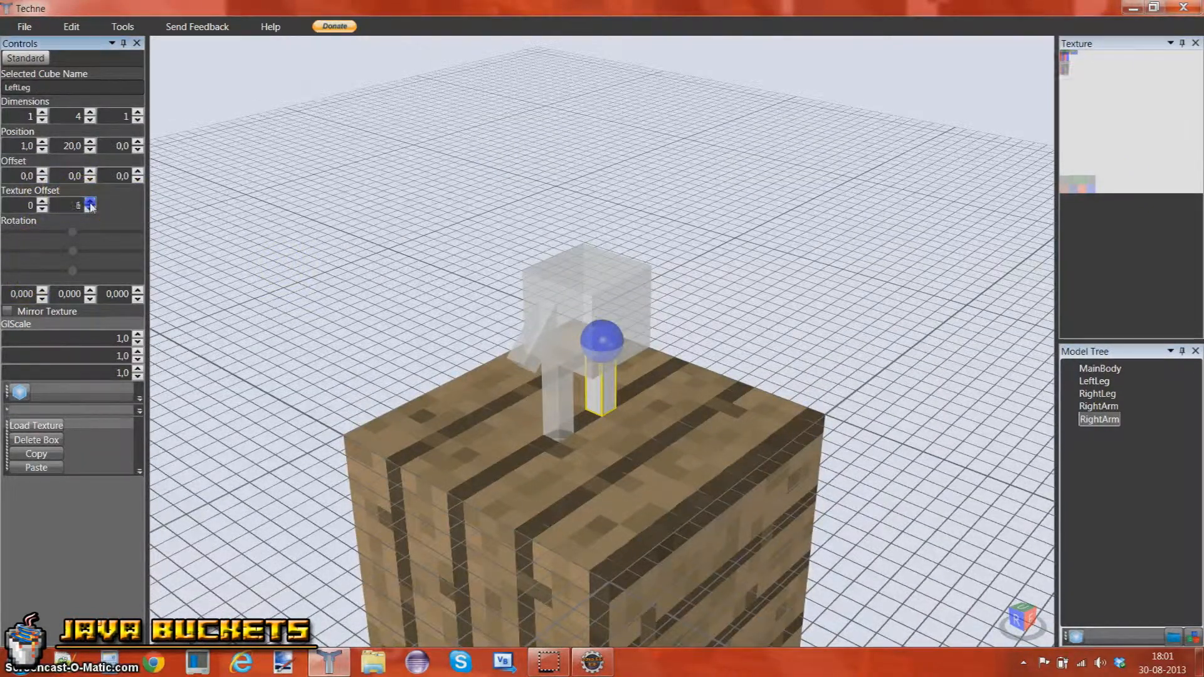
pyautogui.click(89, 205)
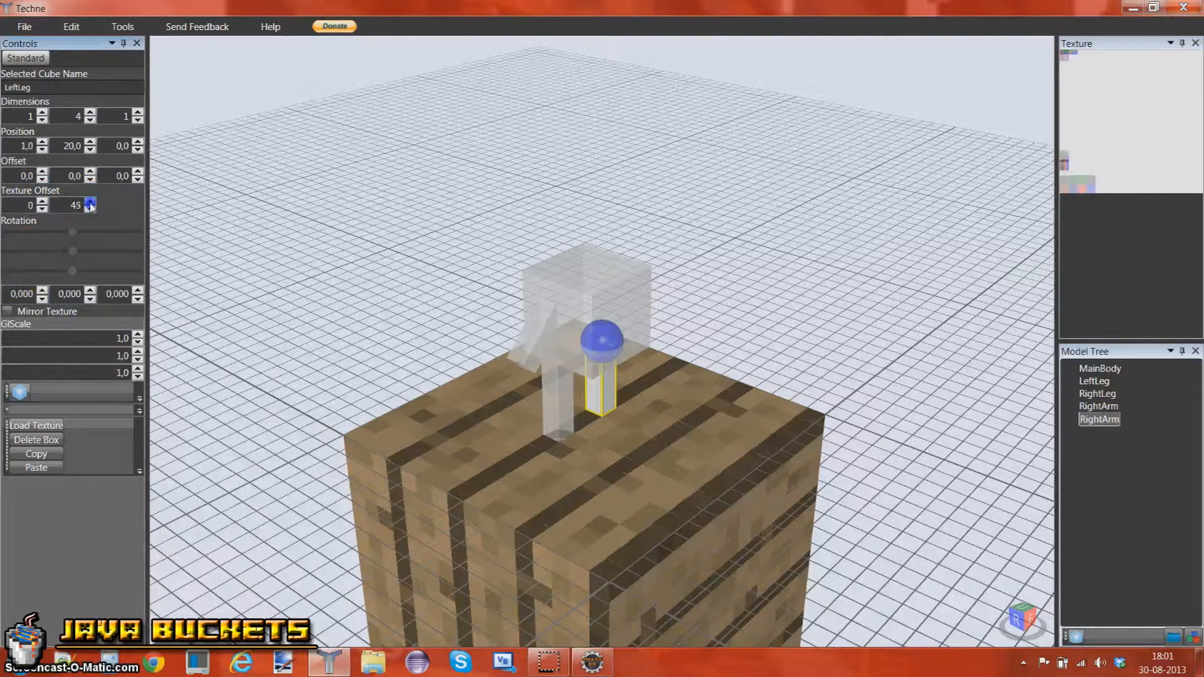
pyautogui.click(89, 202)
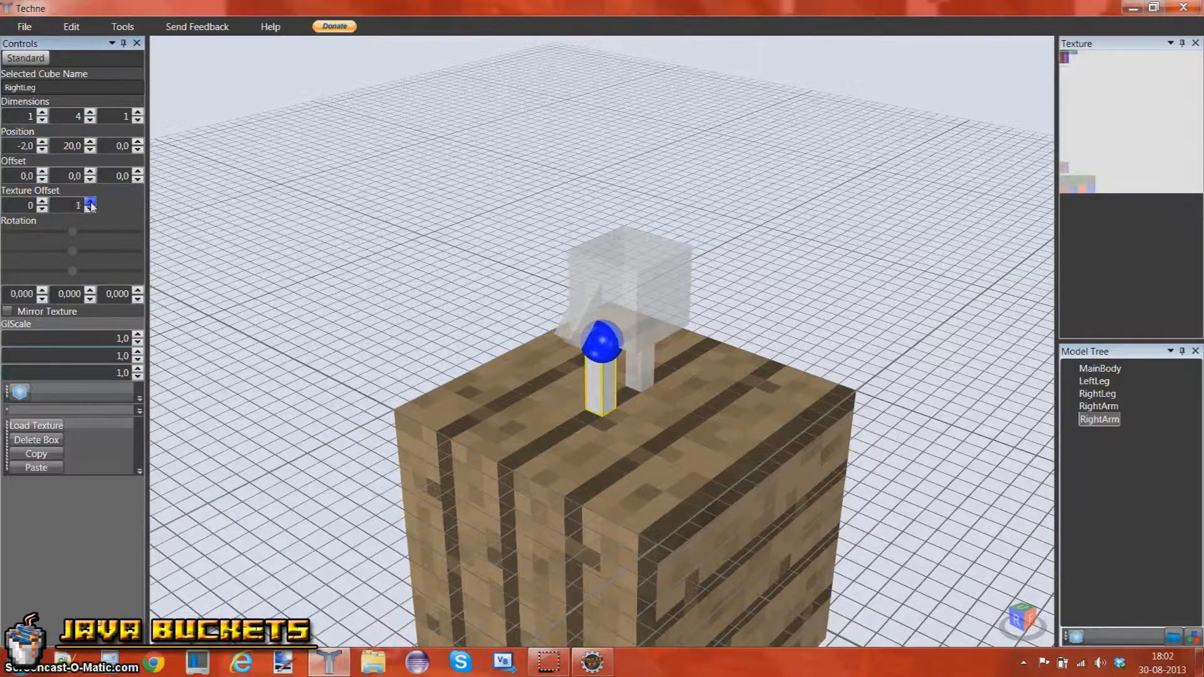
# Shift the RightLeg and RightArm texture regions down the map.
pyautogui.click(89, 202)
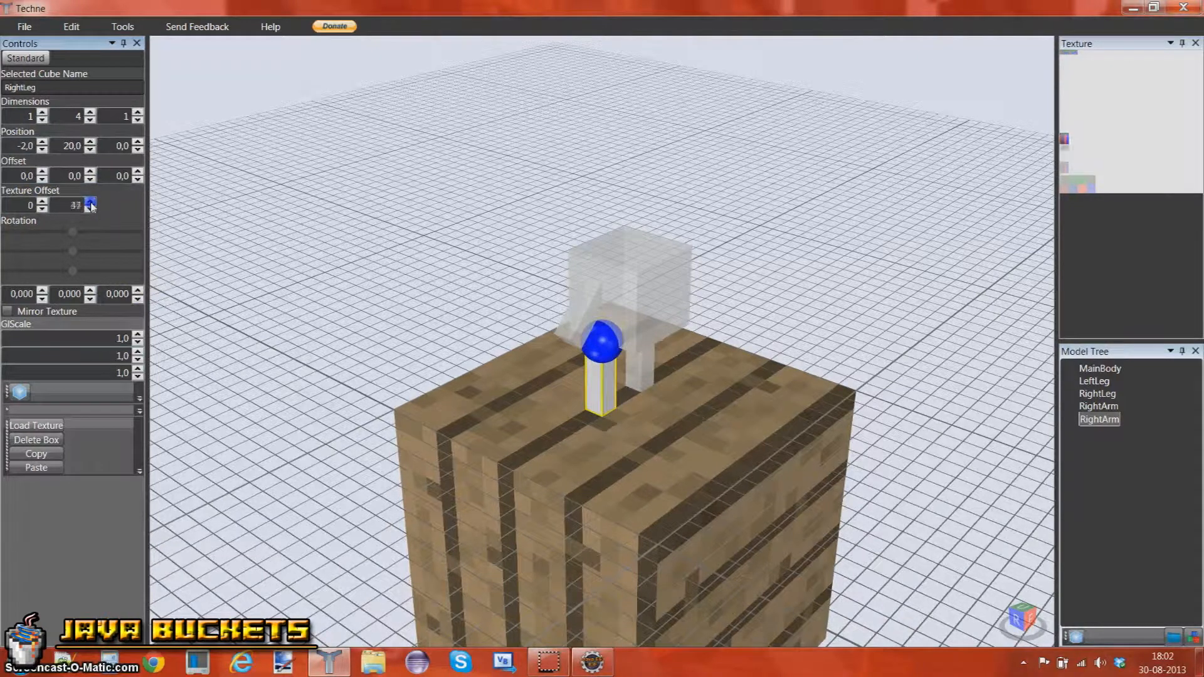
pyautogui.click(89, 202)
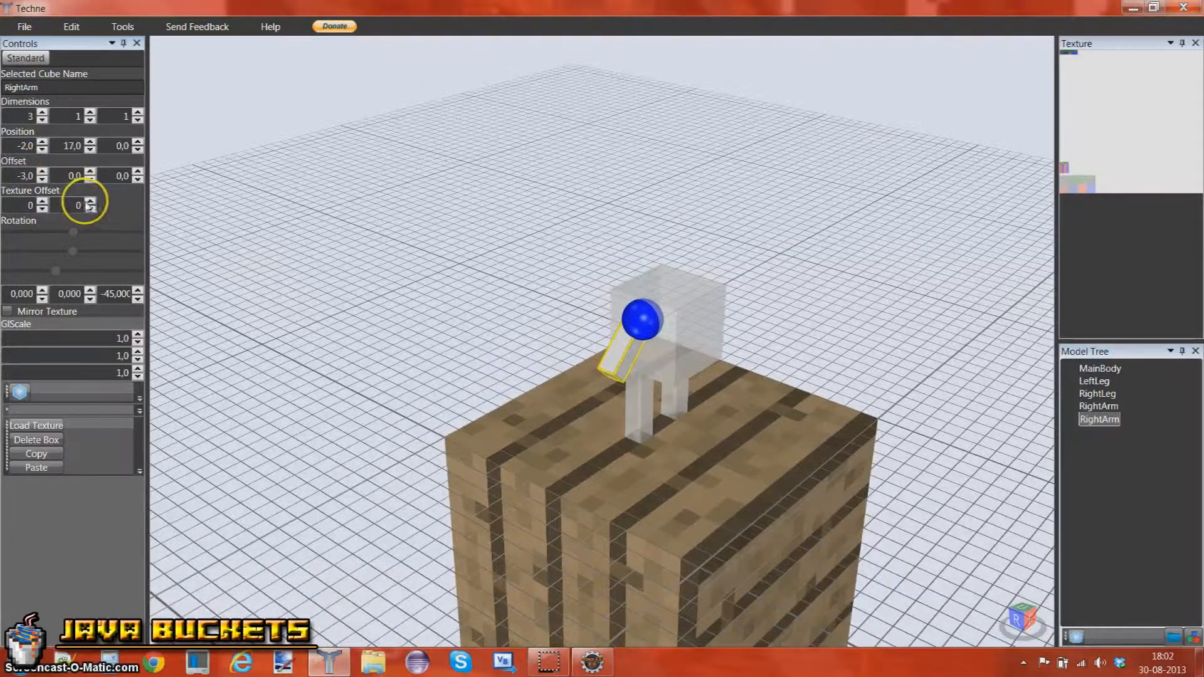
pyautogui.click(89, 202)
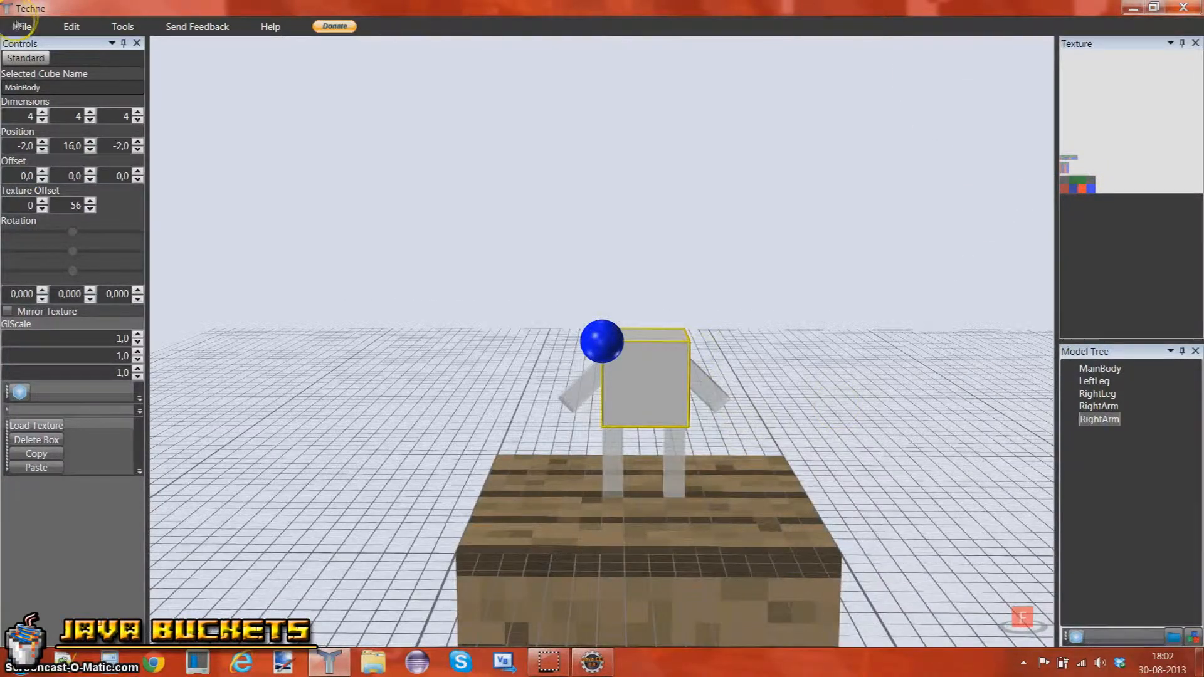
# Save the texture map as Modium Monster.png on the Desktop.
pyautogui.click(24, 26)
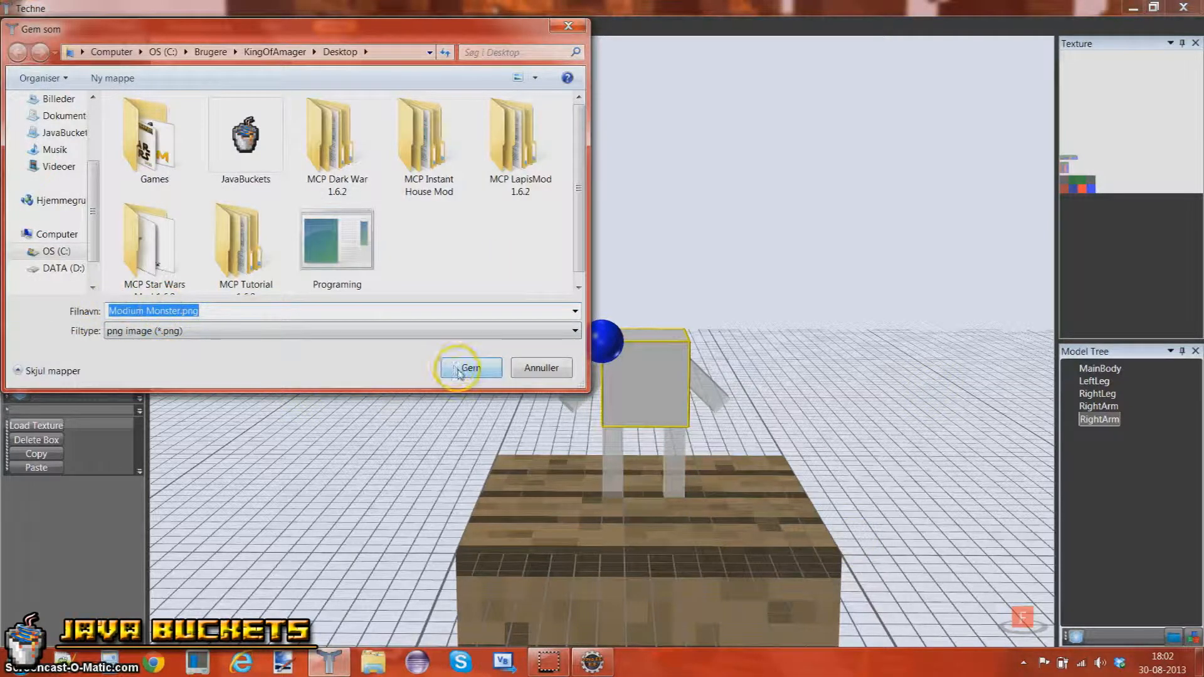
pyautogui.click(469, 368)
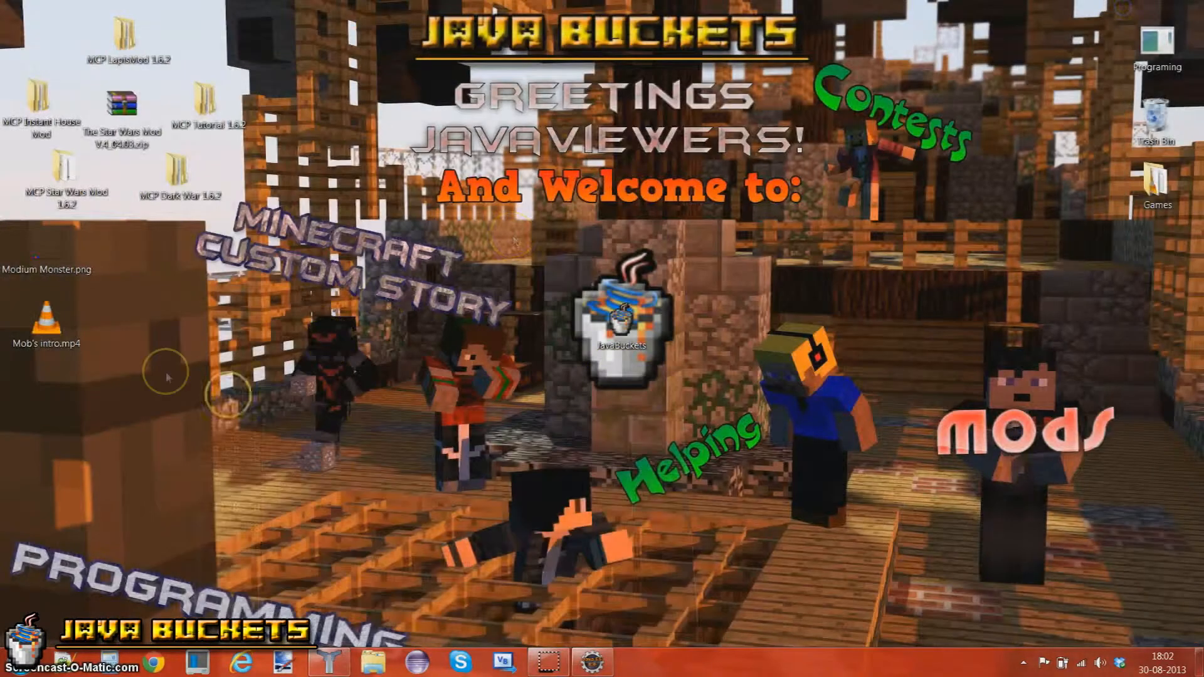
pyautogui.doubleClick(44, 264)
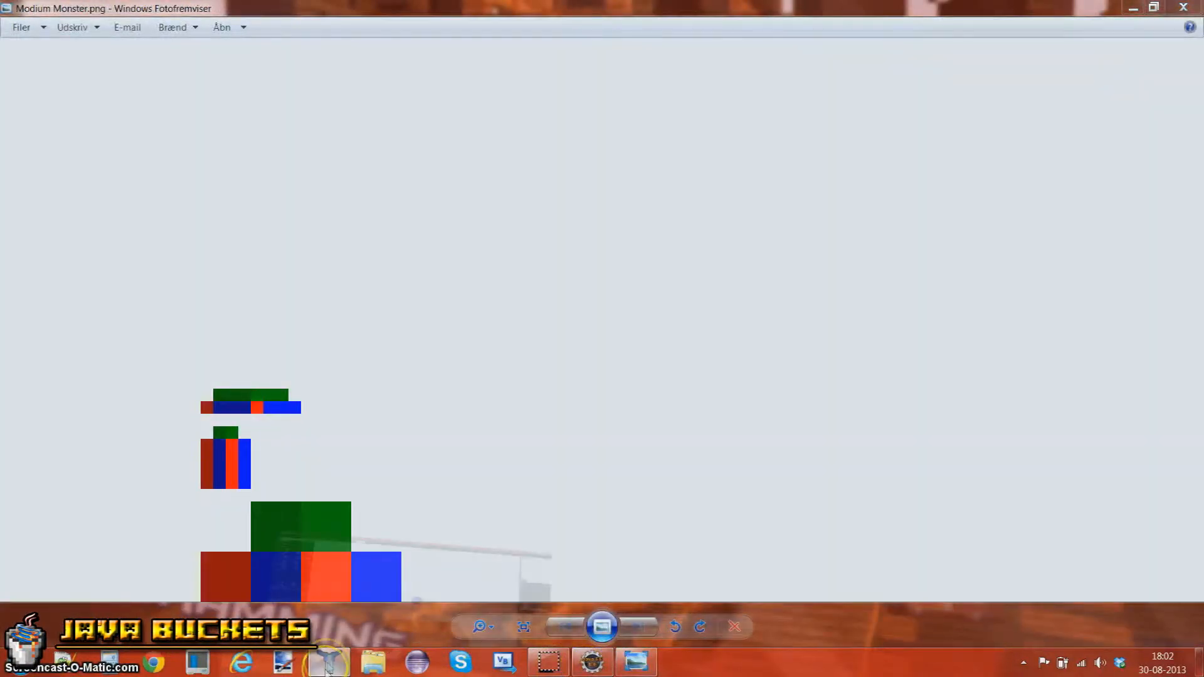
pyautogui.click(329, 663)
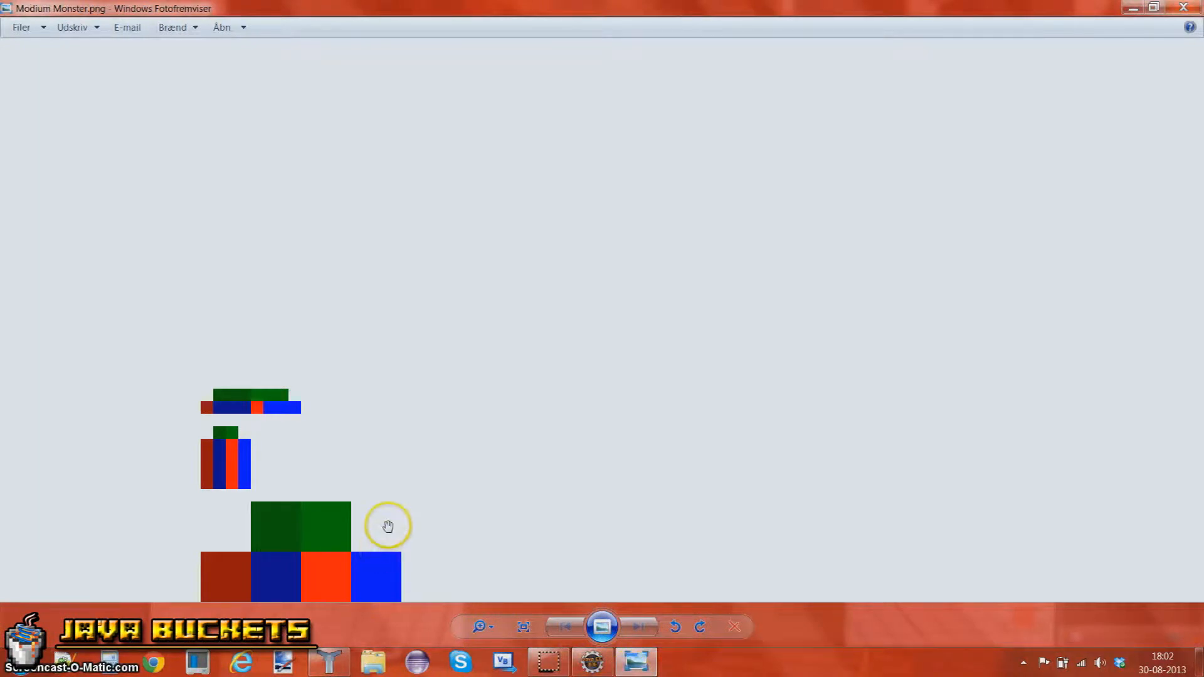
pyautogui.moveTo(273, 577)
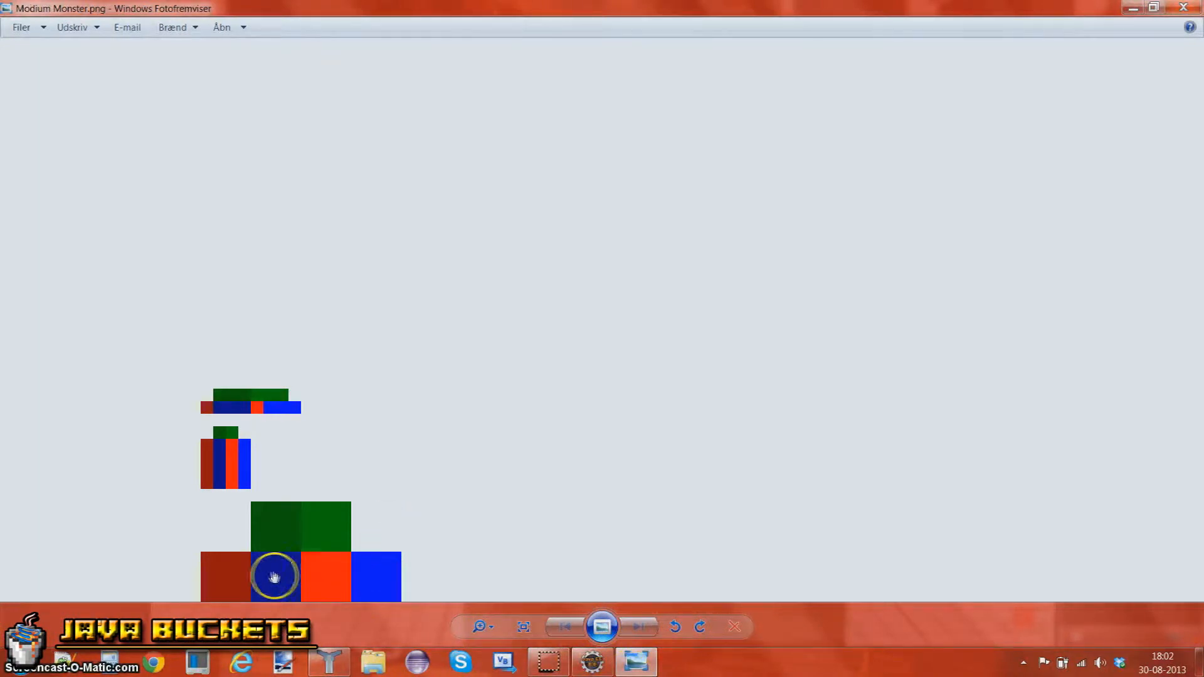
pyautogui.moveTo(345, 524)
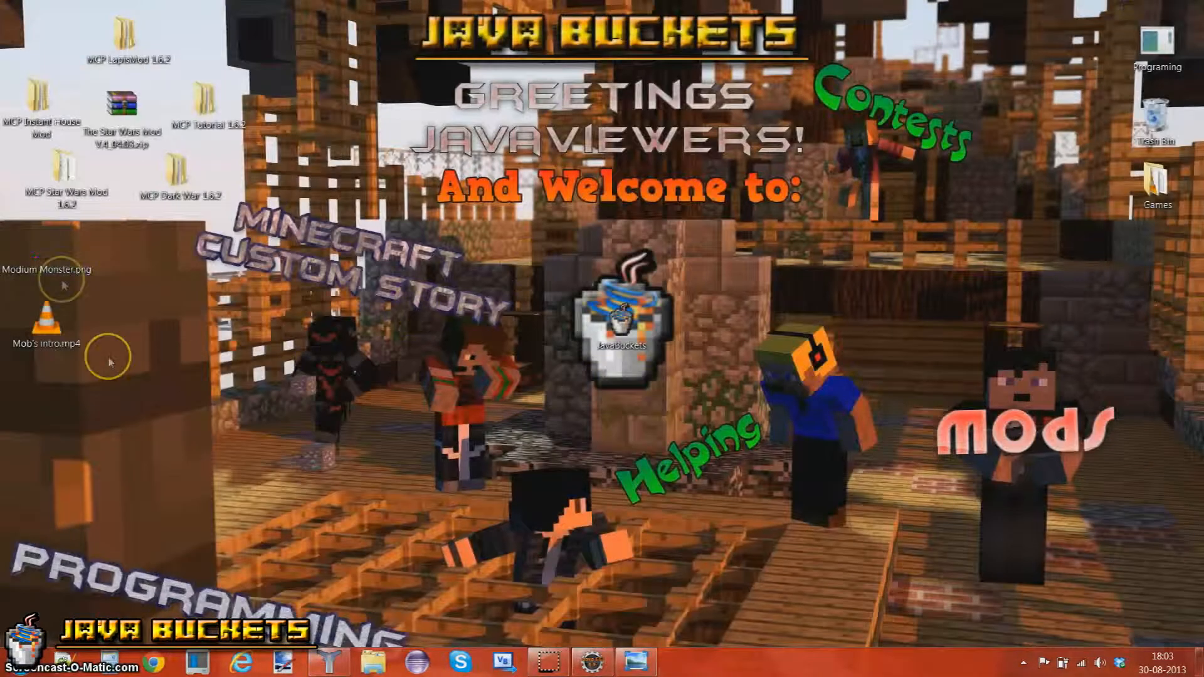
# Open Modium Monster.png from Windows Explorer in Paint.NET.
pyautogui.rightClick(46, 270)
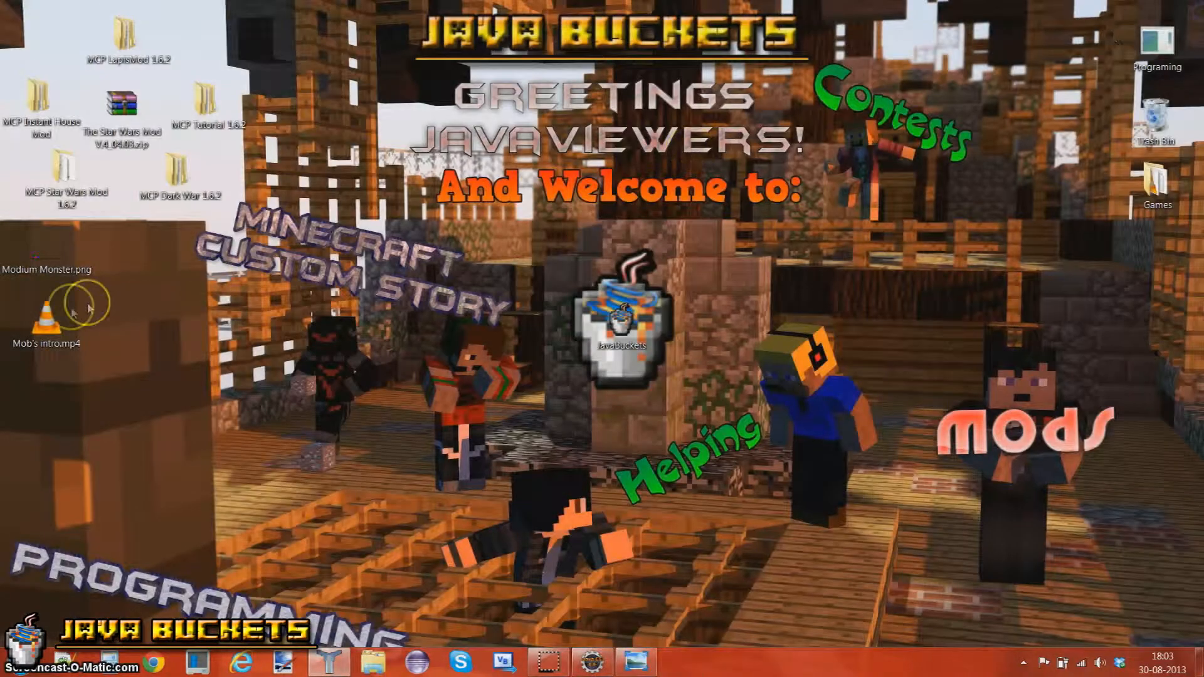
pyautogui.rightClick(45, 276)
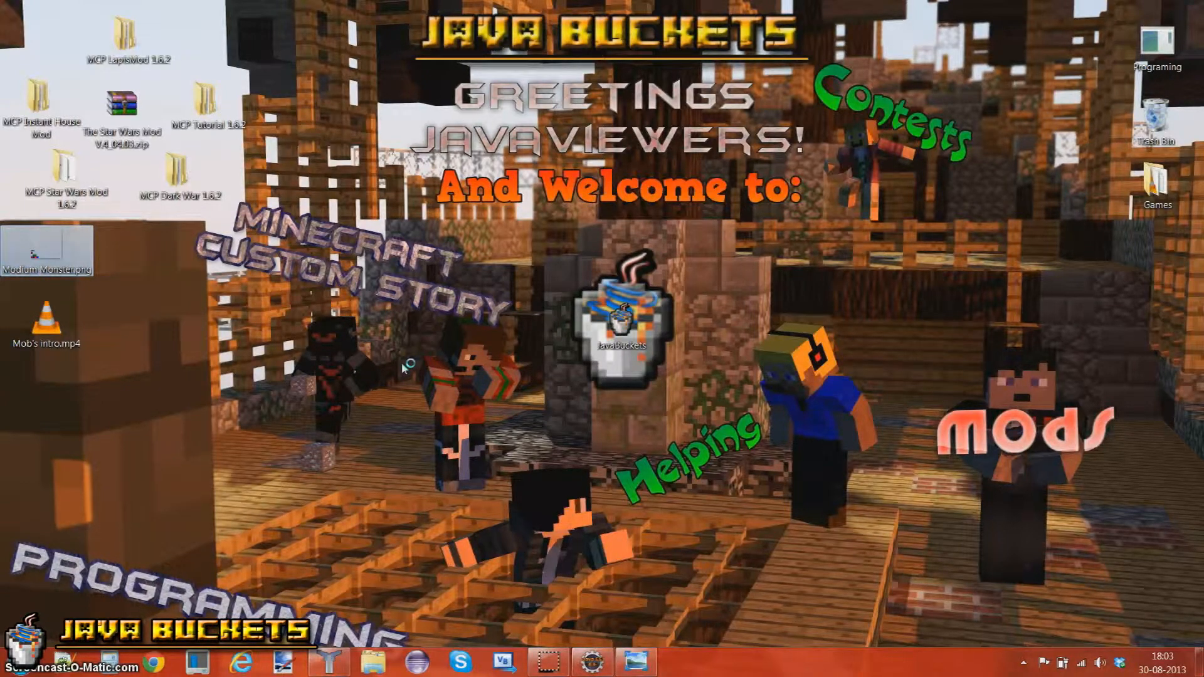
pyautogui.doubleClick(48, 249)
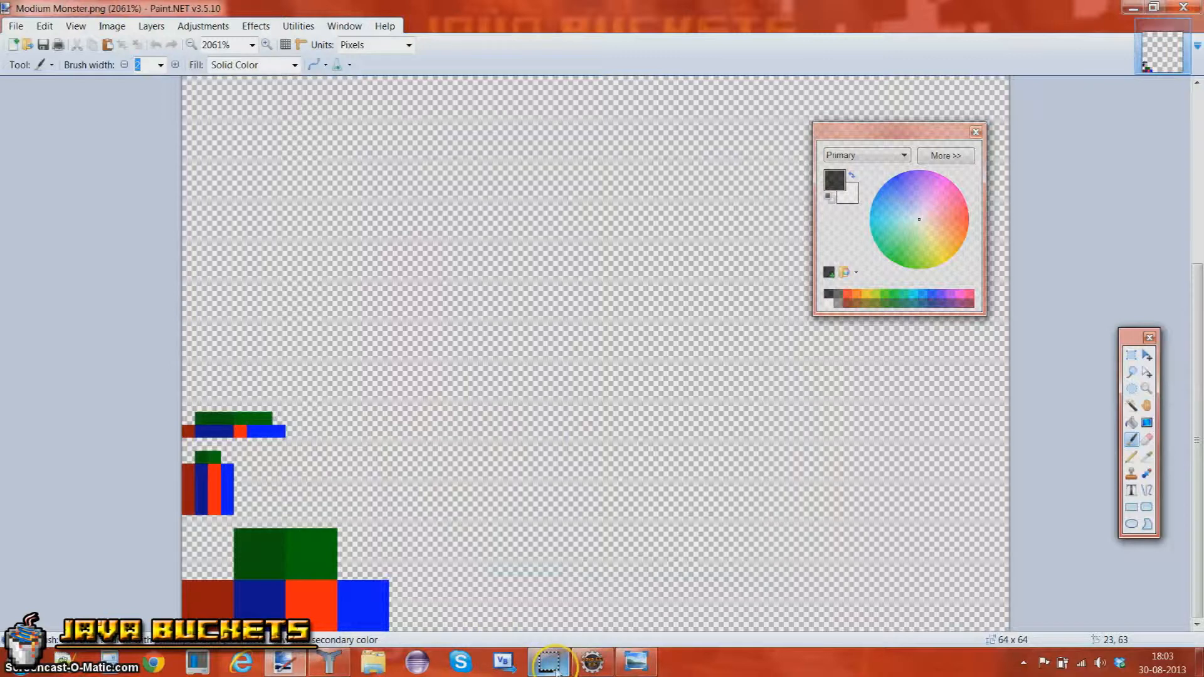
# Paint the body, leg and arm texture patches dark green (007C00) with two blue eye pixels.
pyautogui.click(945, 155)
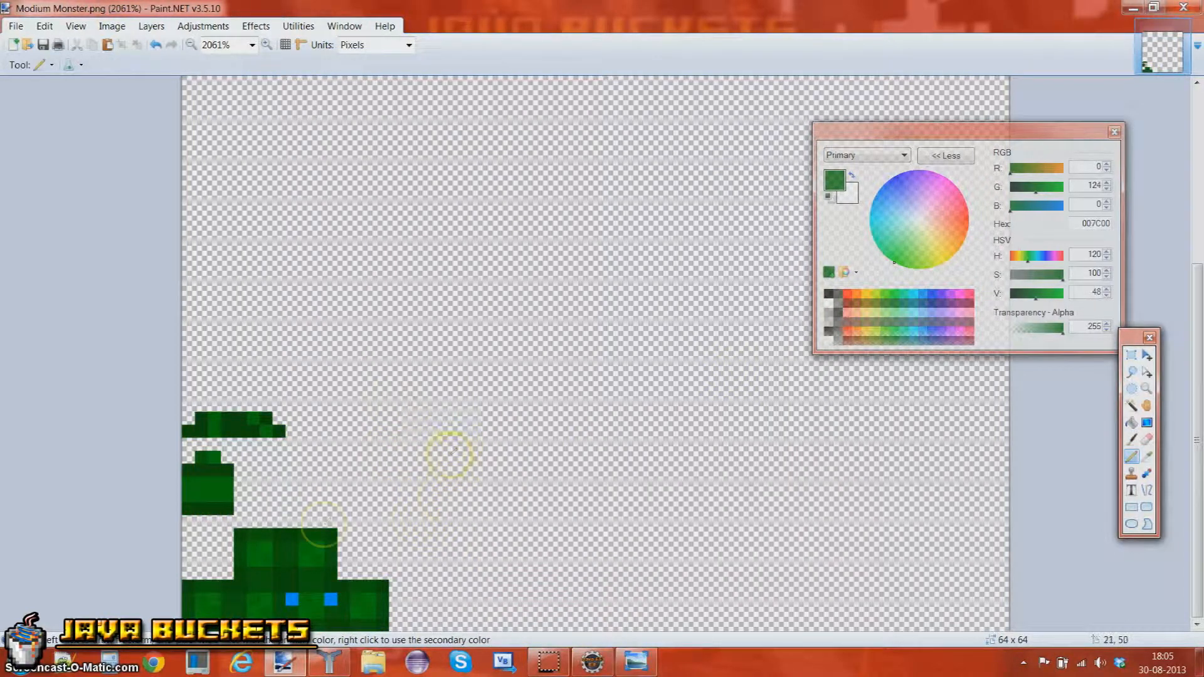
pyautogui.moveTo(434, 376)
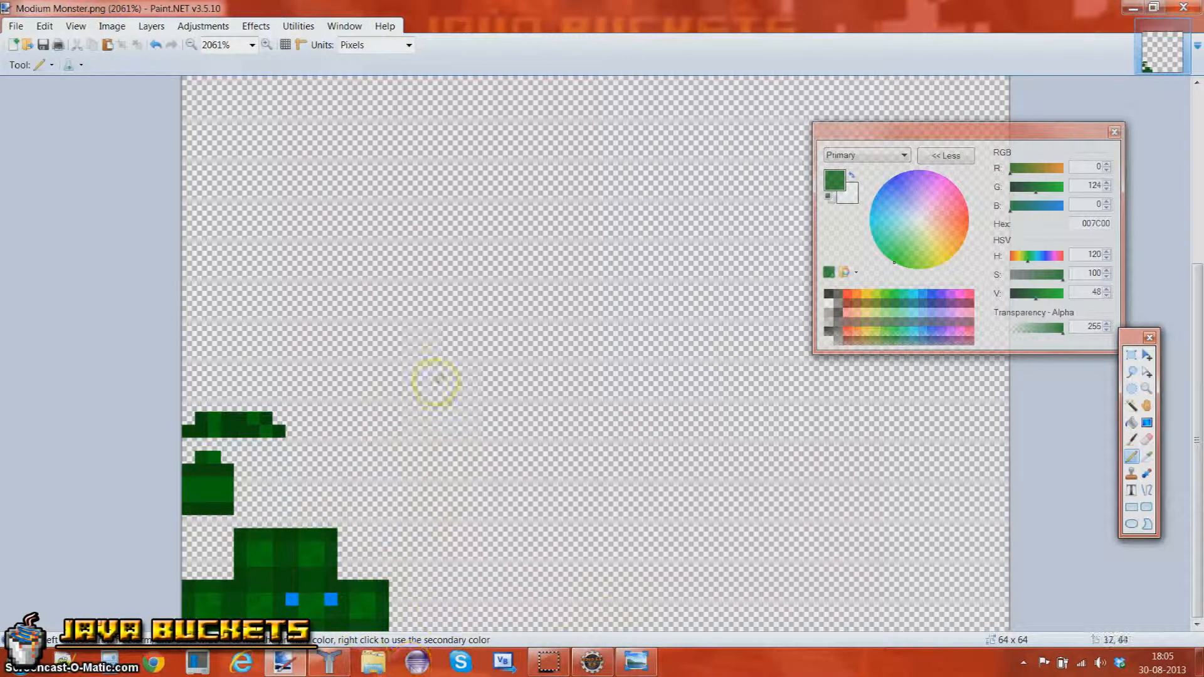
pyautogui.moveTo(587, 303)
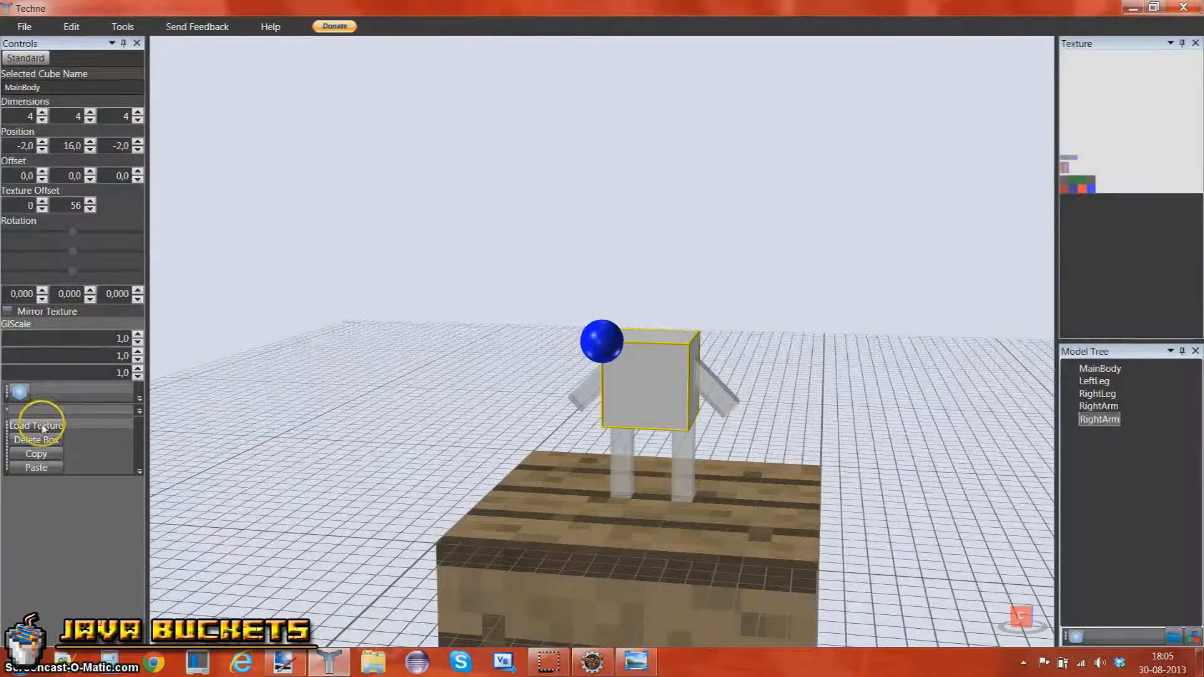
# Load the painted Modium Monster.png as the model's texture in Techne, then return to Paint.NET.
pyautogui.click(36, 425)
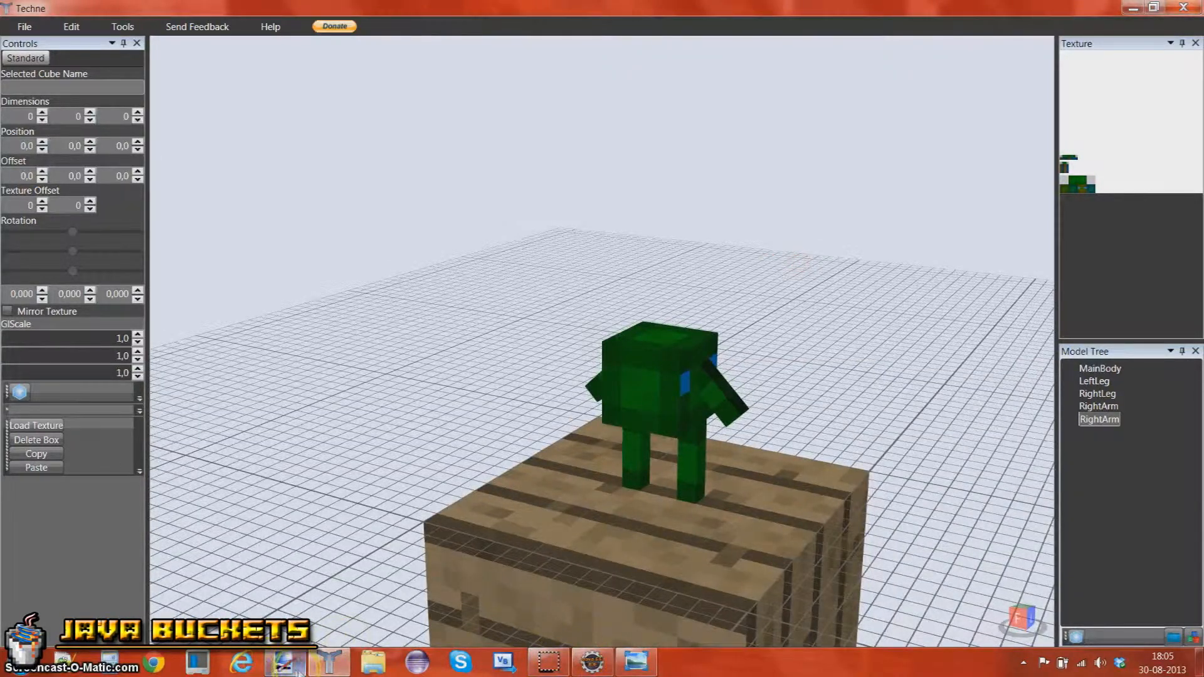
pyautogui.click(285, 662)
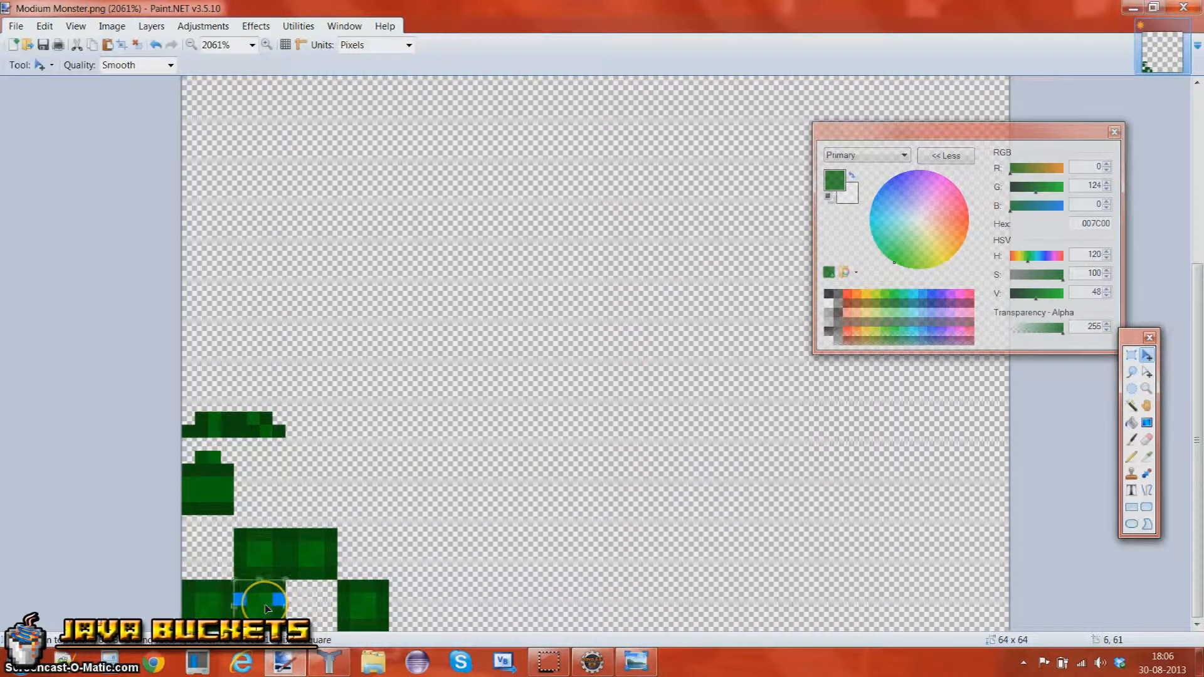
# Select the blue eye pixels and move them to their new spot on the body texture.
pyautogui.click(1129, 354)
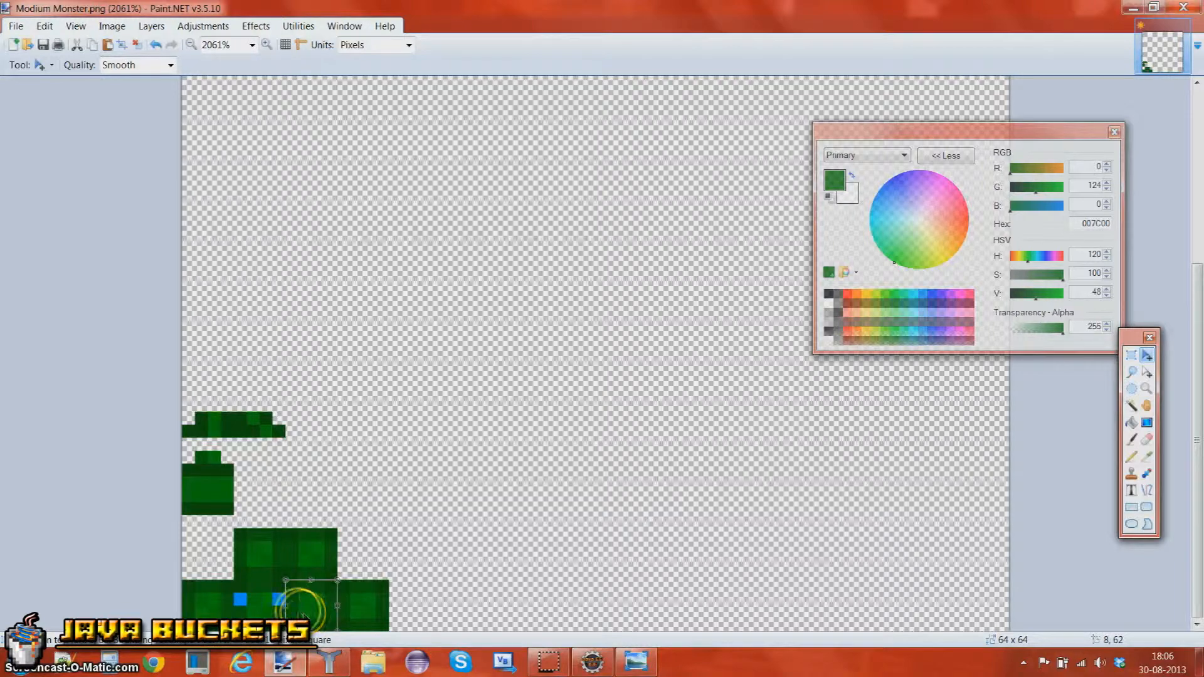
pyautogui.click(328, 661)
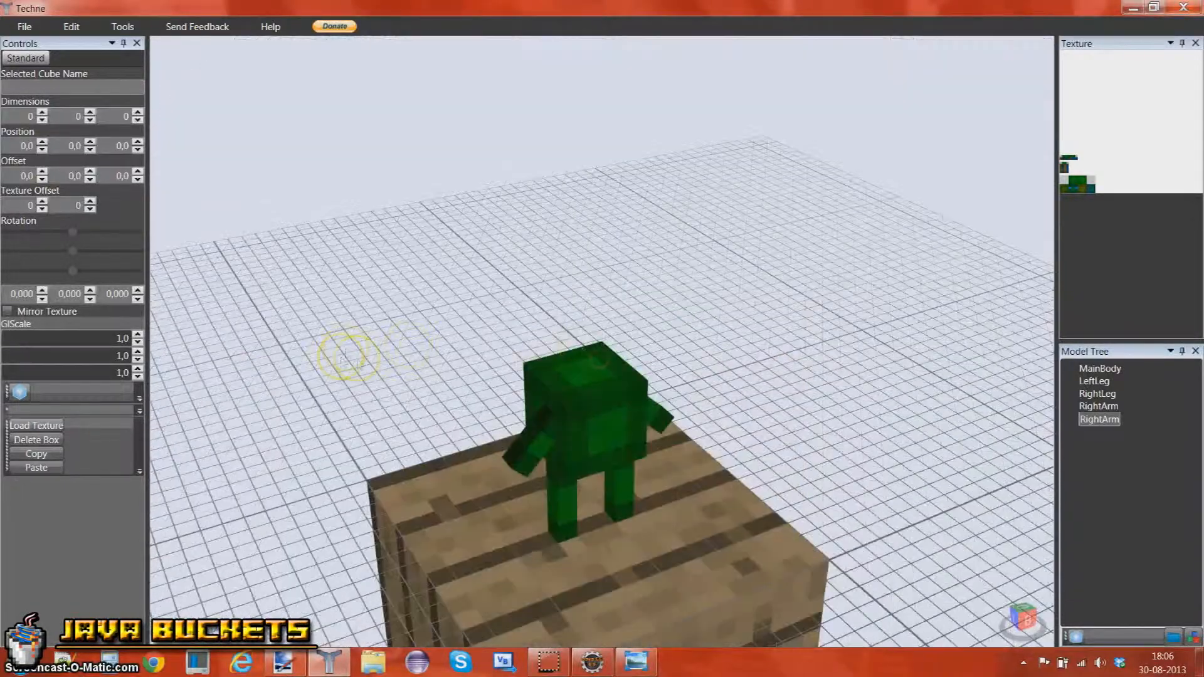
# Export the model as Modium Monster.java and save it as Modium Monster.tcn (Techne Model).
pyautogui.click(24, 26)
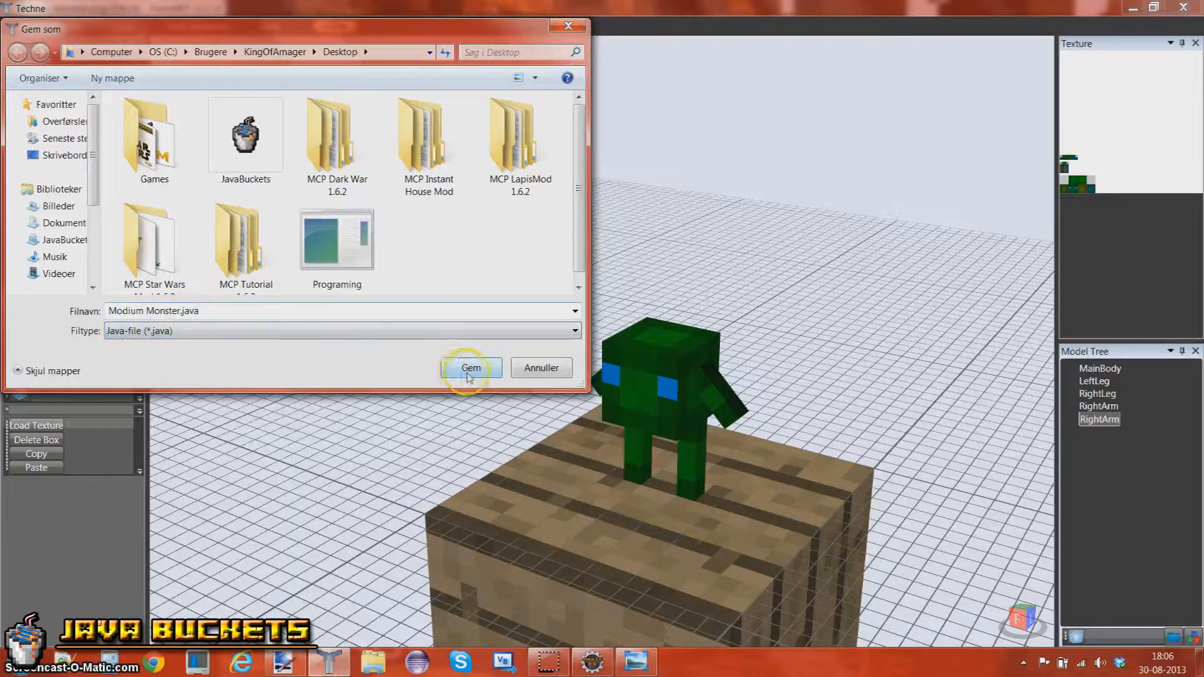
pyautogui.click(471, 368)
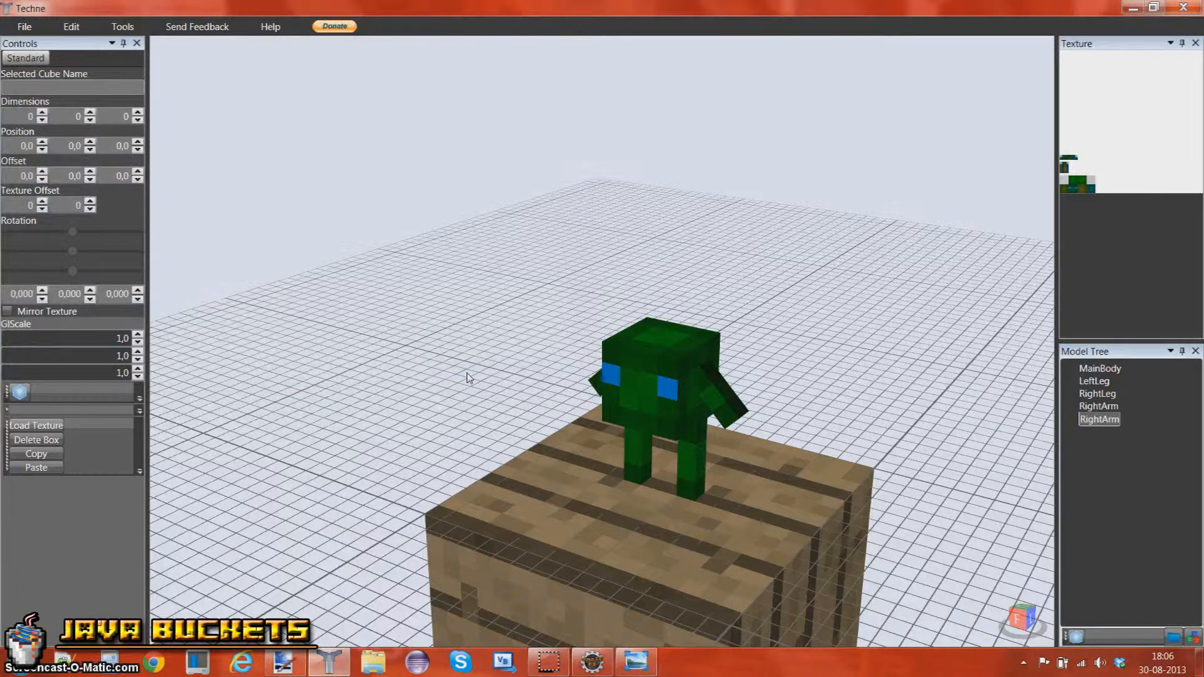
pyautogui.click(24, 27)
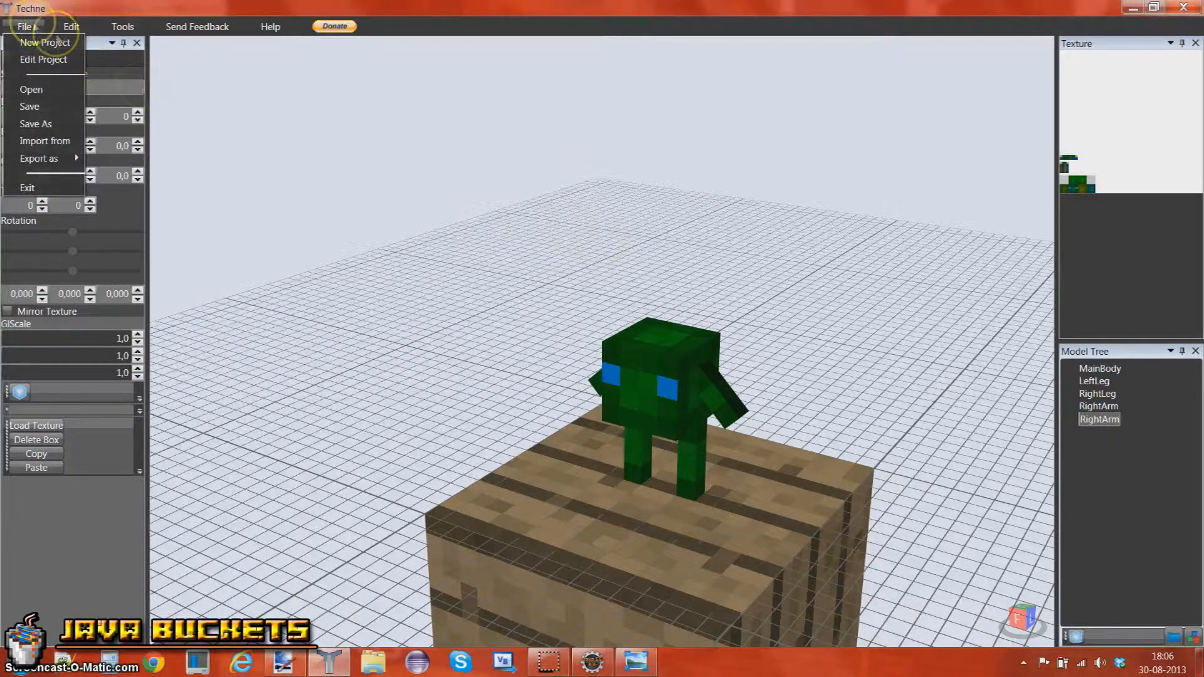
pyautogui.click(70, 26)
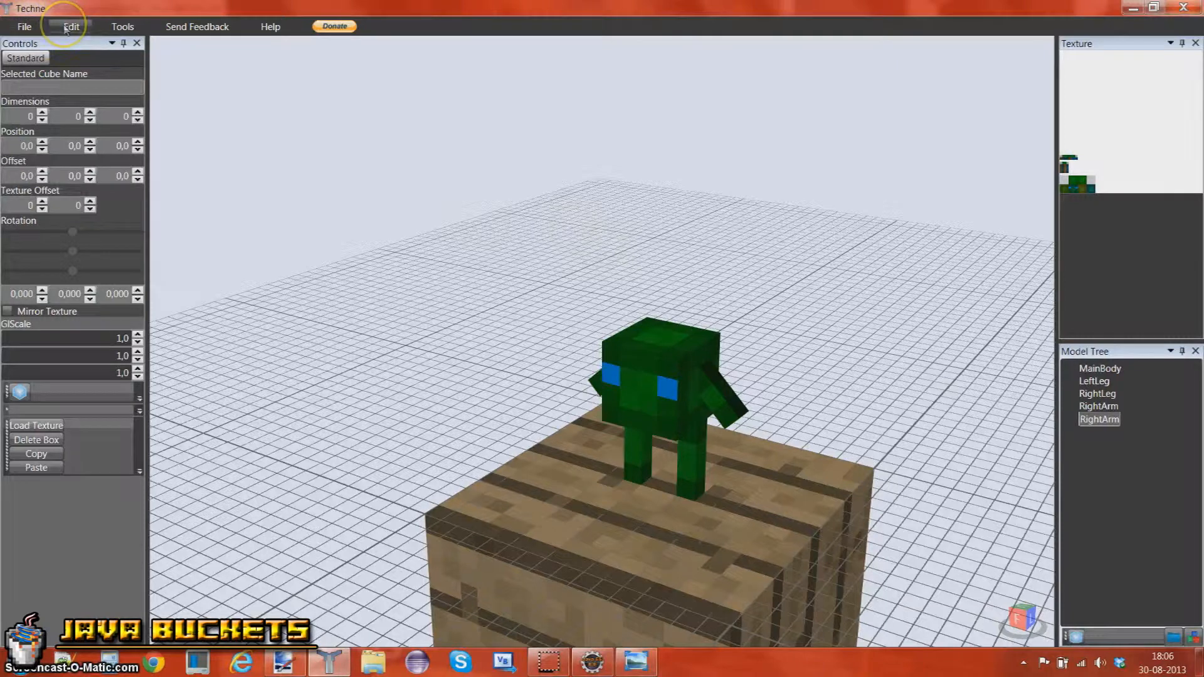
pyautogui.click(23, 26)
pyautogui.write('C:\\Users\\KingOfAmager\\Desktop\\Modium Monster.tc')
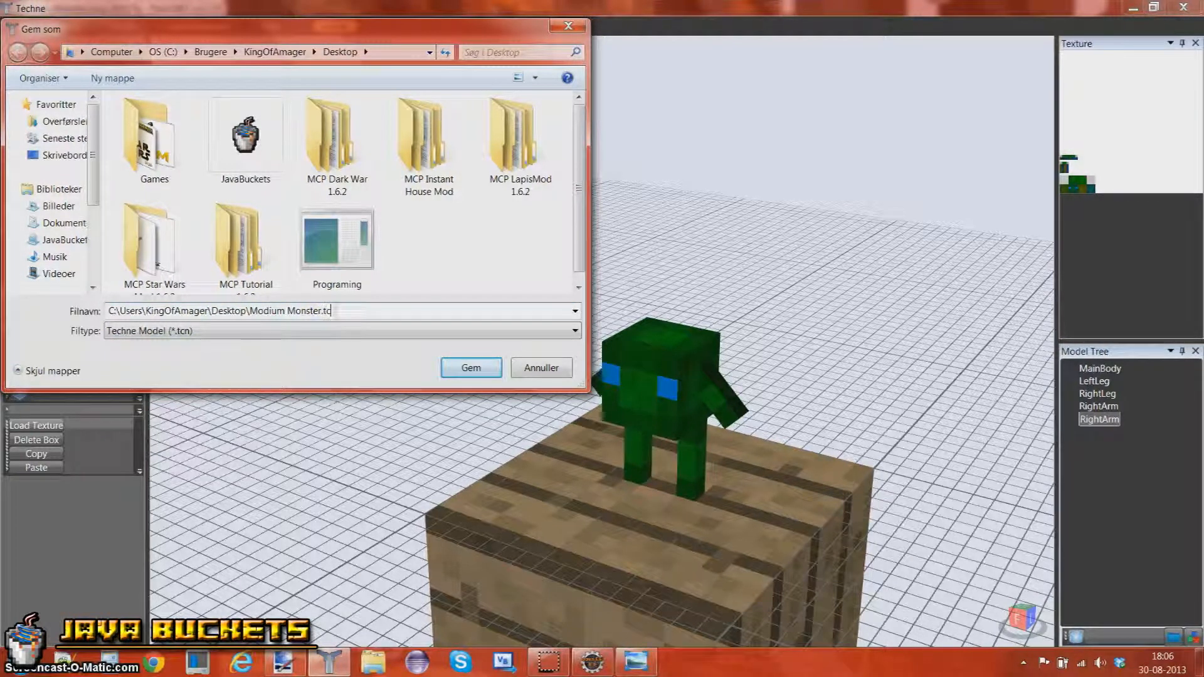
pyautogui.click(572, 331)
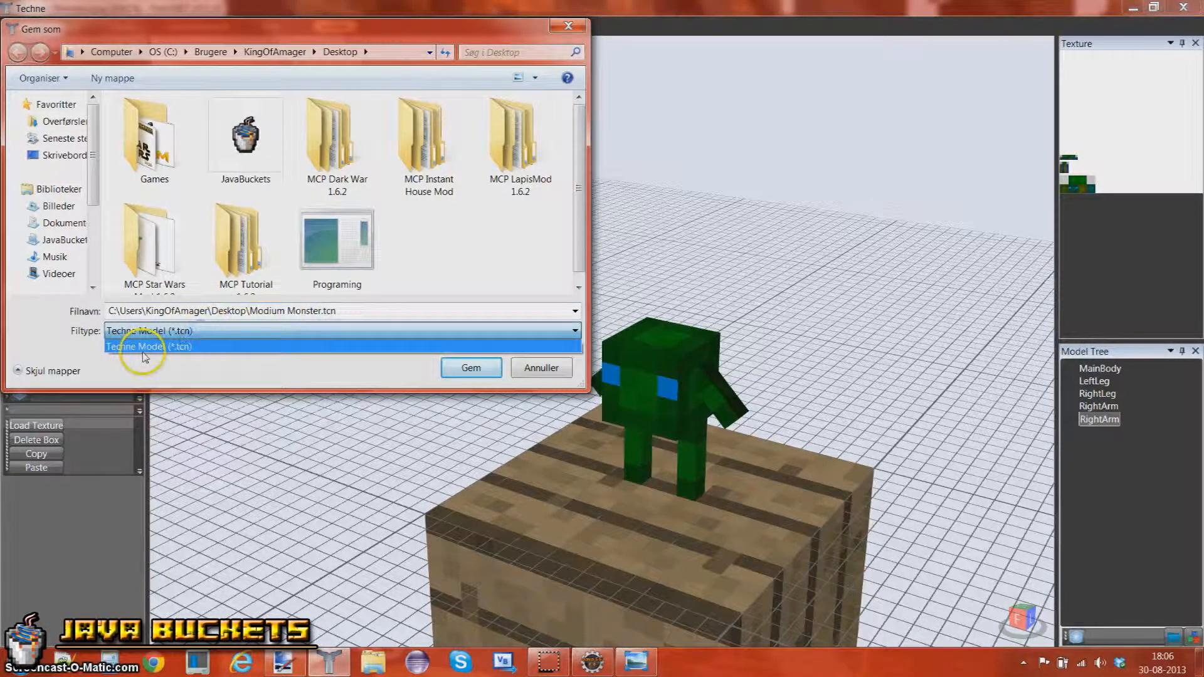
pyautogui.click(471, 368)
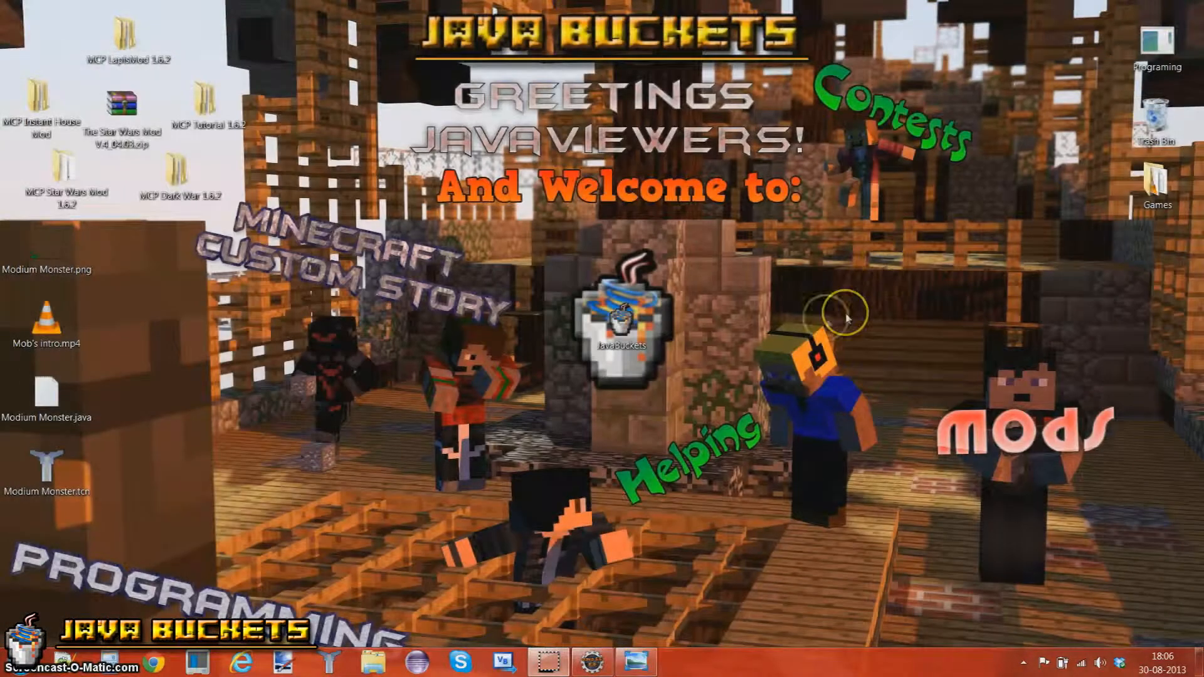
pyautogui.moveTo(149, 367)
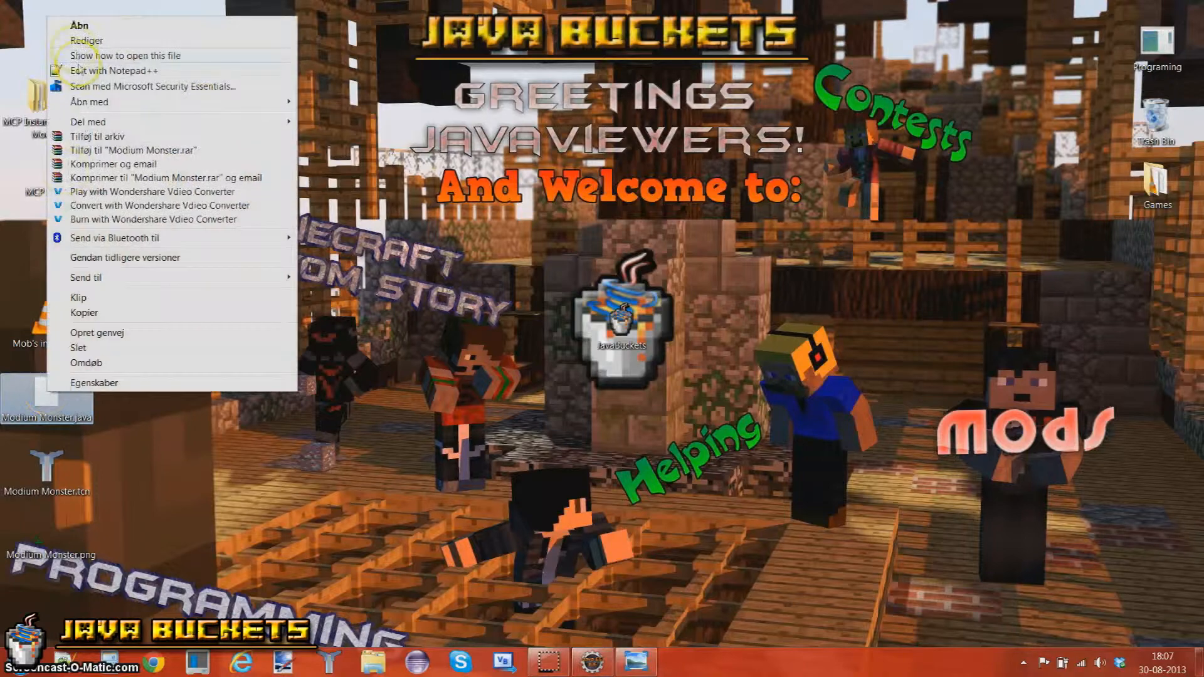
# Open Modium Monster.java from the desktop in Notepad++.
pyautogui.click(452, 255)
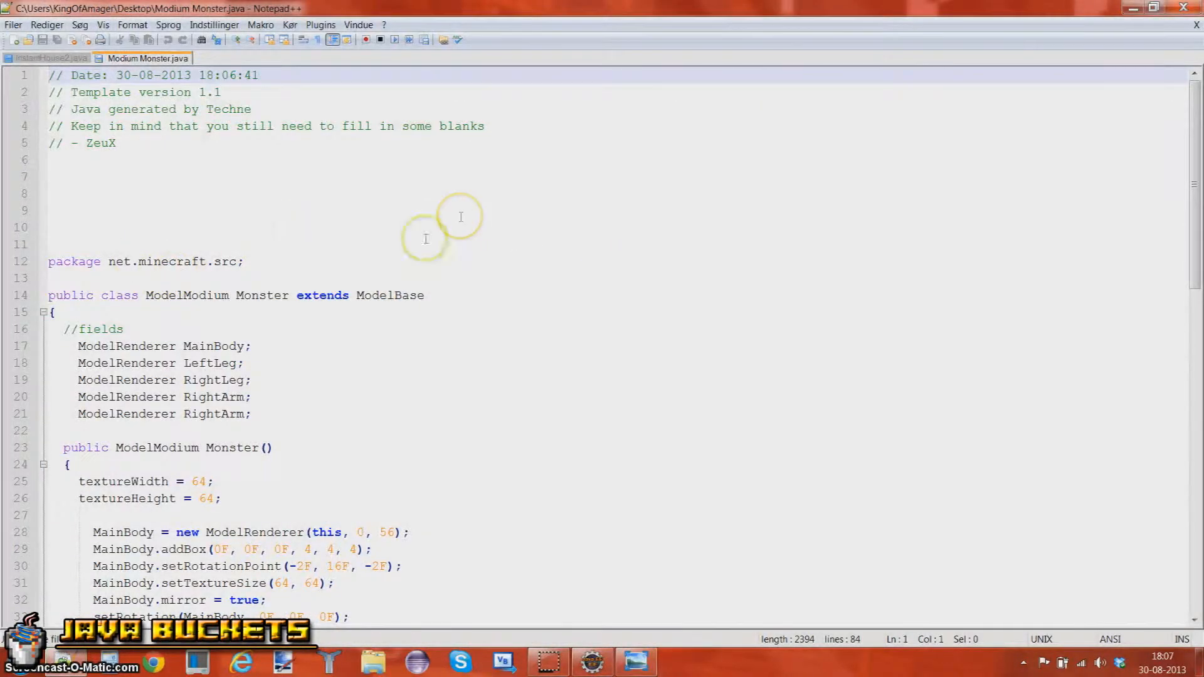
# Scroll through the Modium Monster class code, highlighting the class declaration line.
pyautogui.scroll(-3)
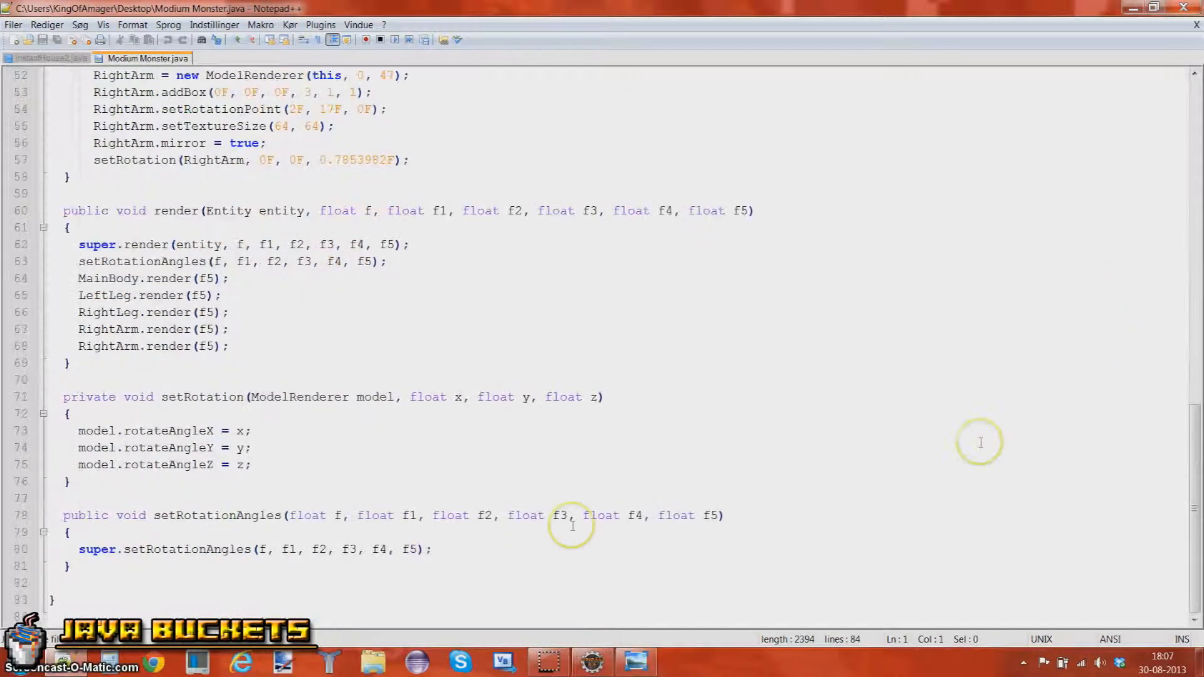
pyautogui.scroll(3)
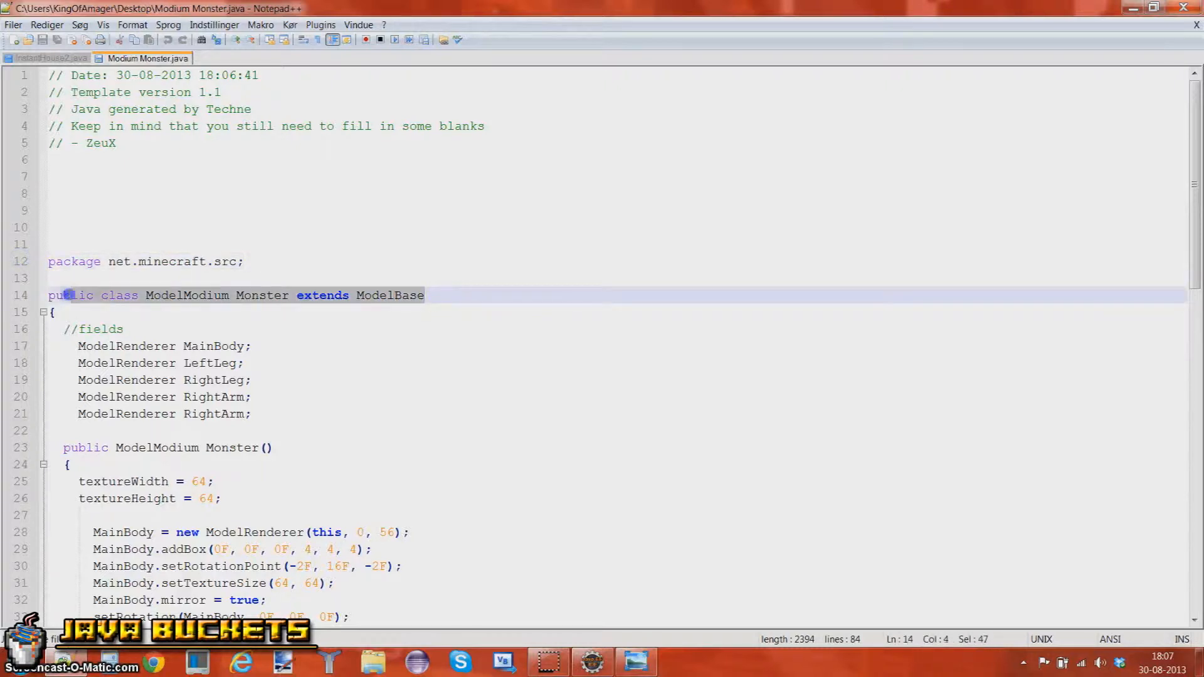
pyautogui.click(503, 299)
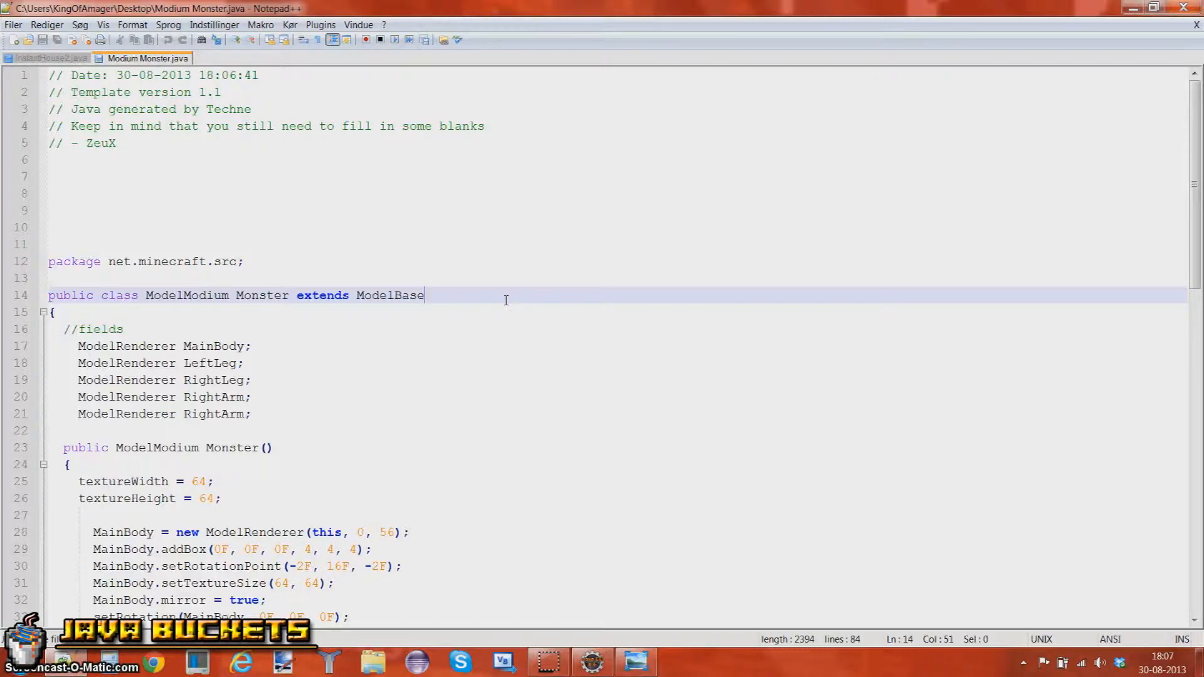
pyautogui.scroll(-3)
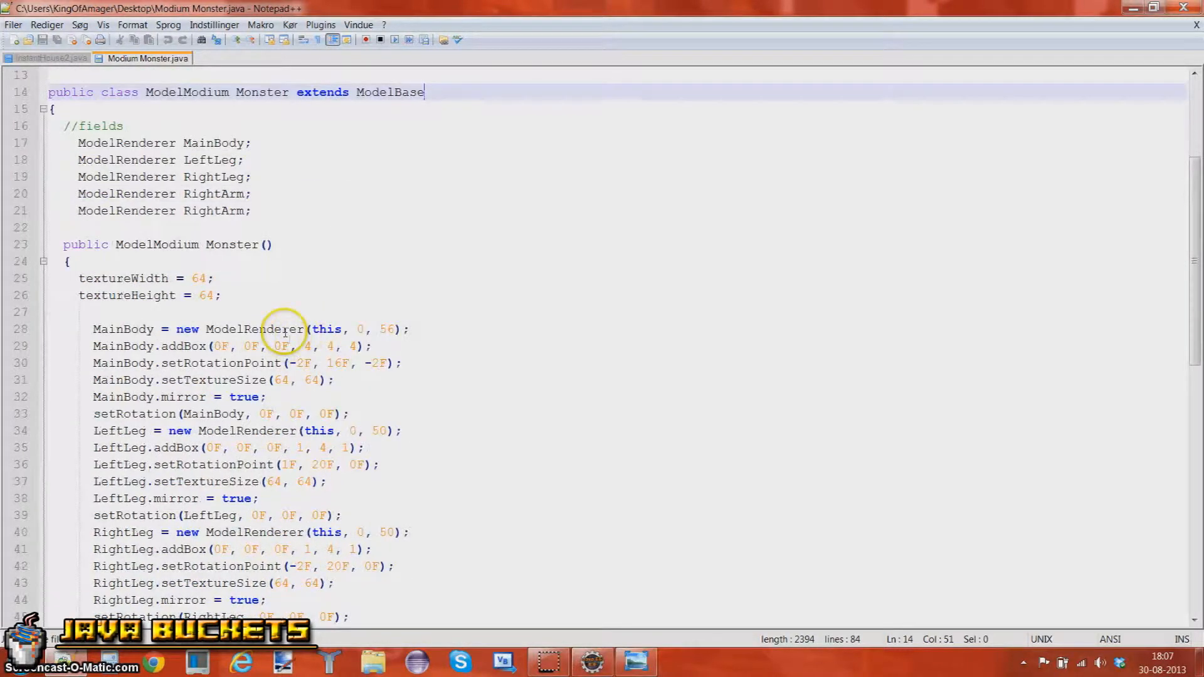
pyautogui.moveTo(204, 403)
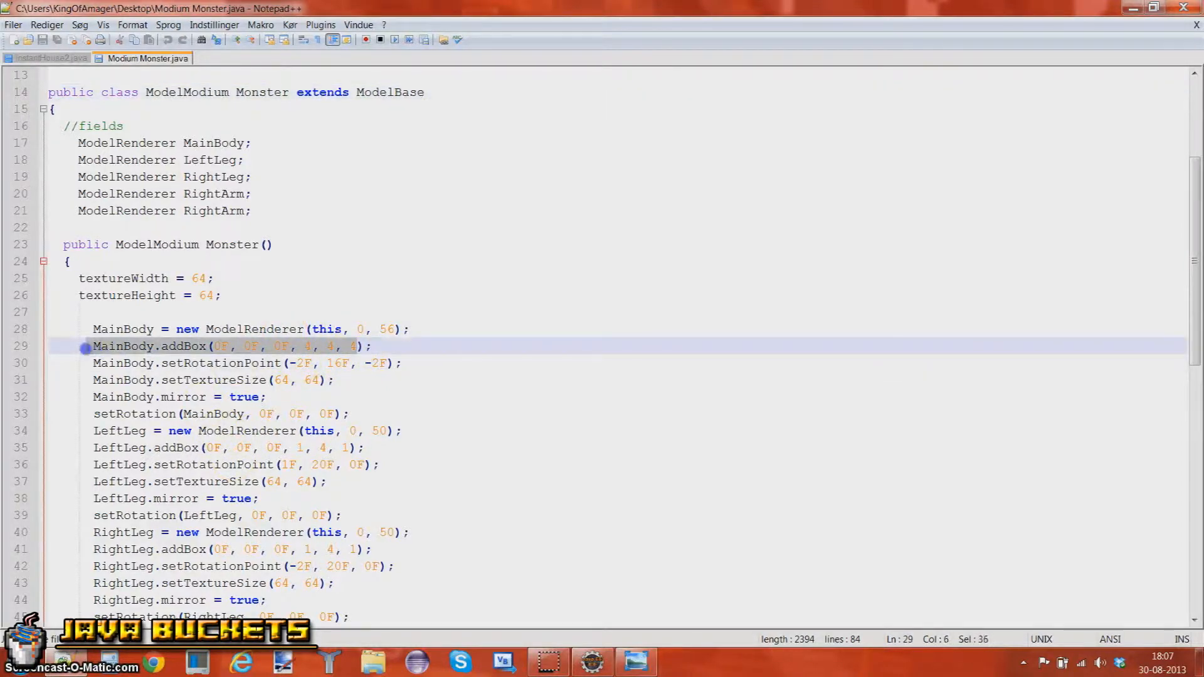
pyautogui.scroll(-3)
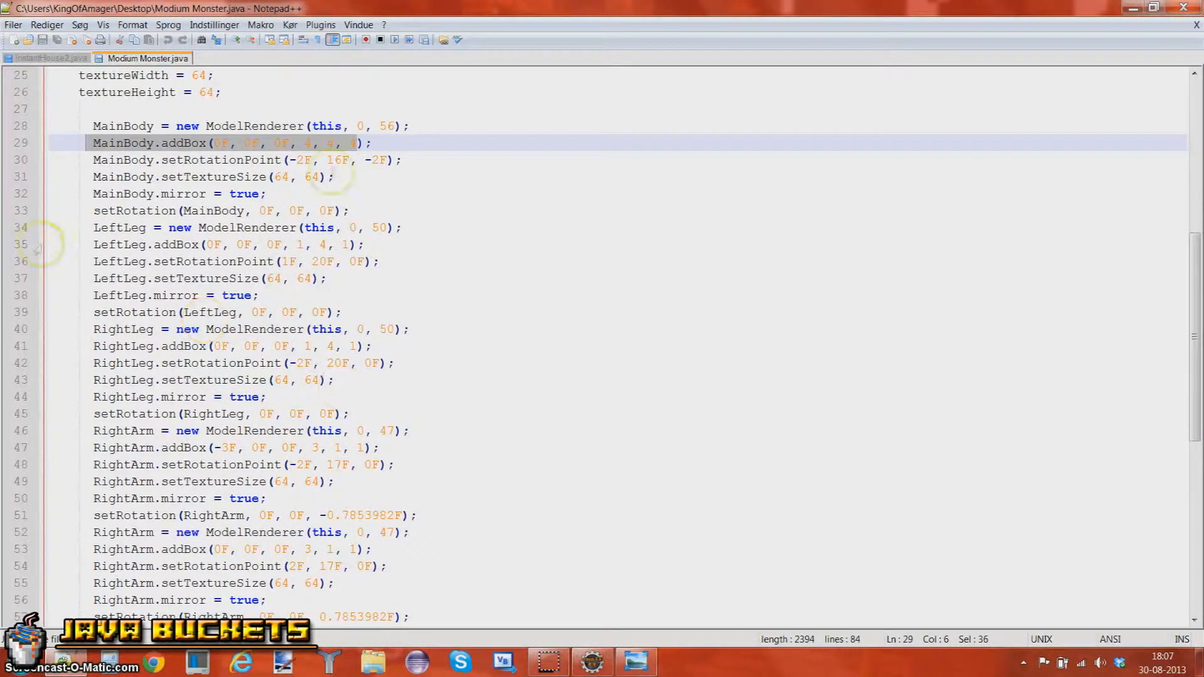
pyautogui.scroll(-3)
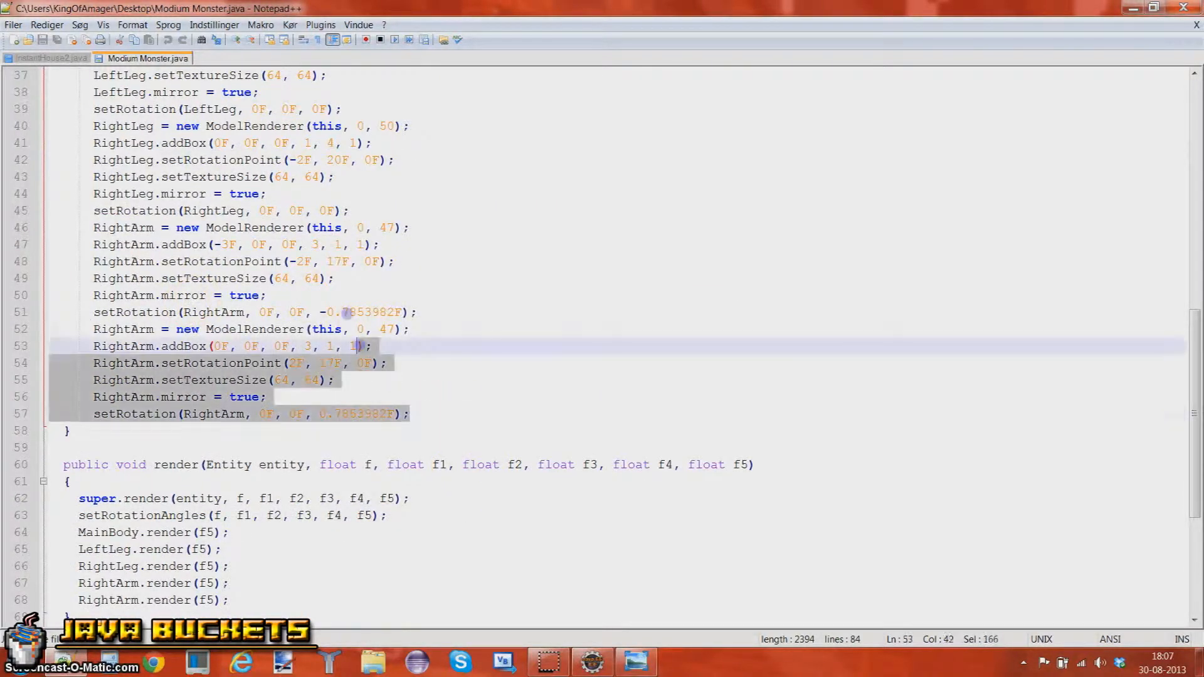
pyautogui.scroll(3)
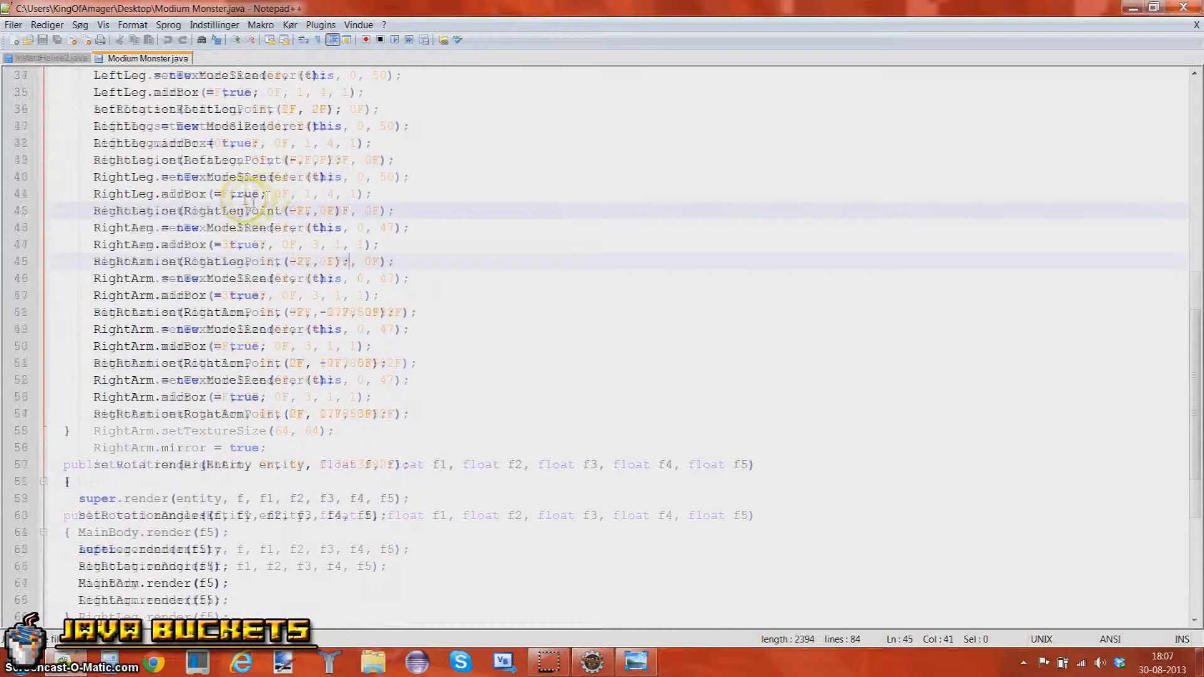
pyautogui.scroll(3)
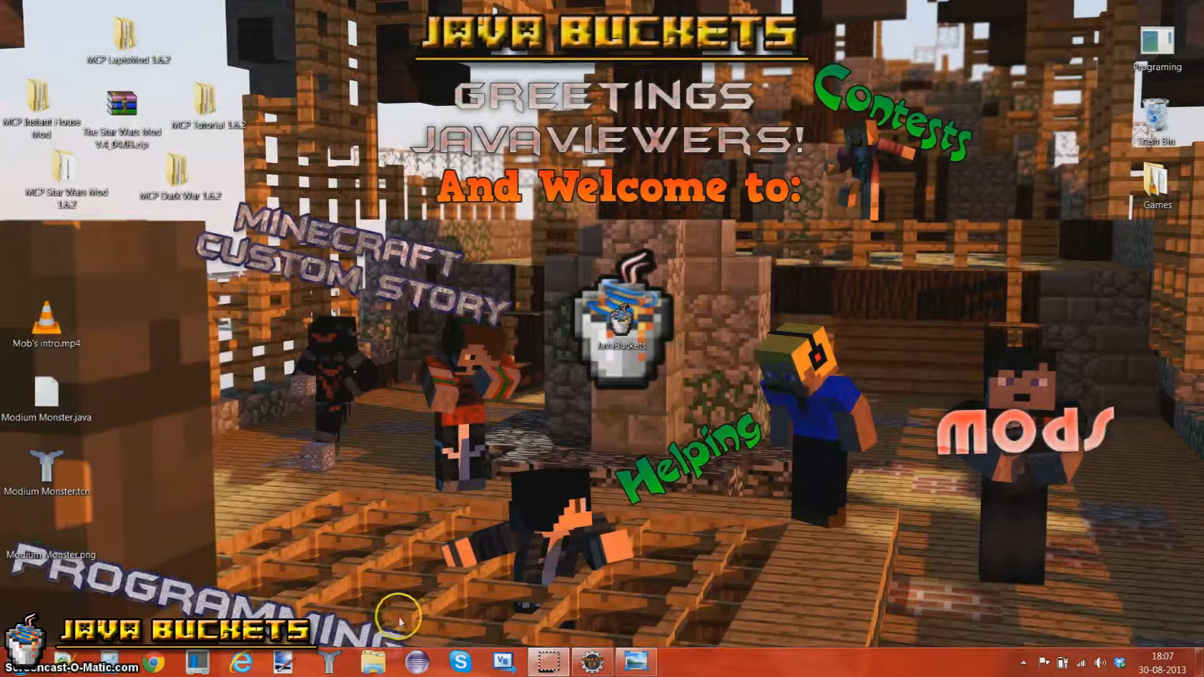
pyautogui.moveTo(348, 493)
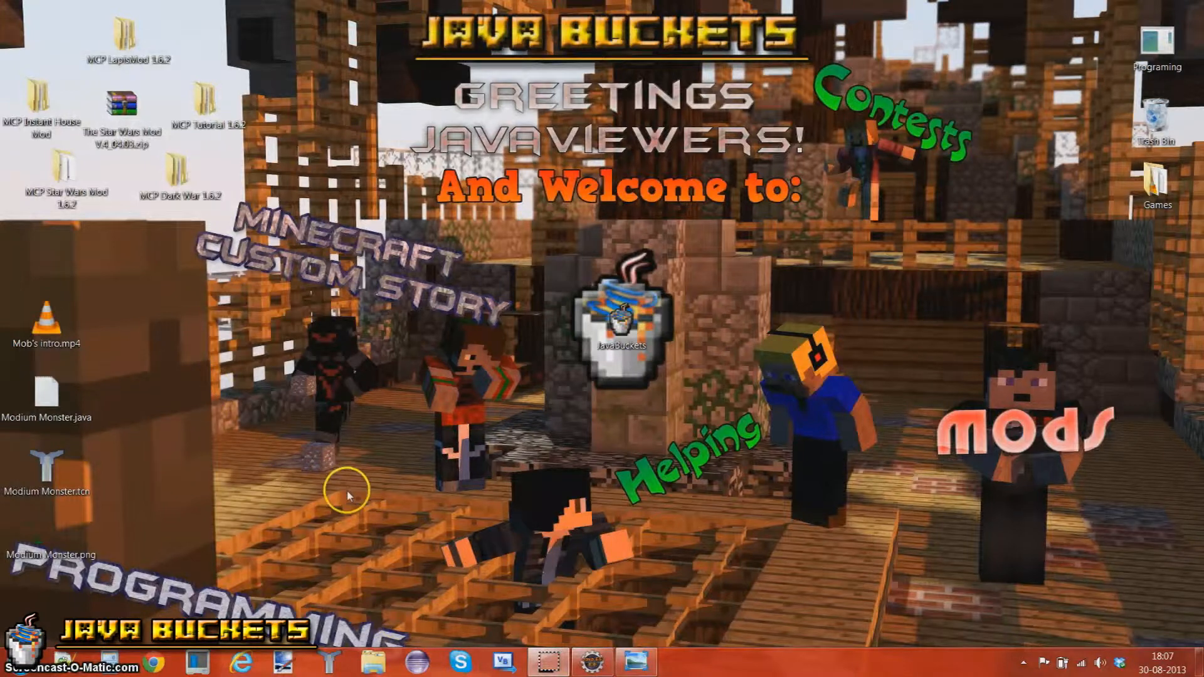
pyautogui.moveTo(316, 376)
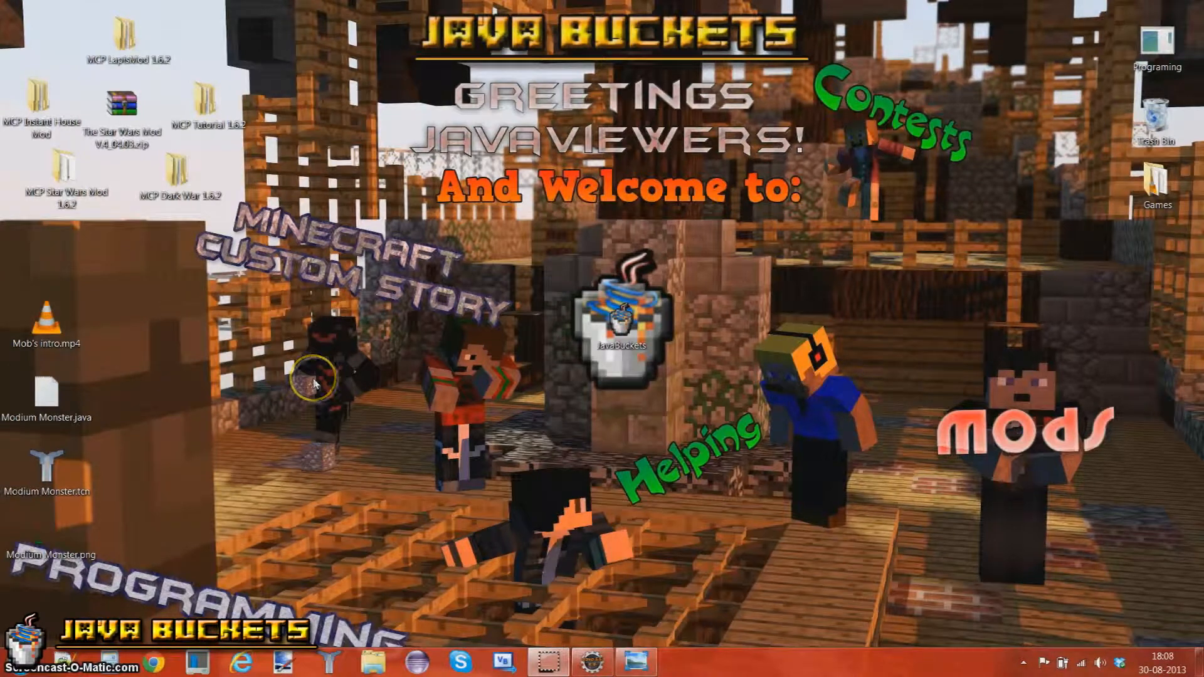
pyautogui.moveTo(56, 400)
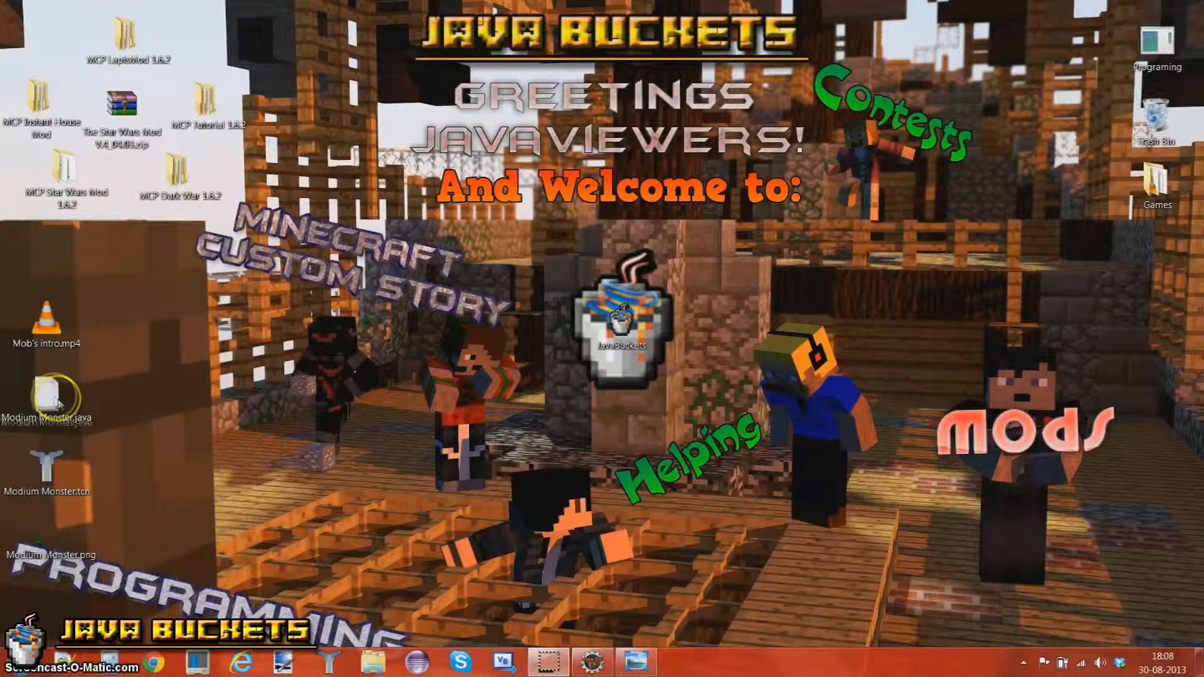
pyautogui.moveTo(331, 379)
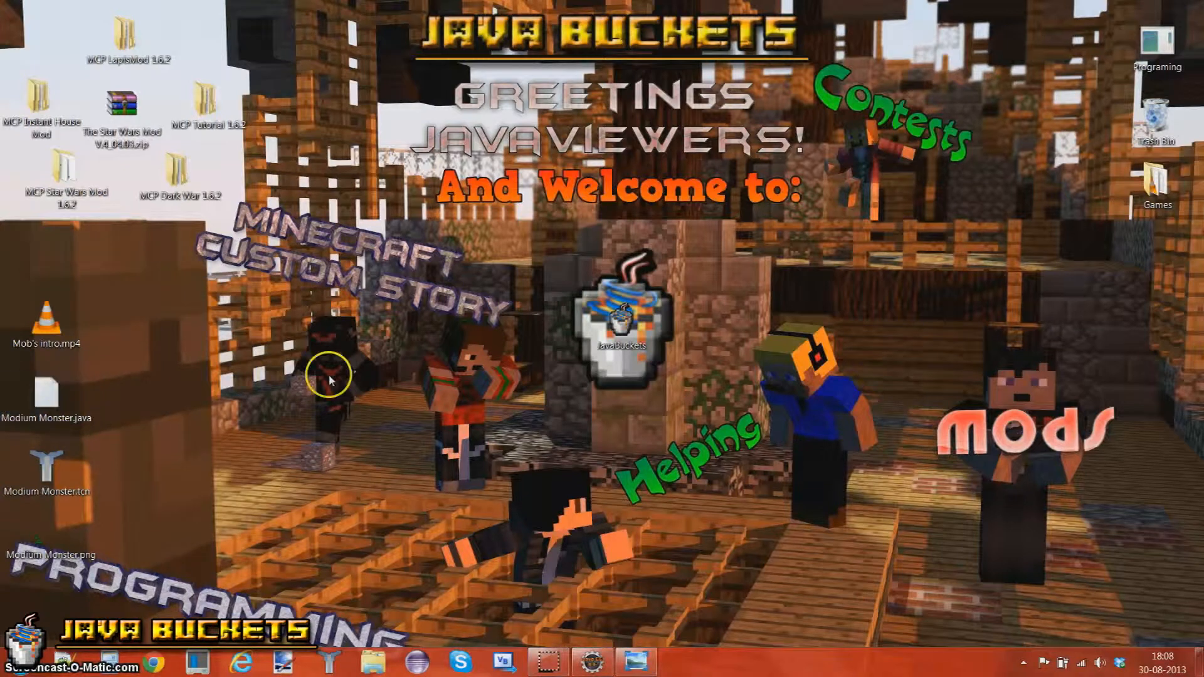